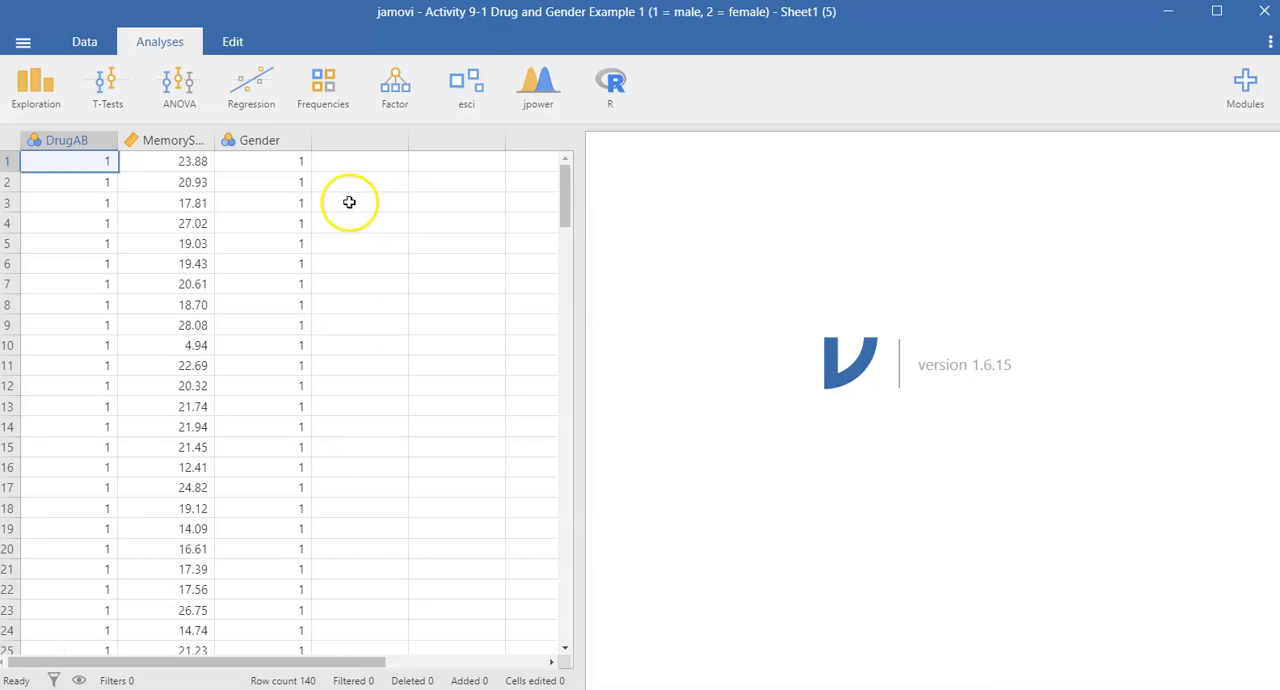
mouse_move(268, 358)
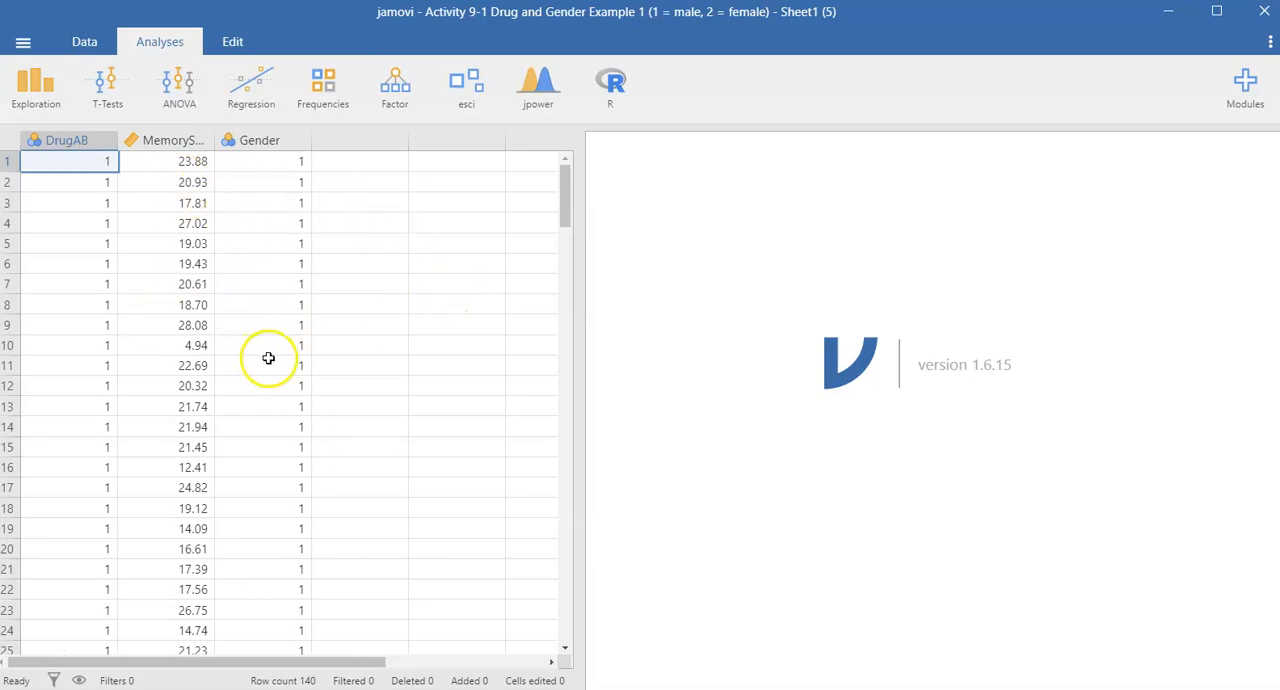
mouse_move(377, 171)
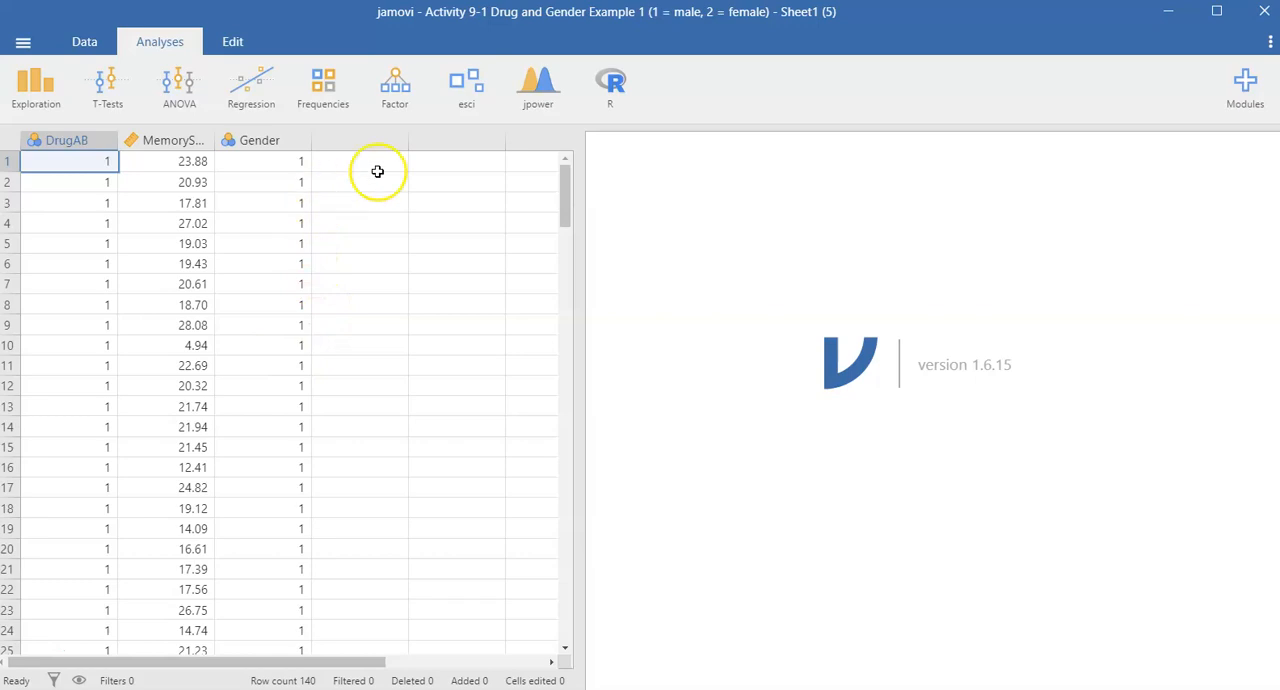
mouse_move(101, 541)
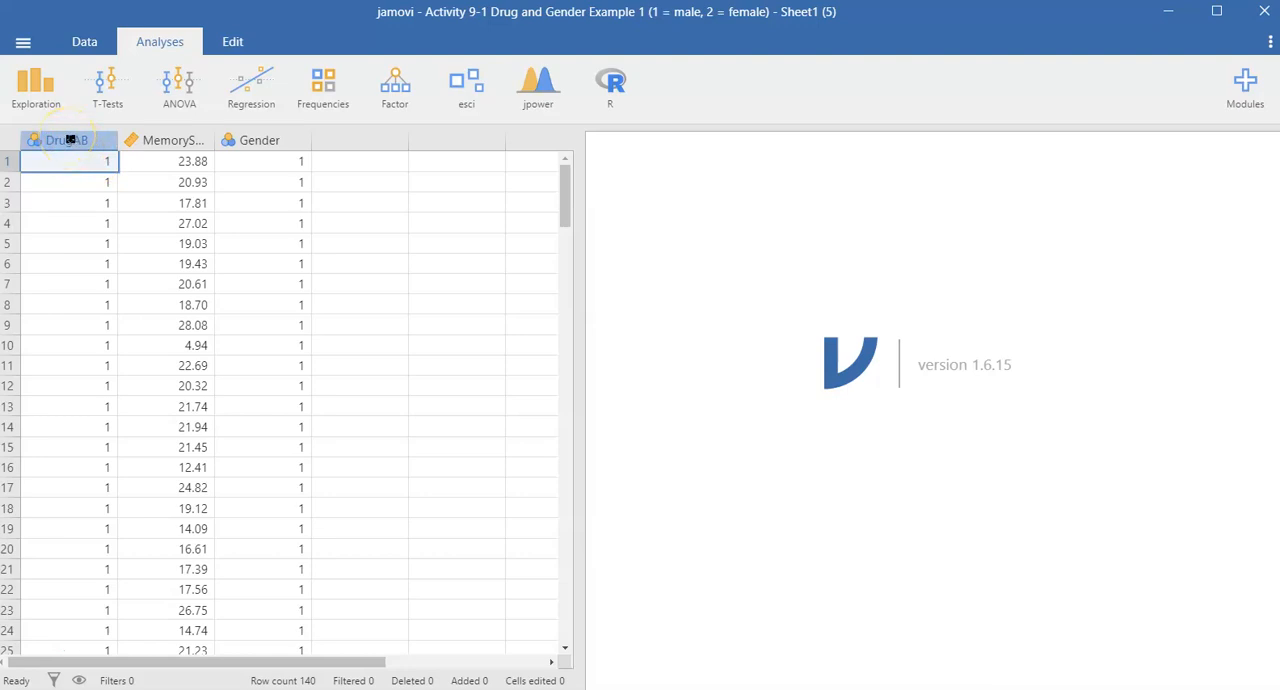
Relabel DrugAB's levels as A and B, then select the Gender column.
double_click(67, 140)
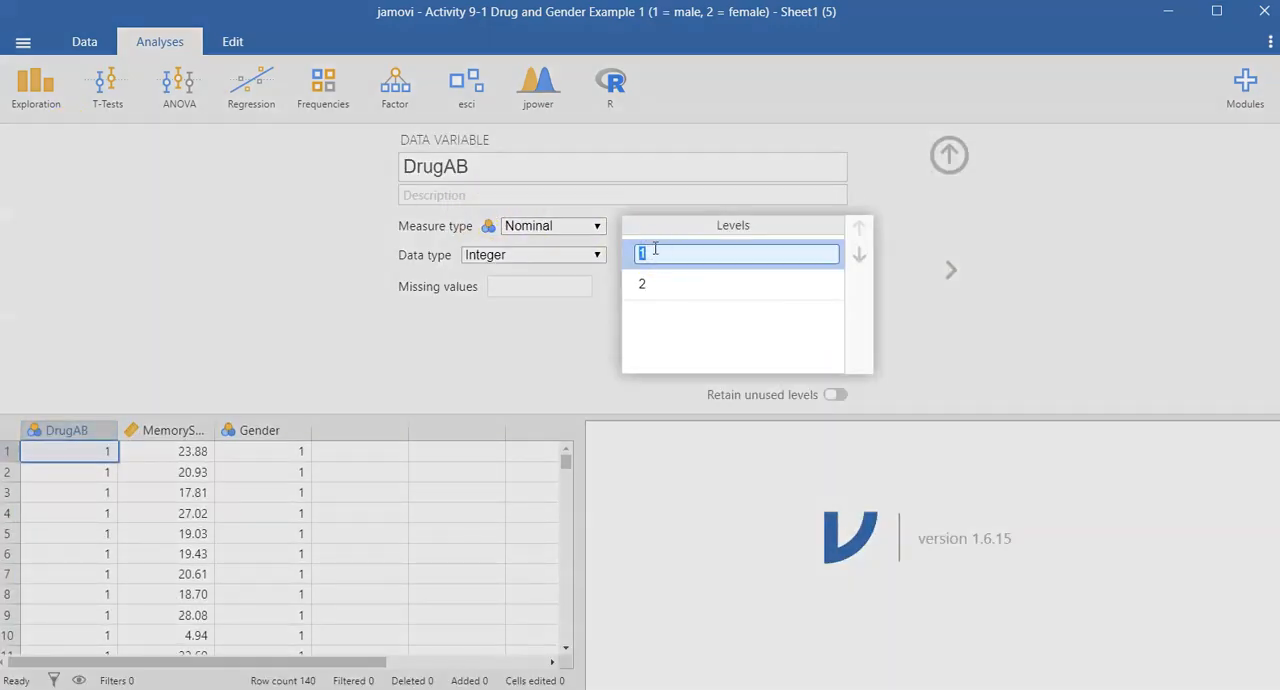
text(A)
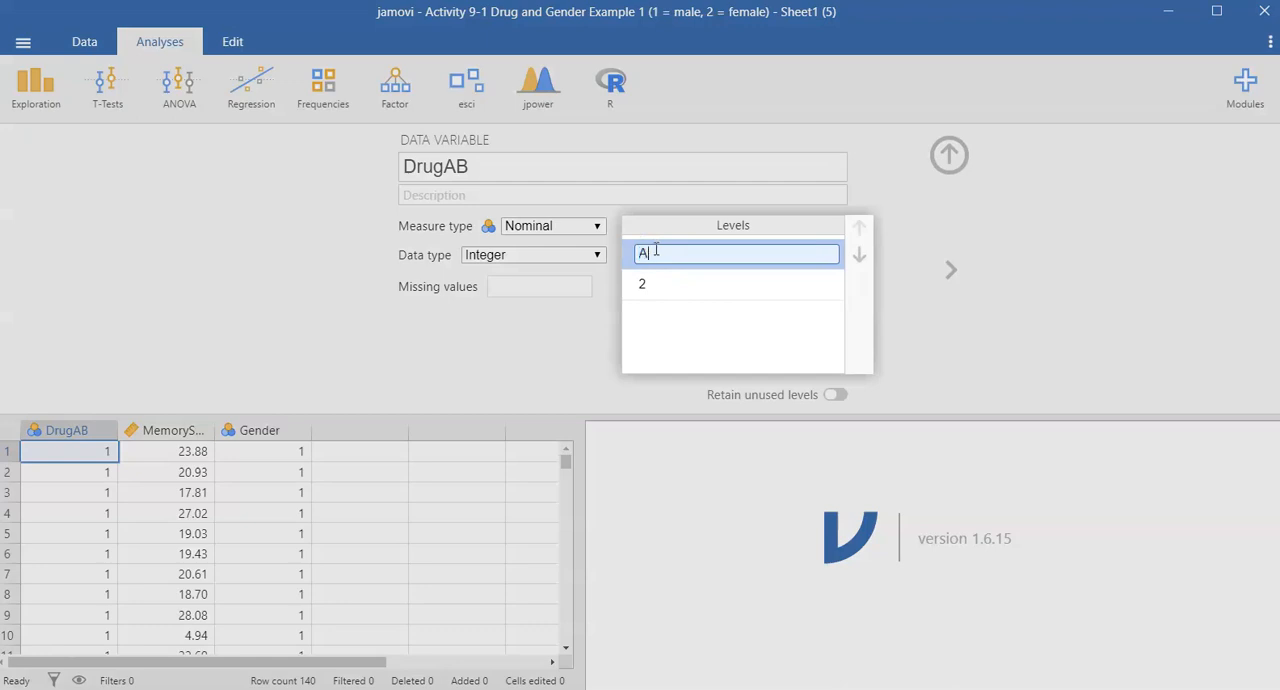
click(736, 296)
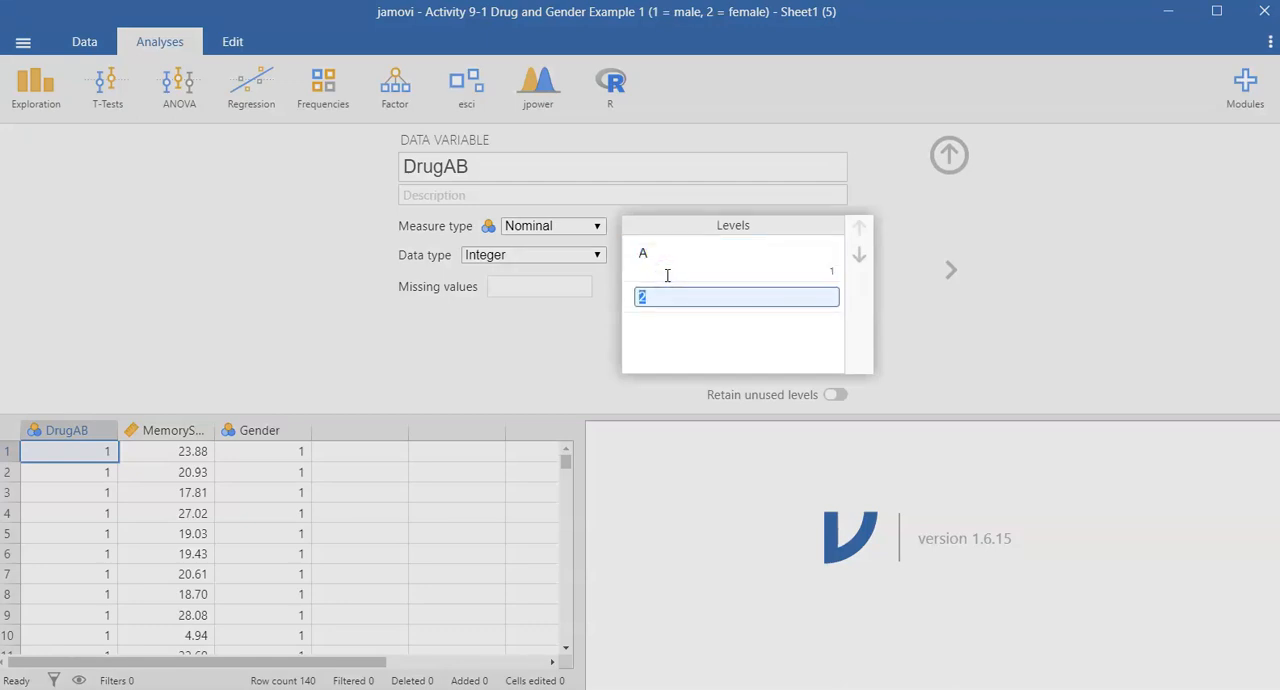
text(B)
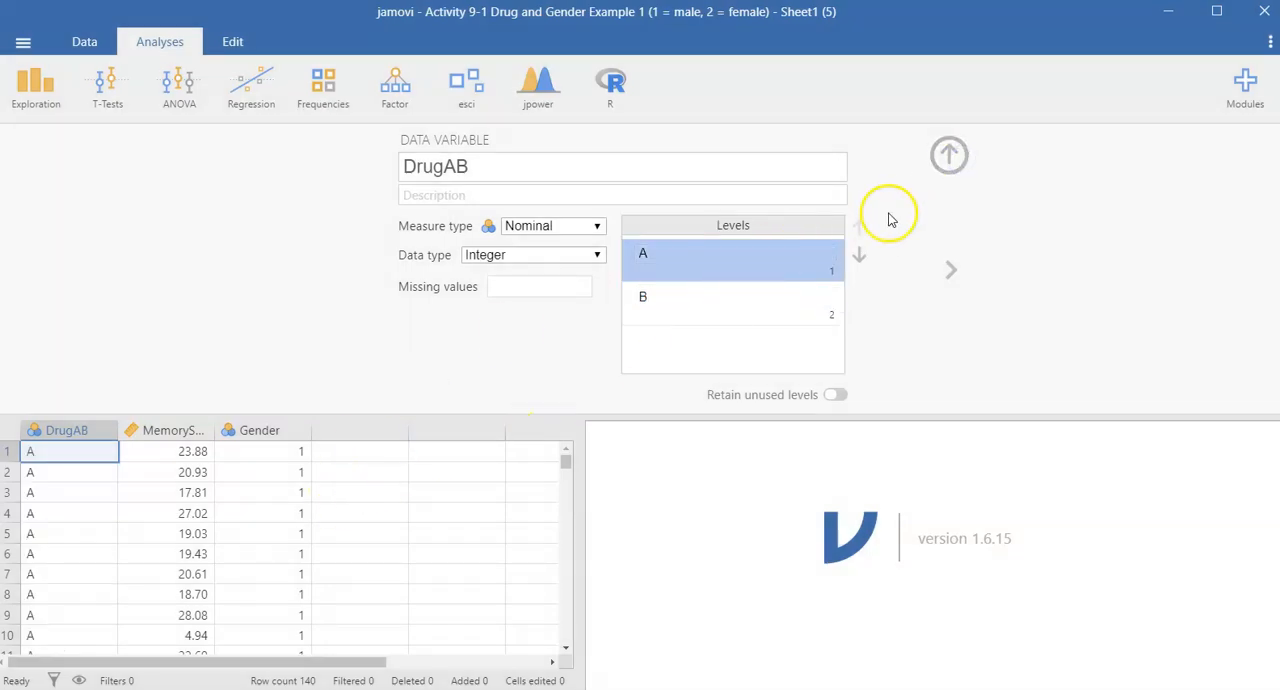
click(262, 430)
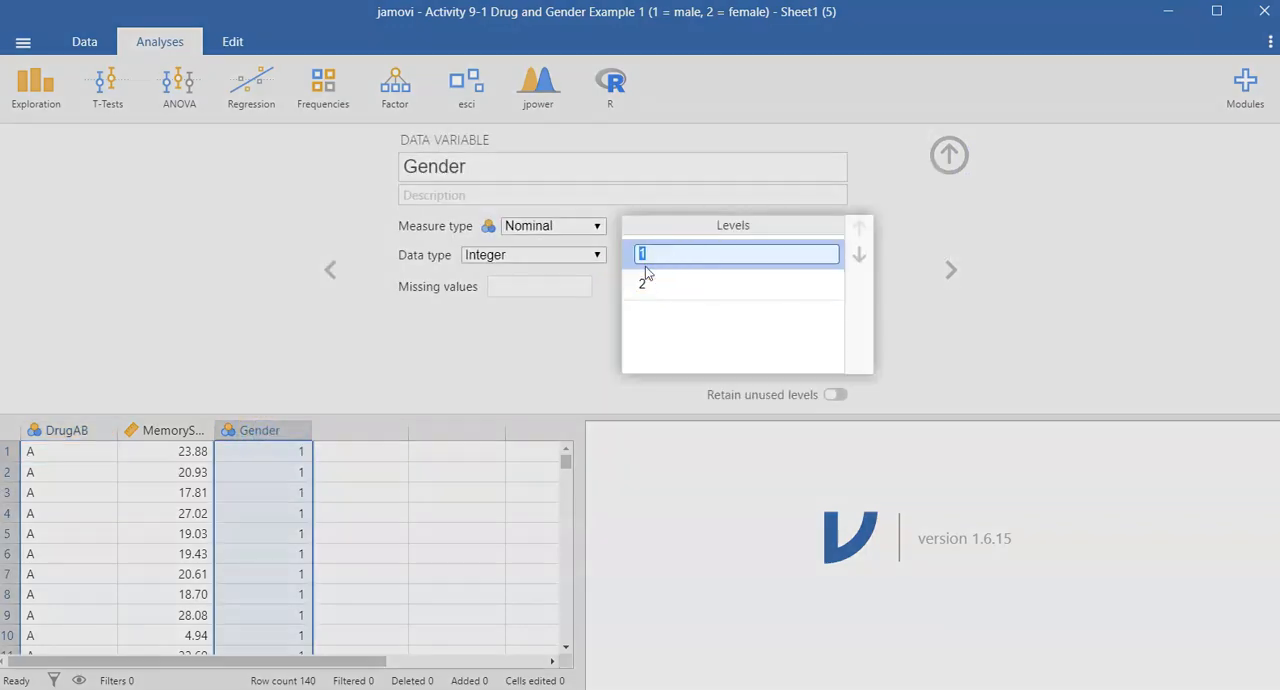
Rename Gender's levels 1 and 2 to male and female.
text(male)
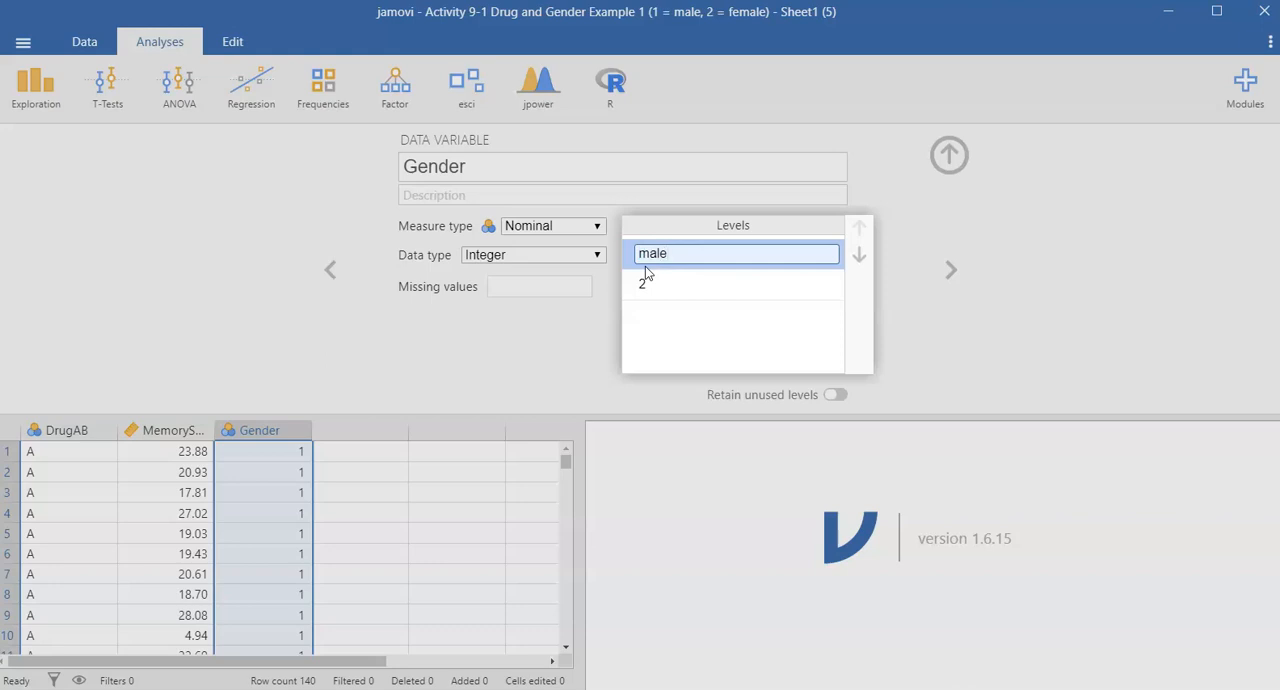
text(f)
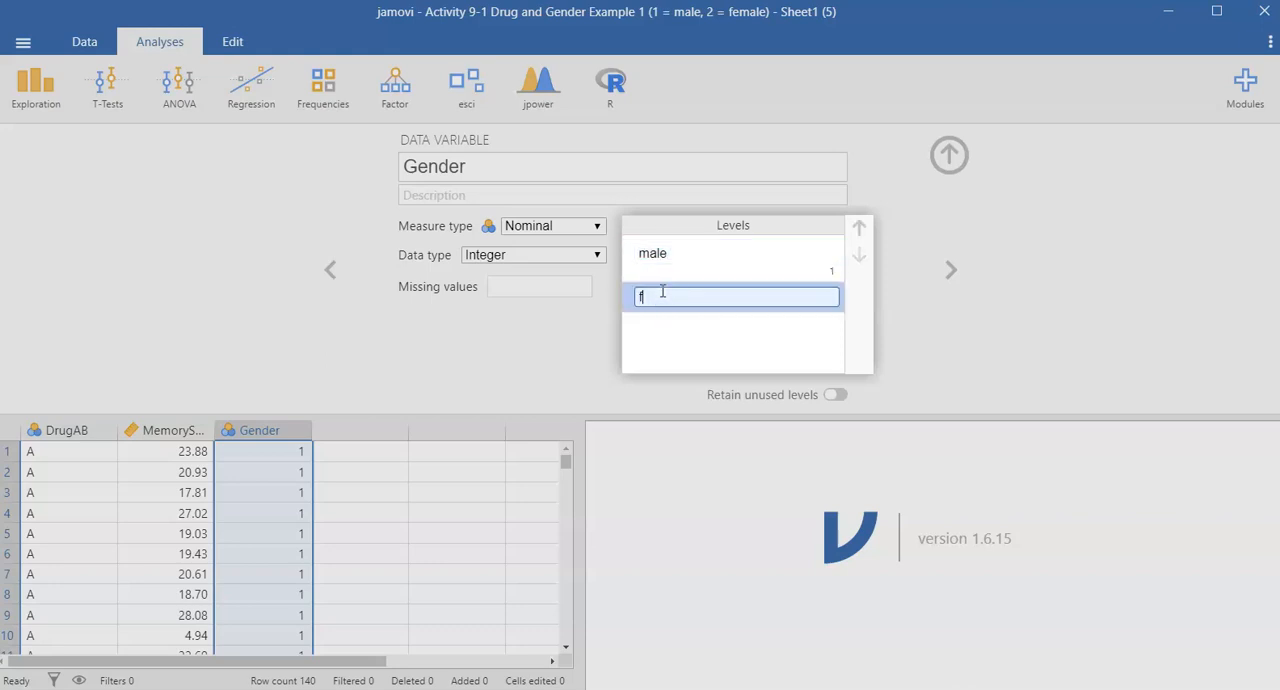
text(emale)
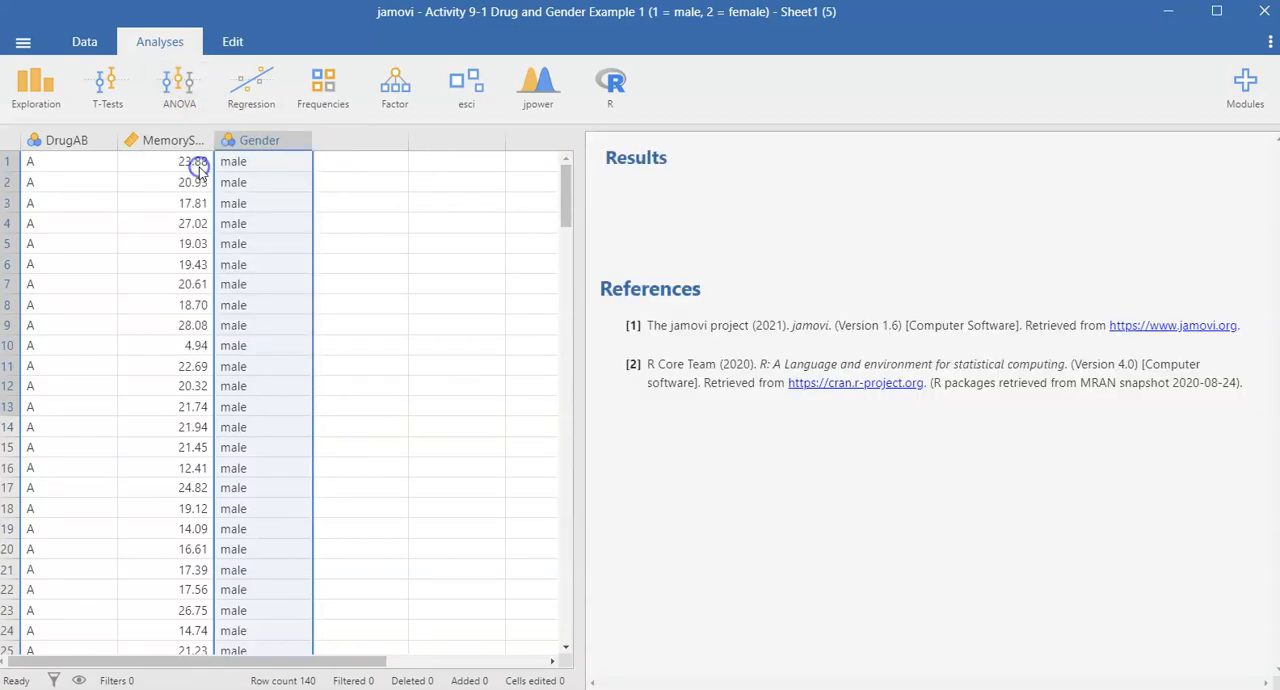
Create an ANOVA with MemoryScore as dependent variable and DrugAB and Gender as fixed factors.
click(178, 87)
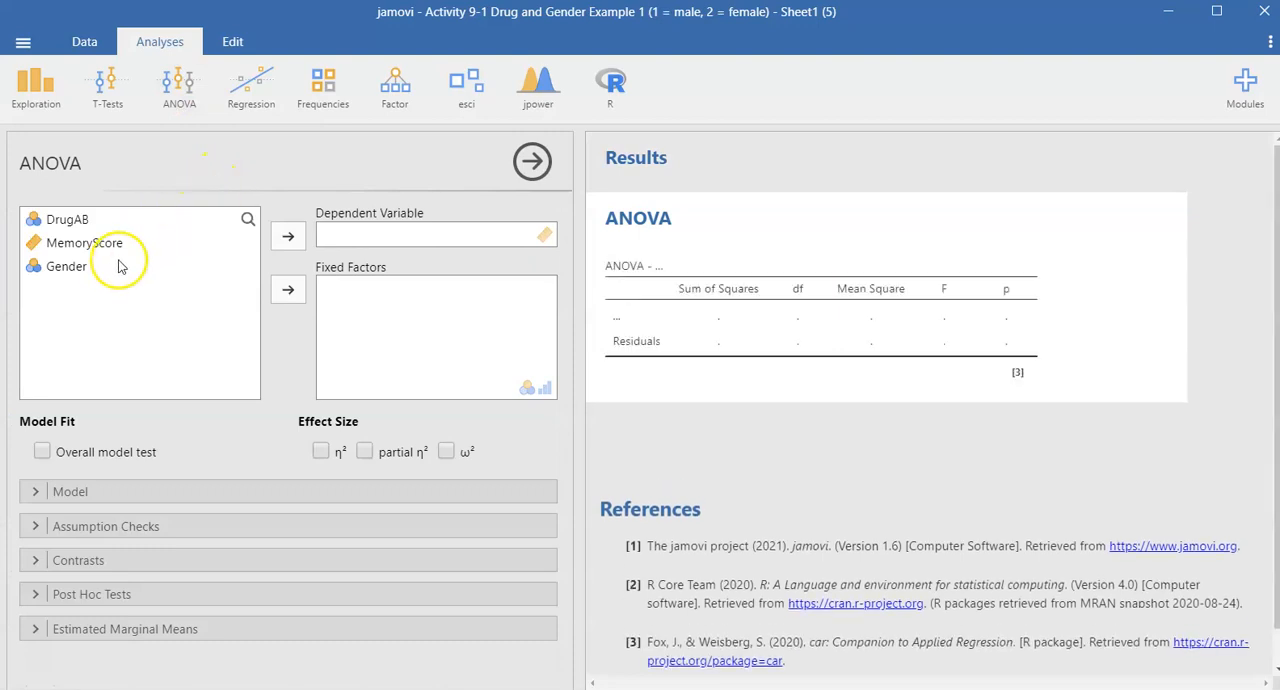
click(84, 242)
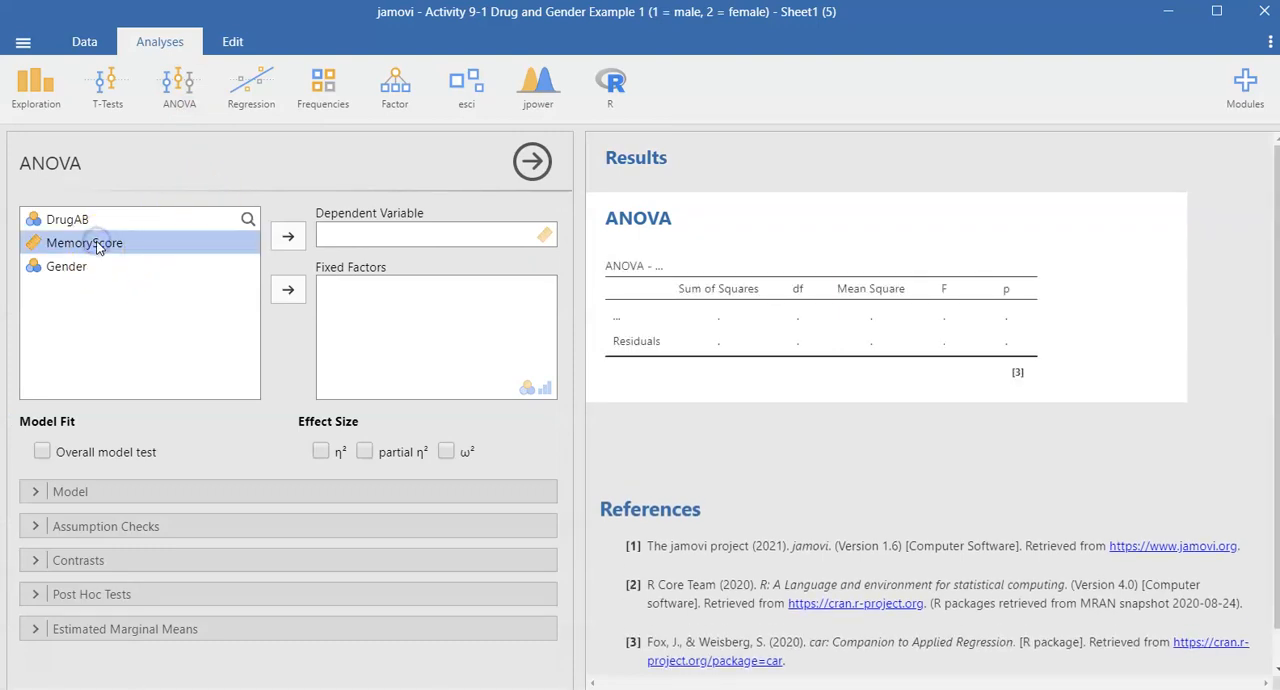
click(288, 236)
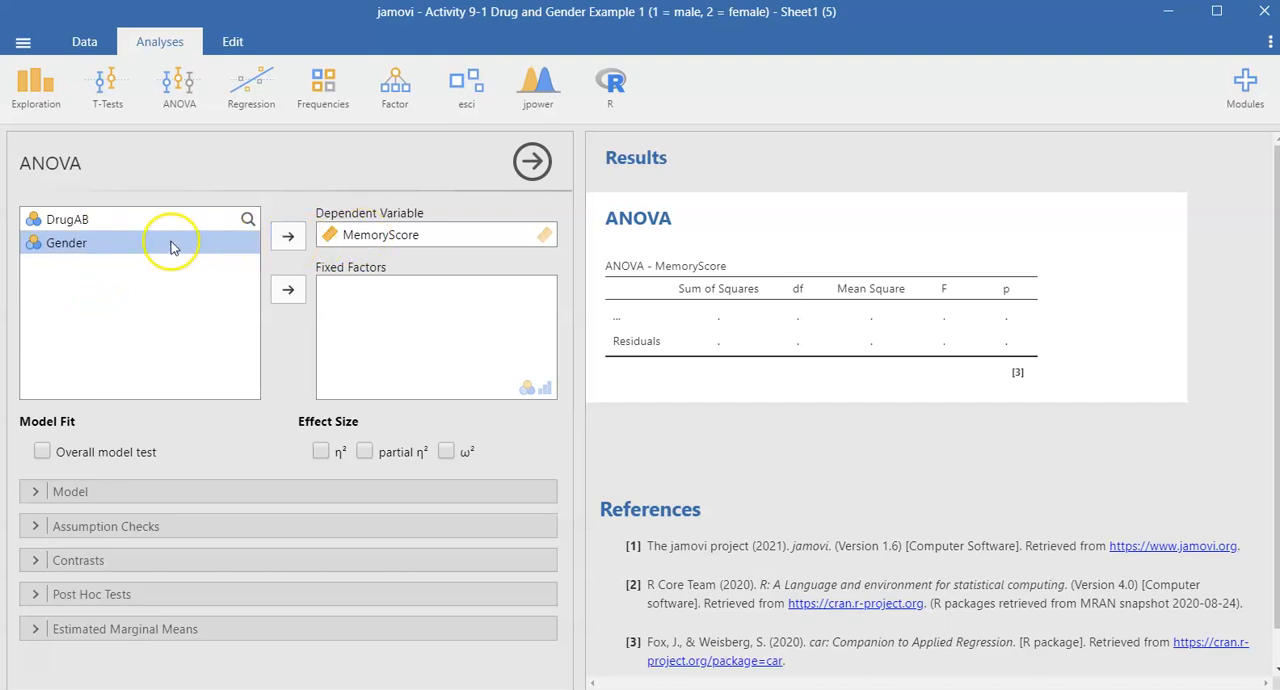
click(67, 218)
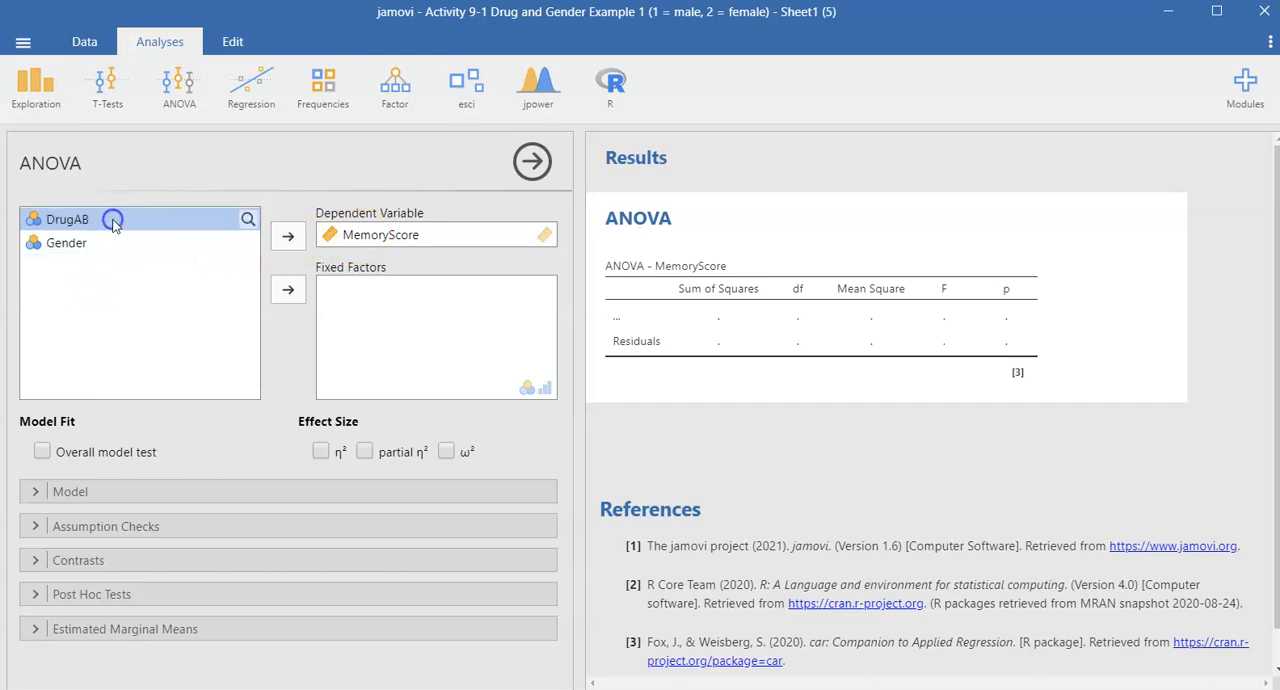
click(288, 289)
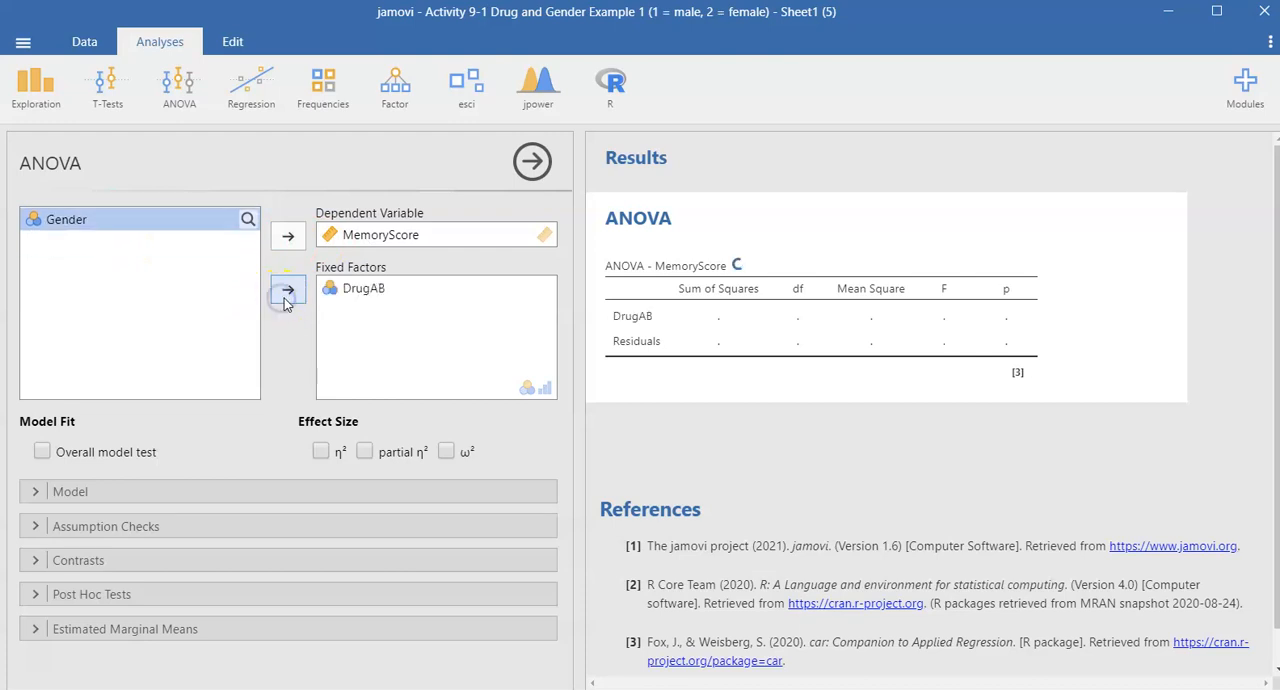
click(288, 289)
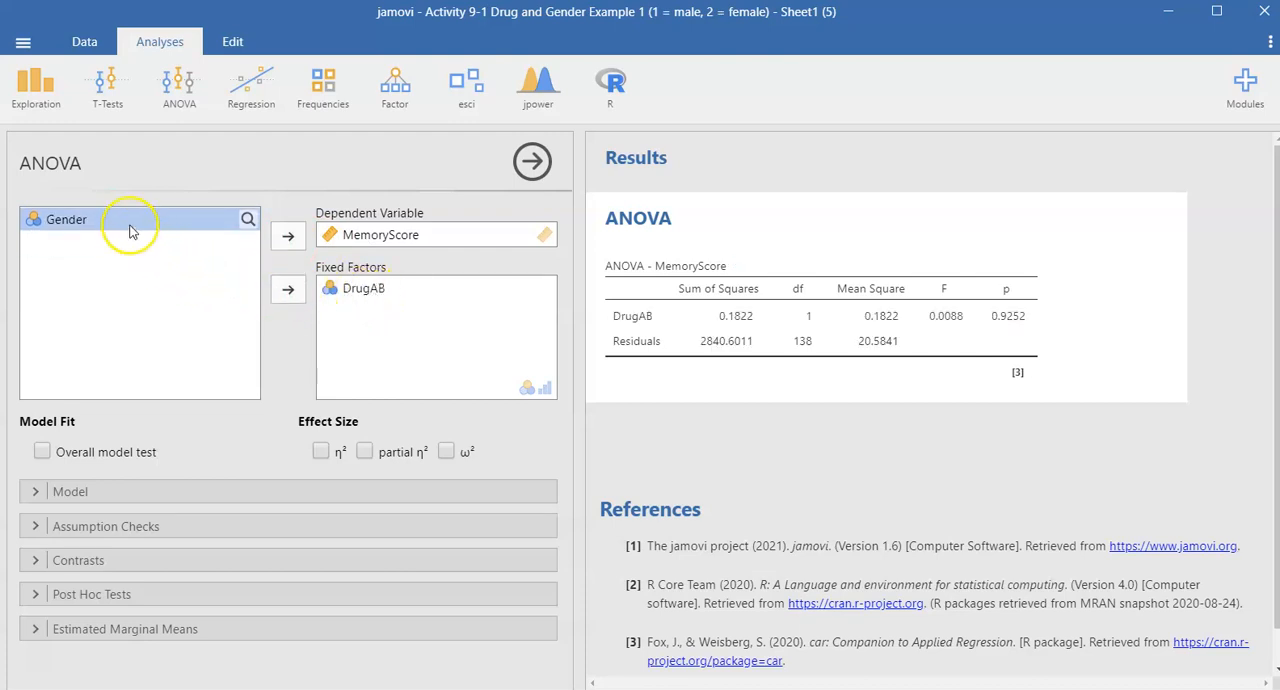
click(288, 289)
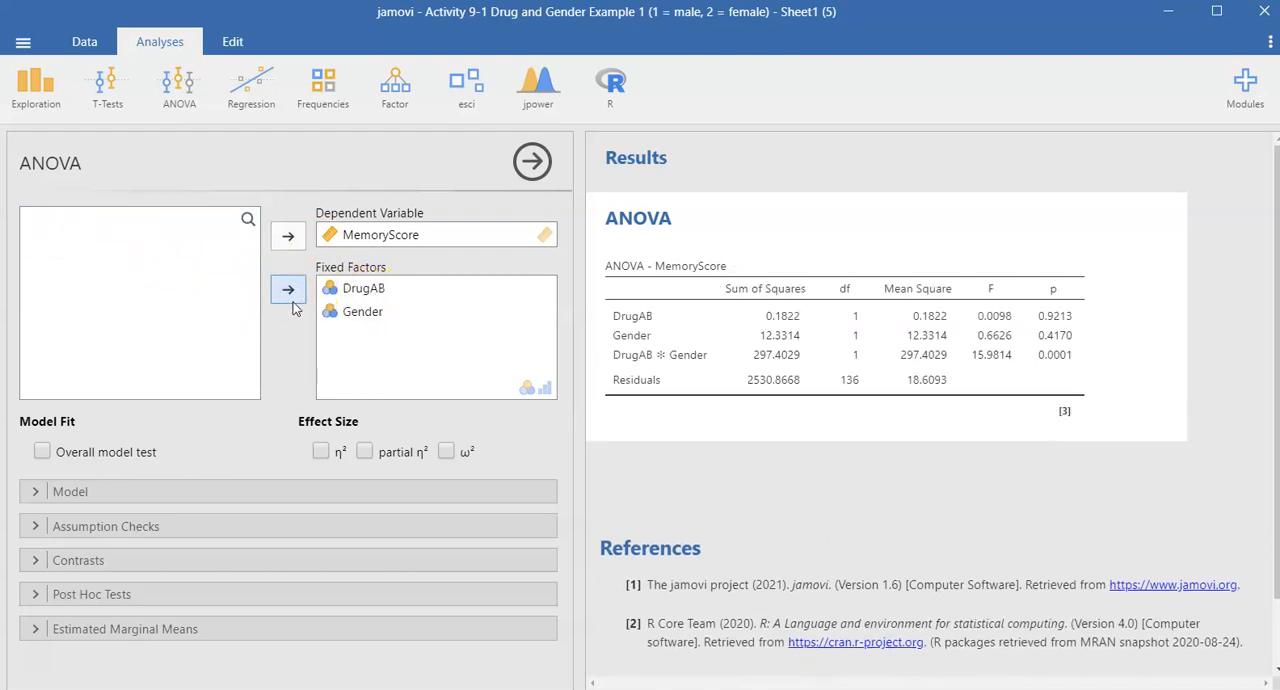
mouse_move(462, 383)
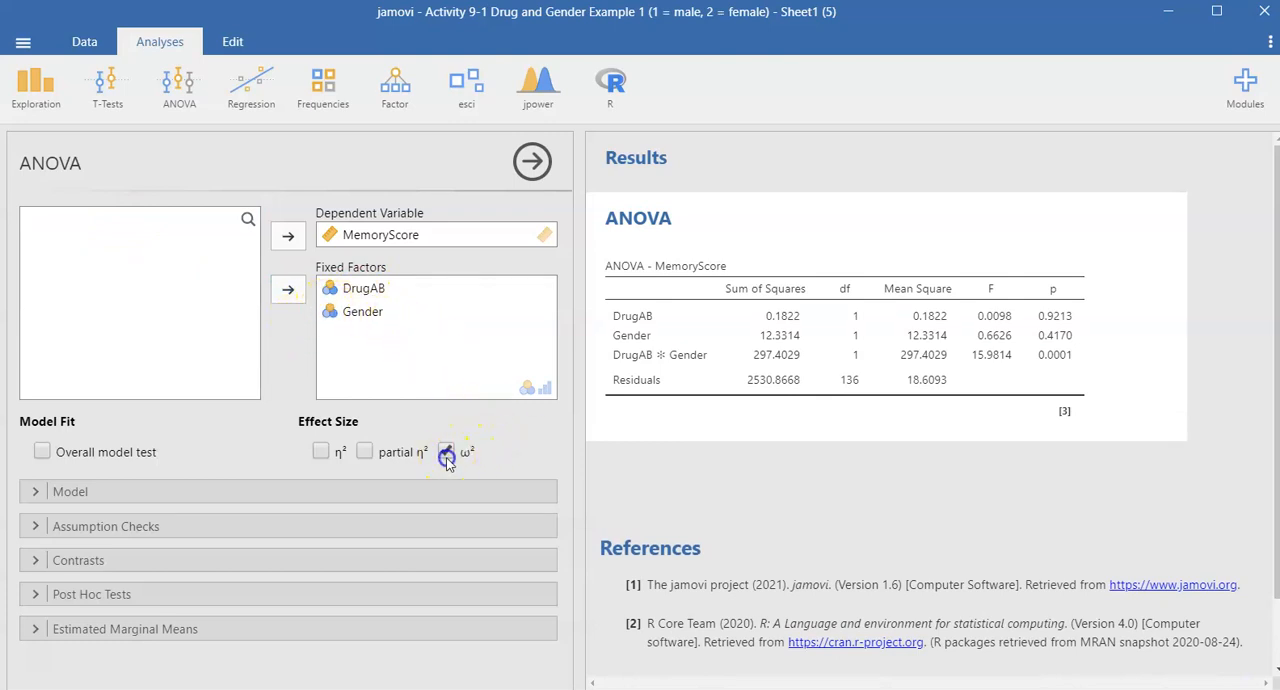
Tick ω² under Effect Size in the ANOVA options.
click(445, 451)
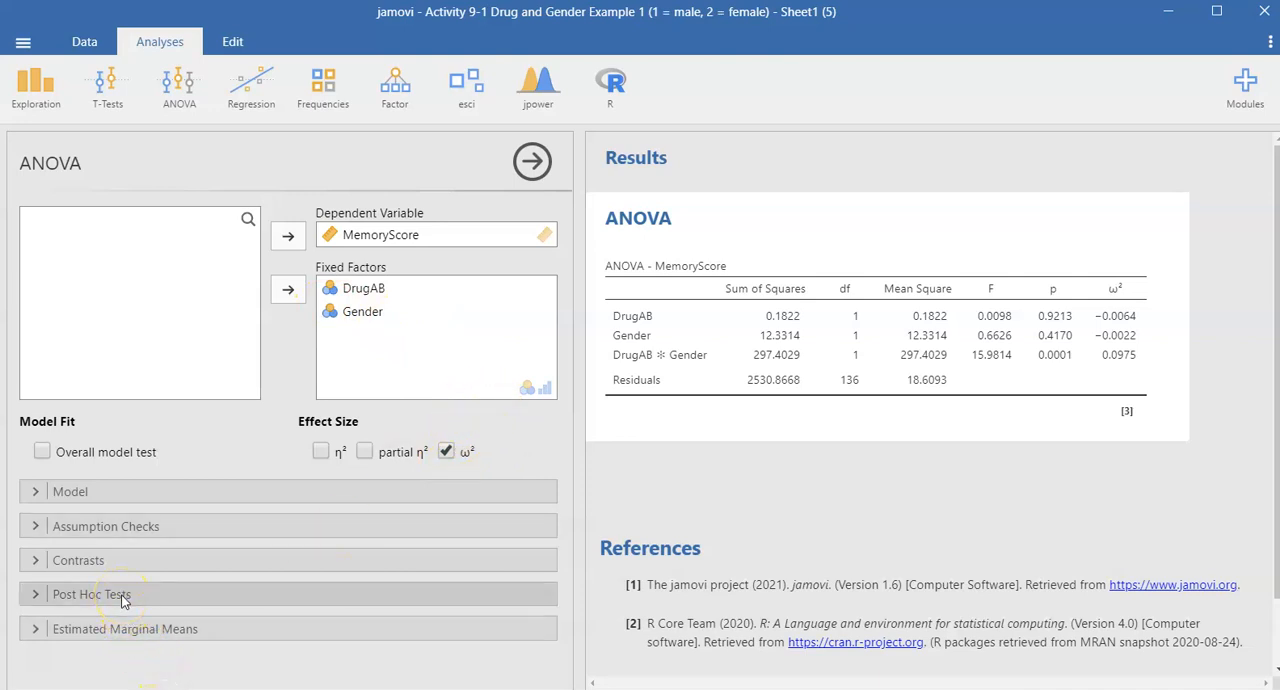
mouse_move(213, 613)
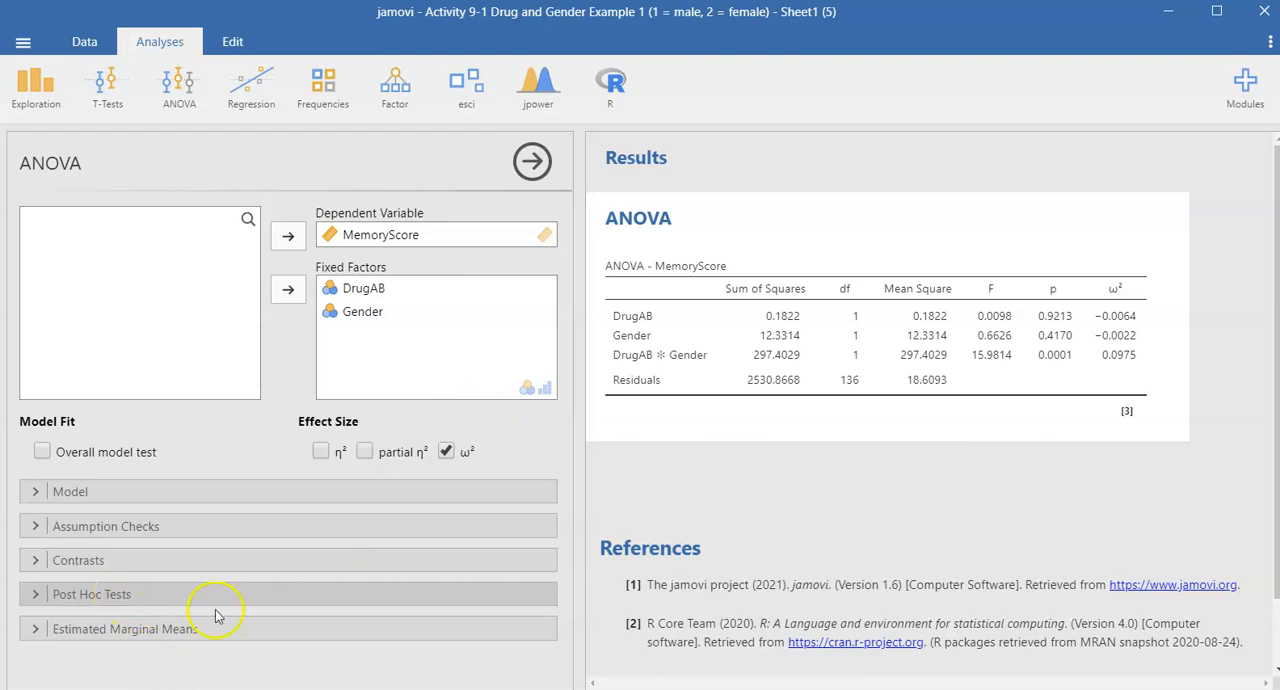
mouse_move(753, 330)
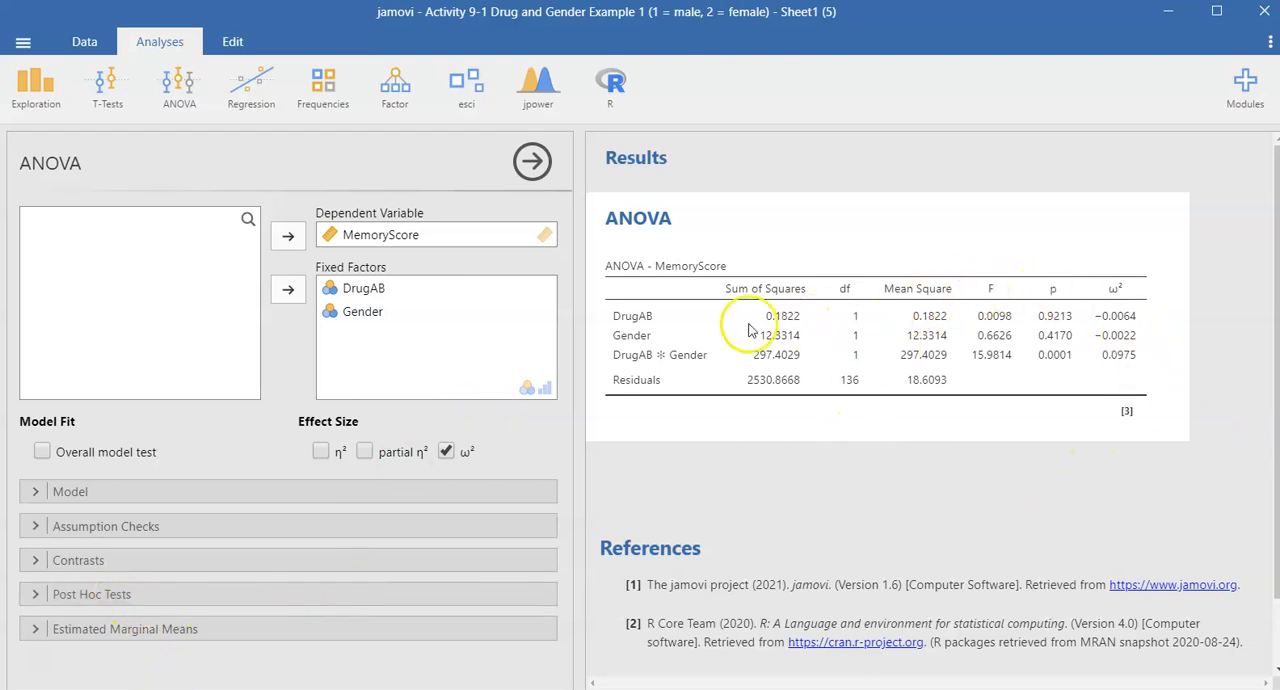
mouse_move(992, 370)
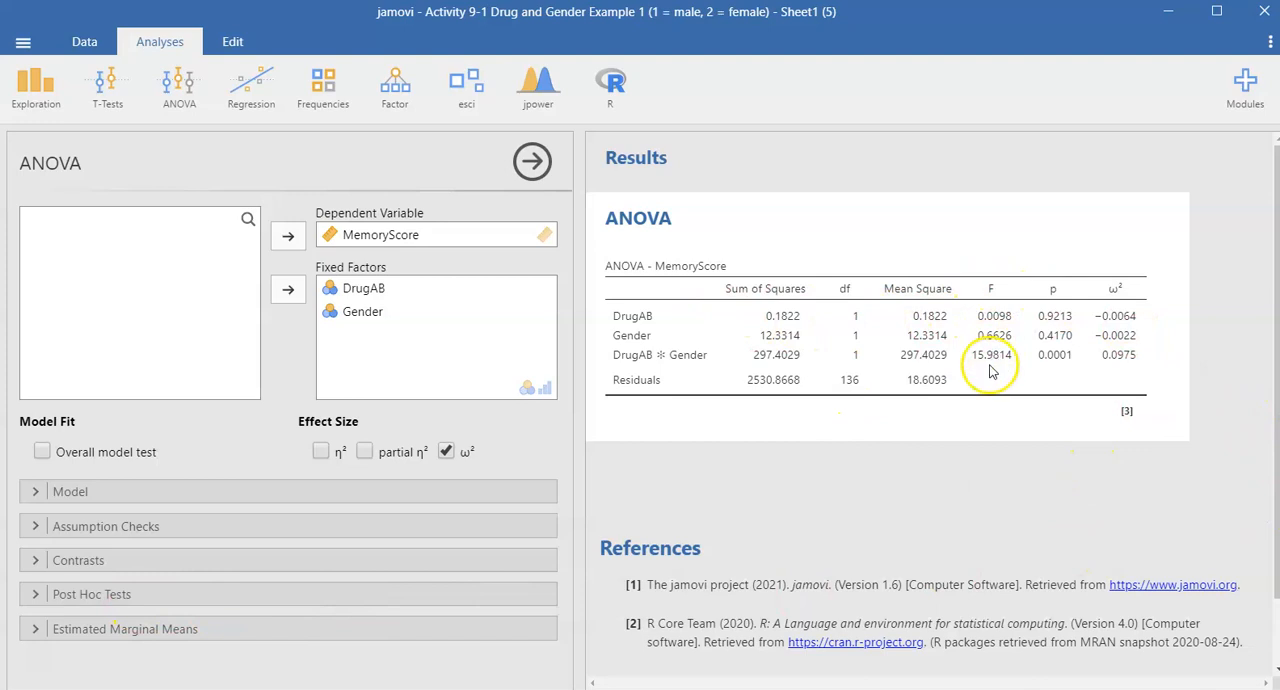
mouse_move(999, 363)
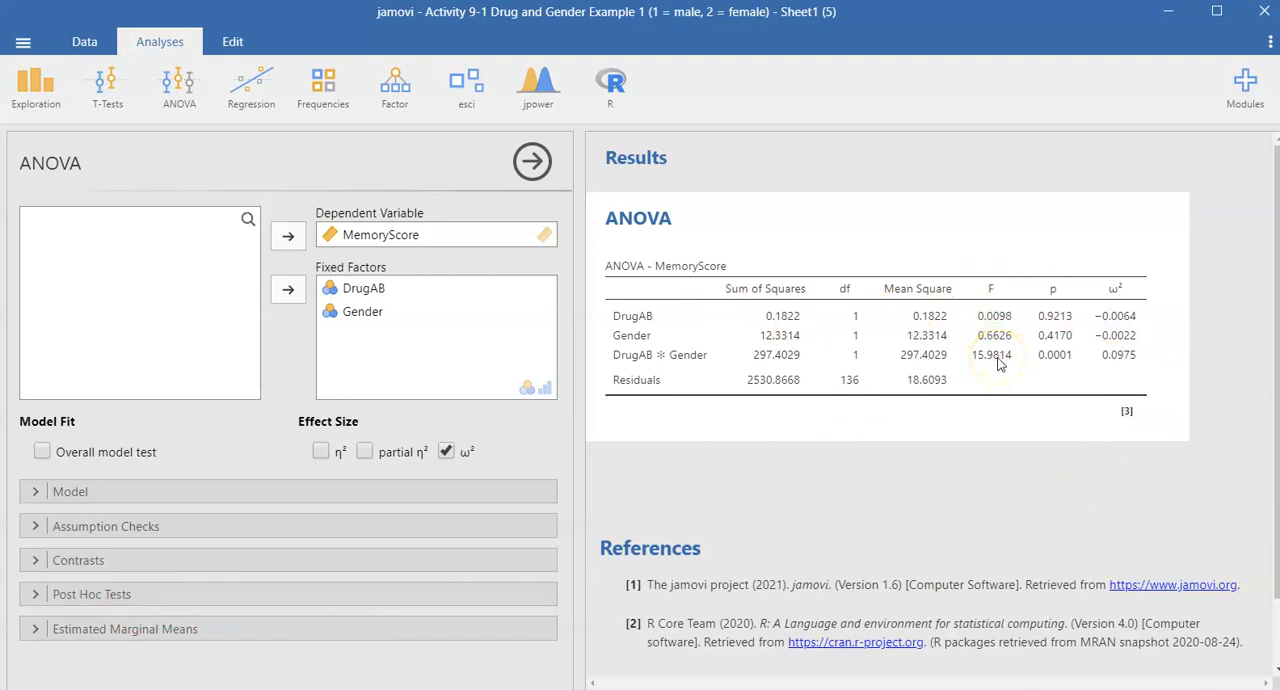
mouse_move(719, 325)
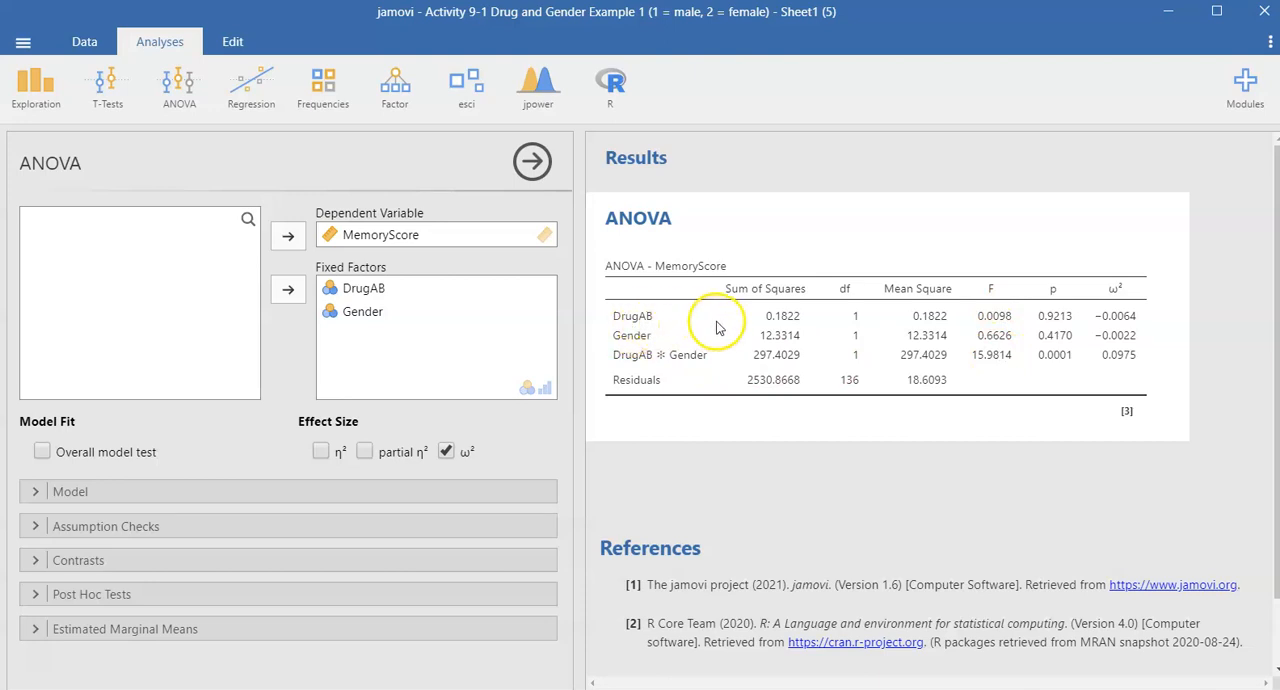
mouse_move(655, 325)
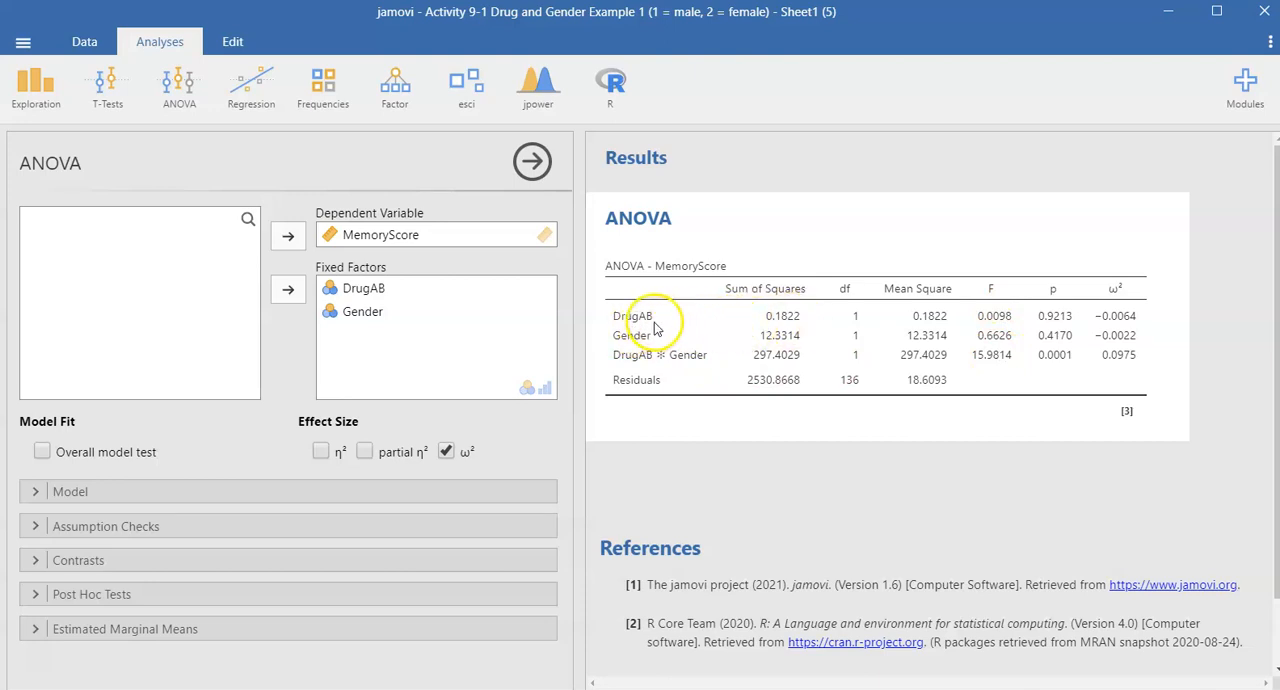
mouse_move(654, 342)
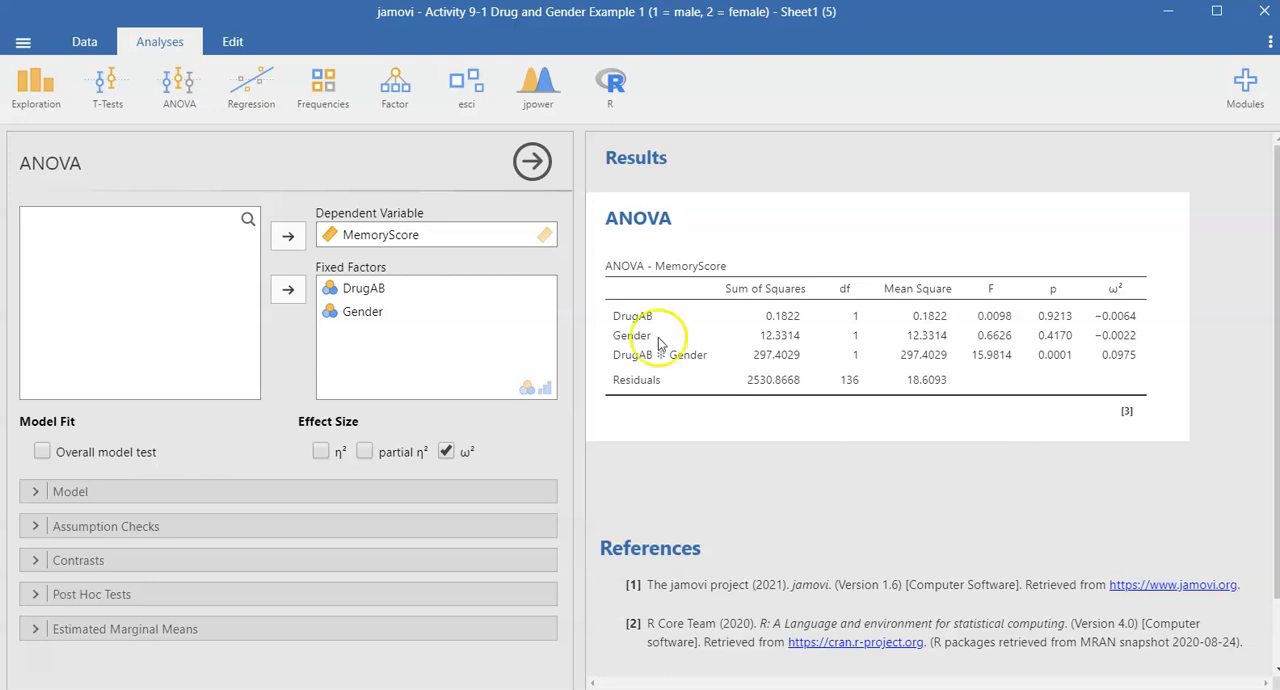
mouse_move(699, 373)
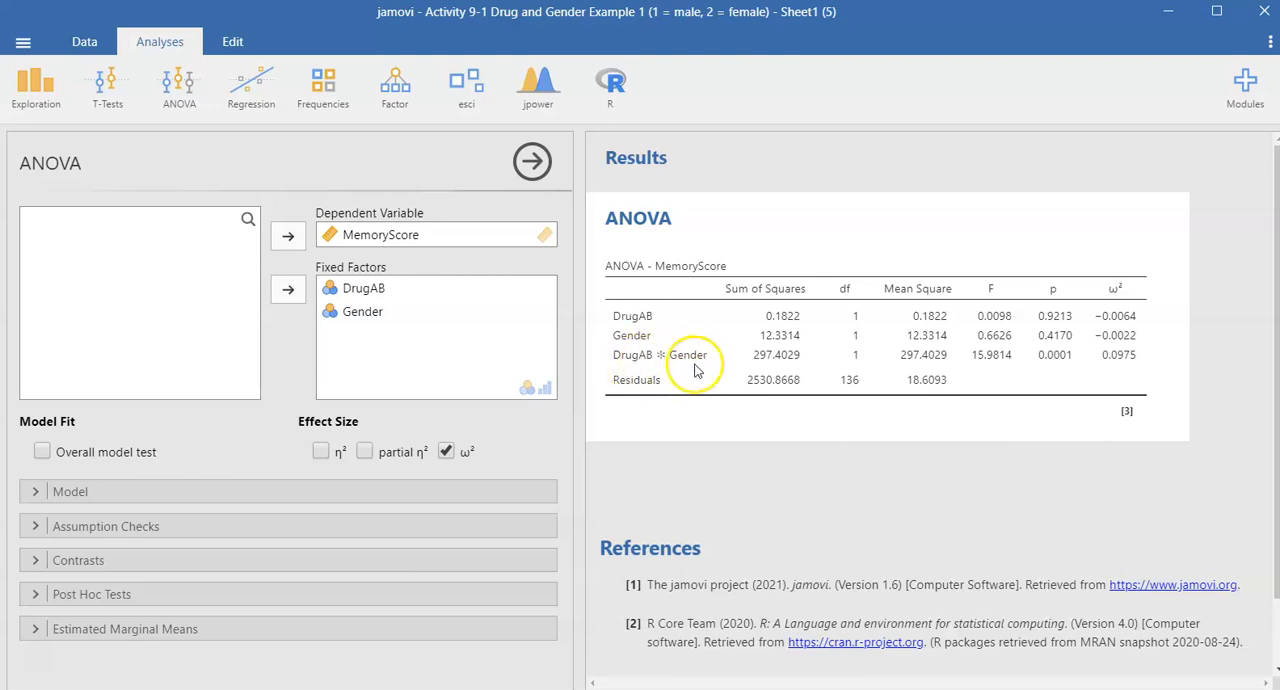
mouse_move(681, 369)
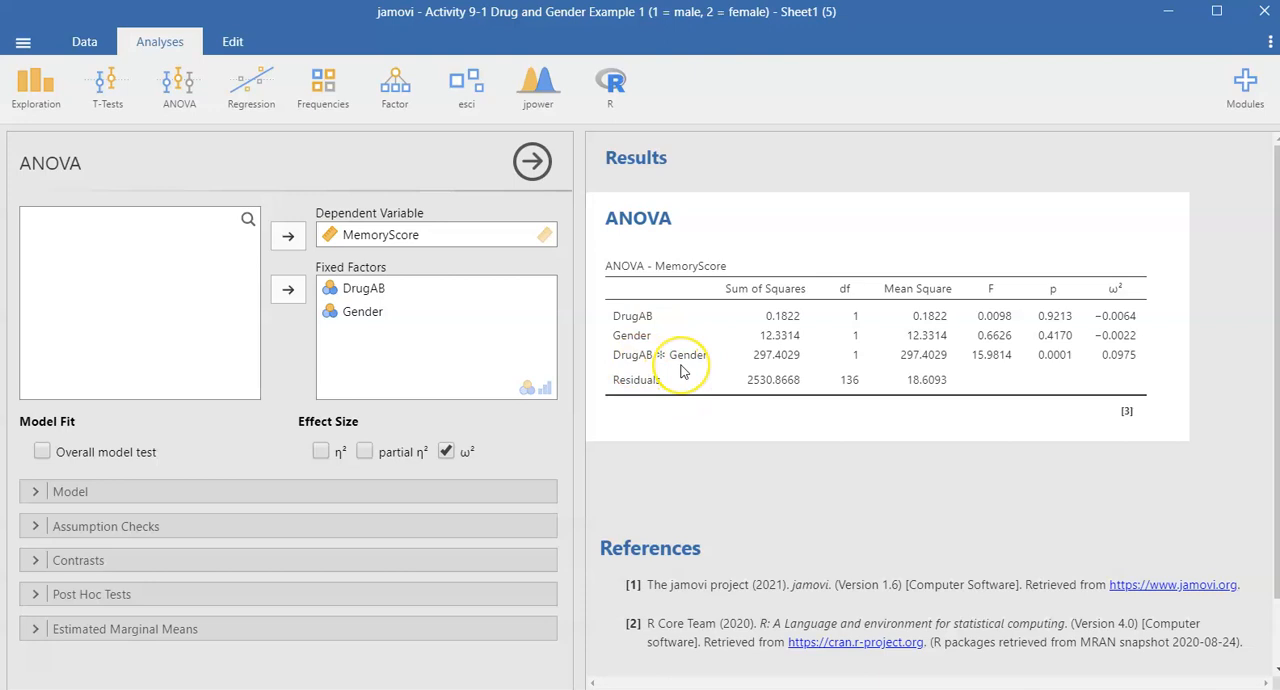
mouse_move(684, 375)
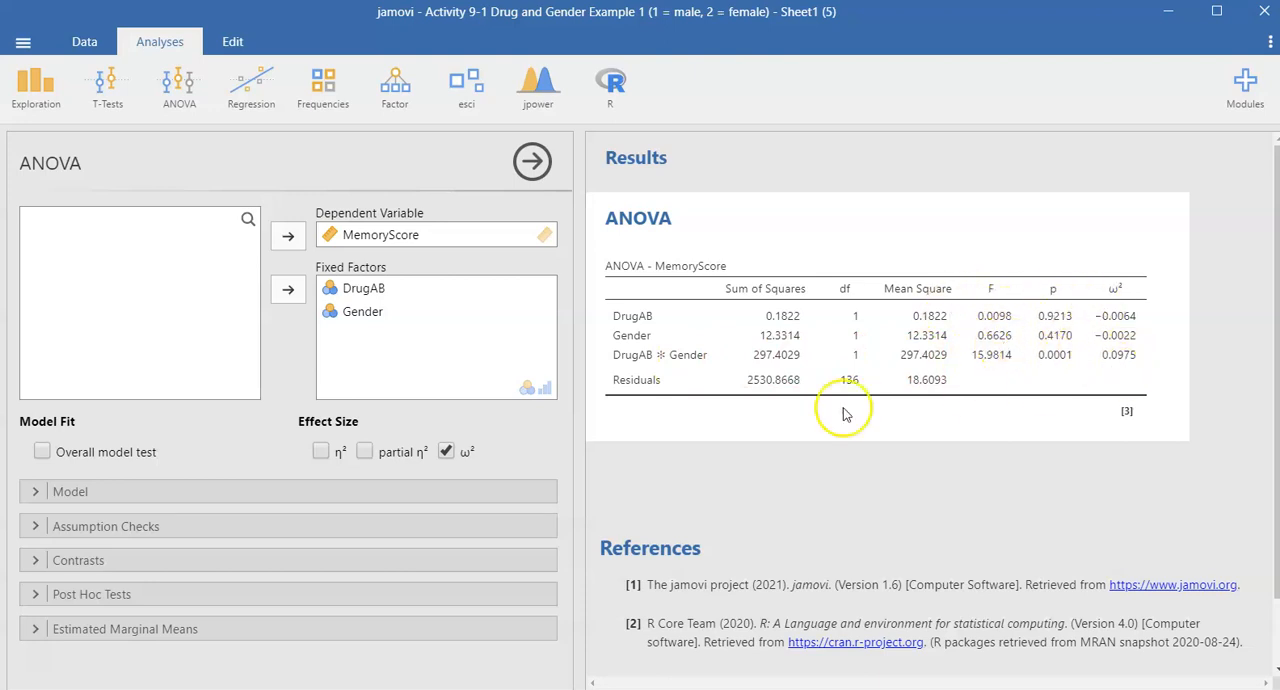
mouse_move(182, 584)
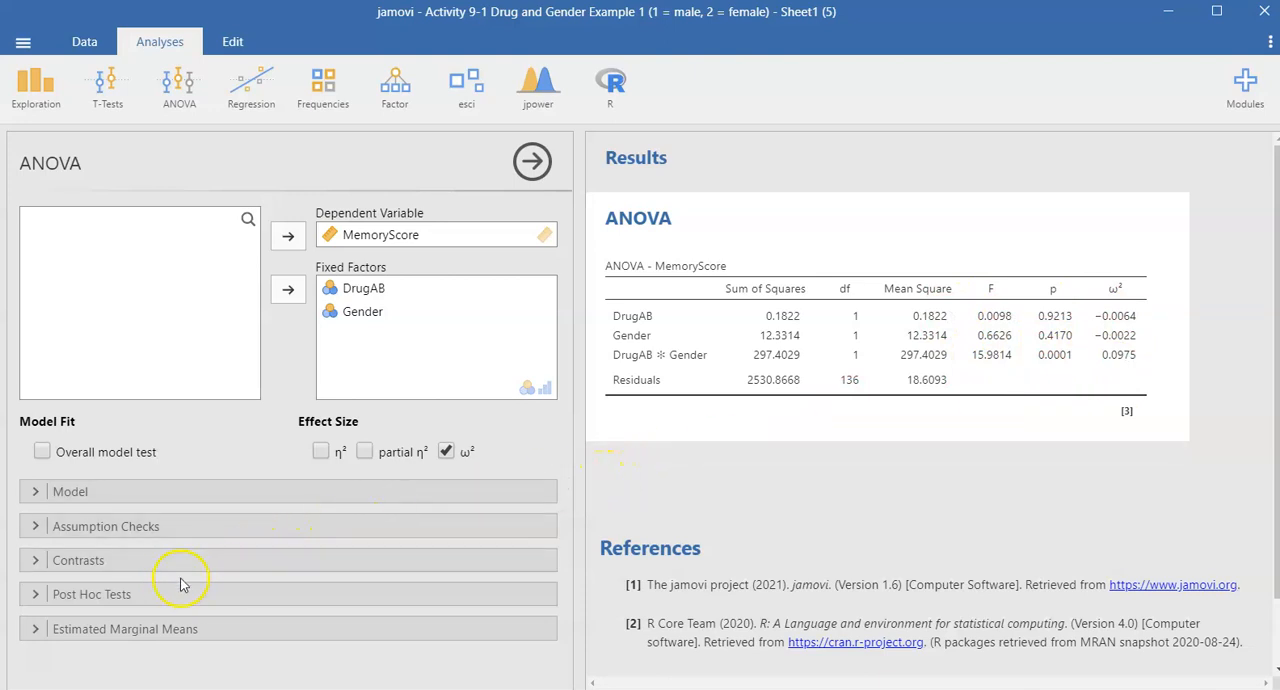
mouse_move(115, 594)
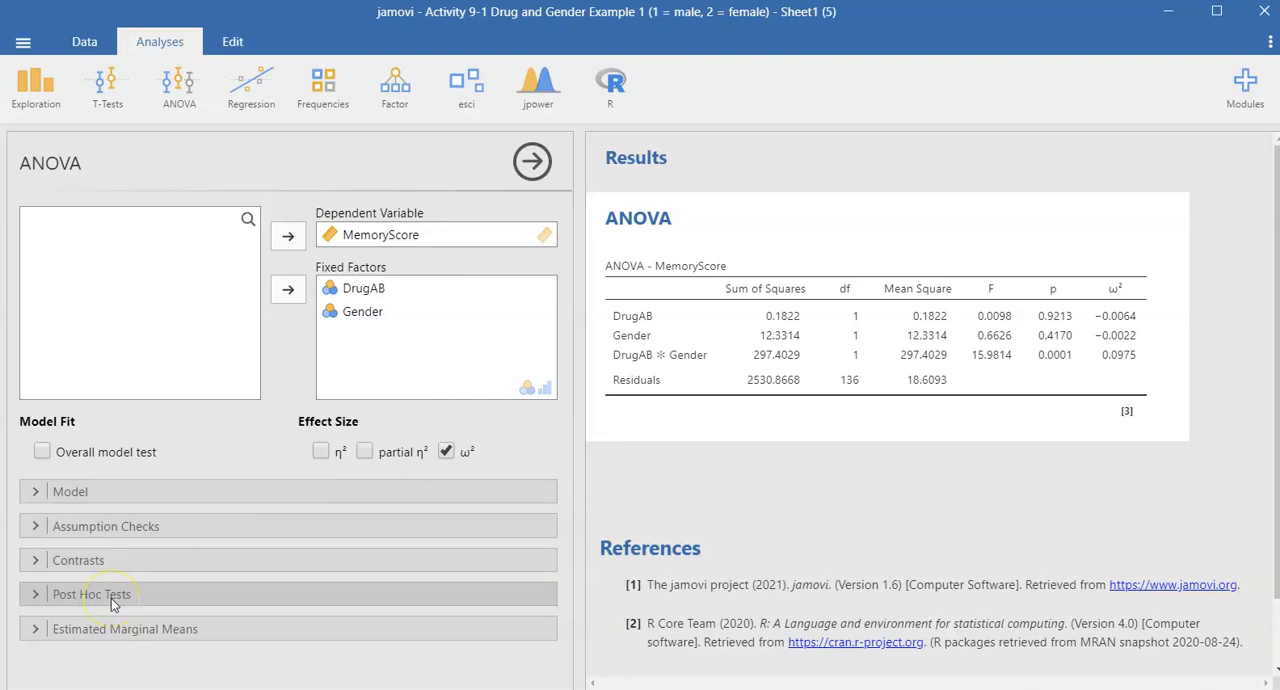
Add Tukey post hoc comparisons for DrugAB, Gender and DrugAB ✻ Gender.
click(105, 594)
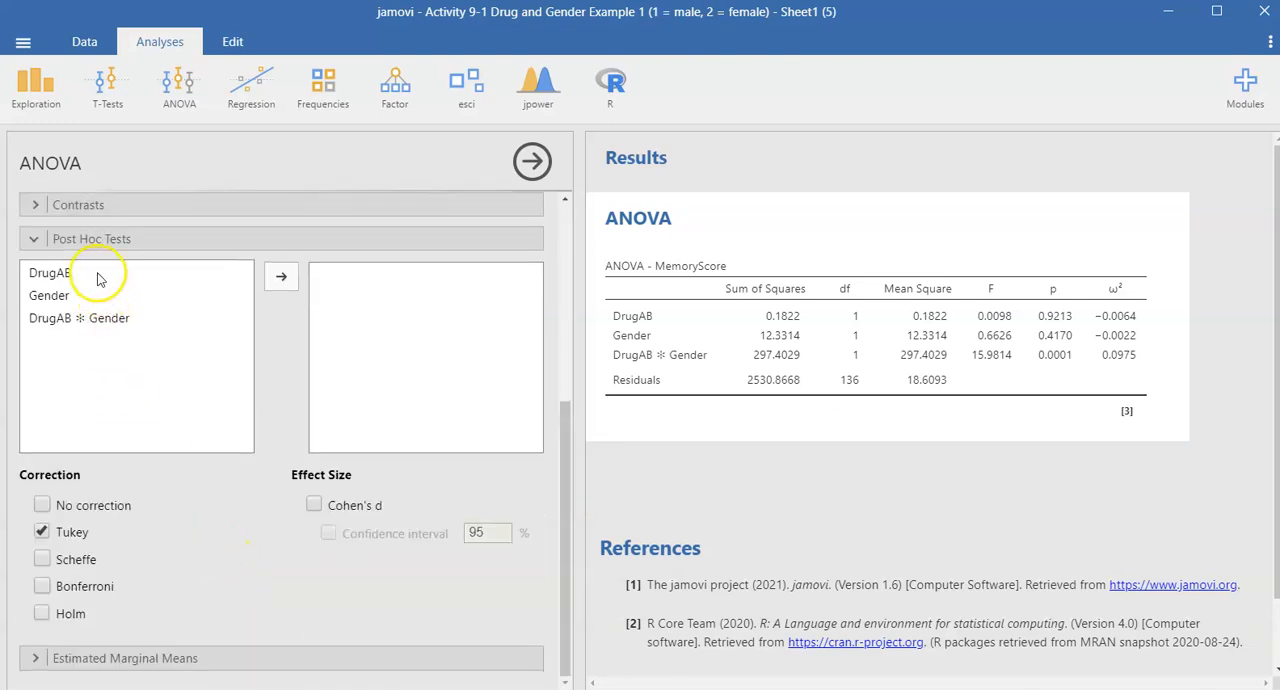
click(281, 277)
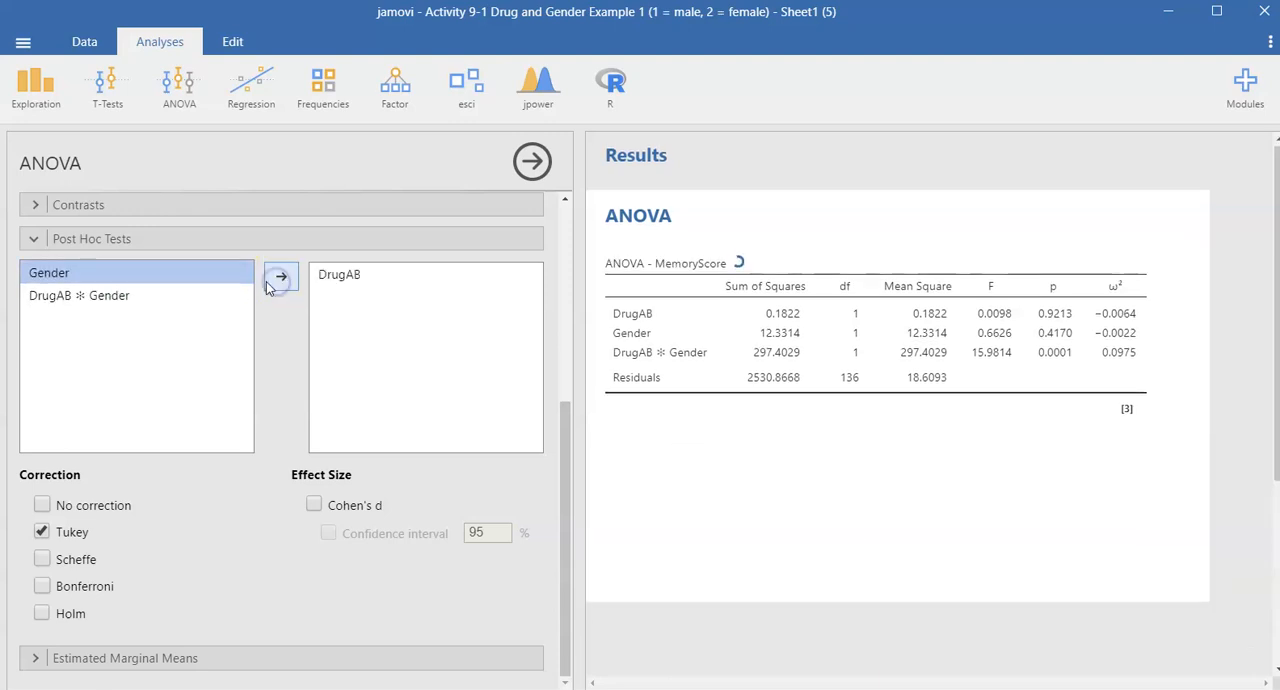
click(281, 276)
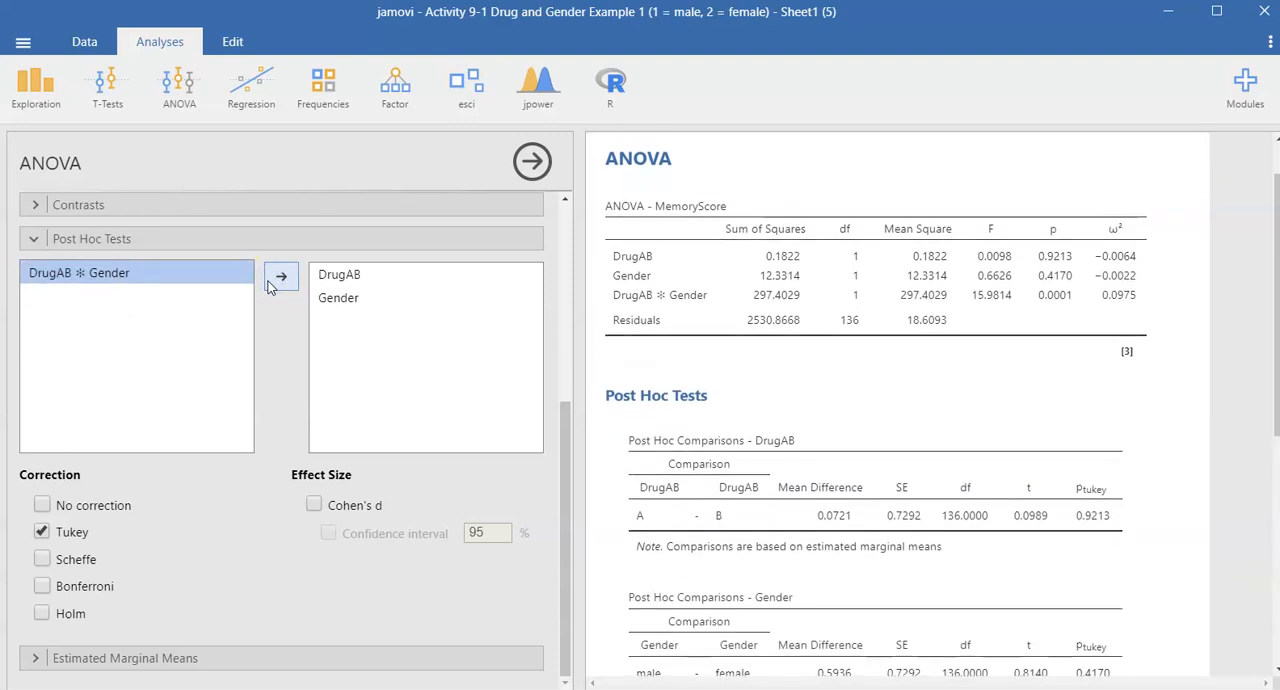
click(281, 277)
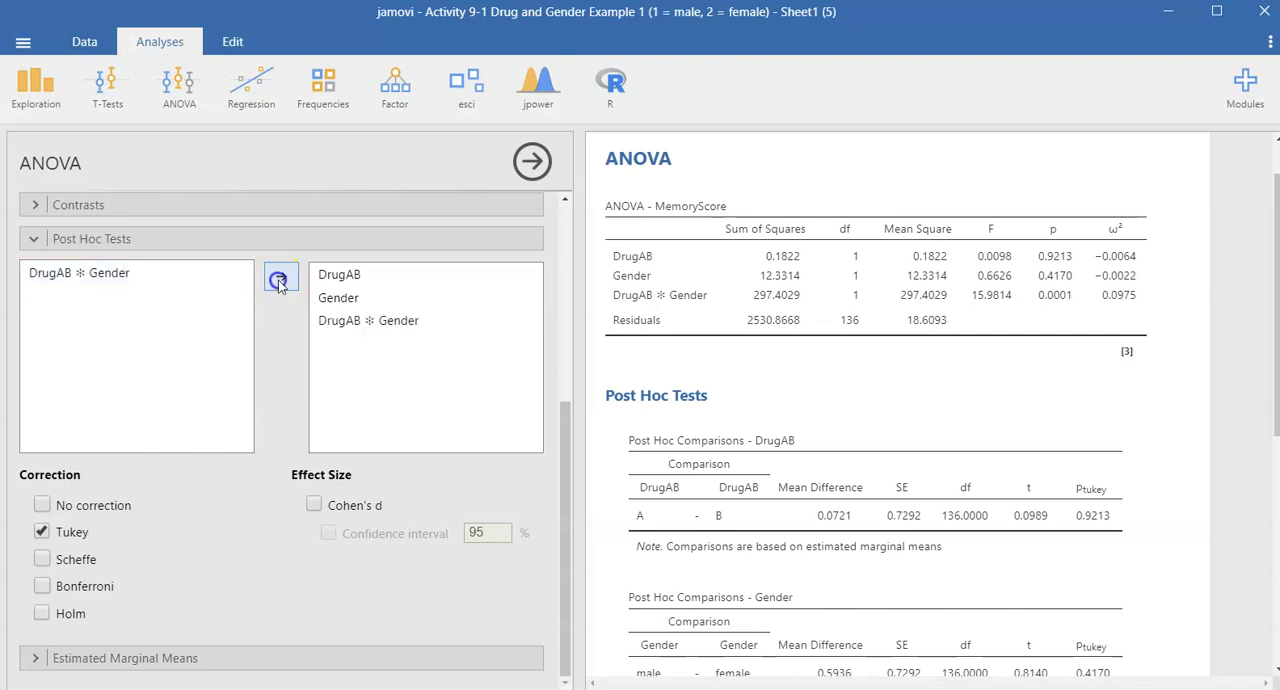
click(281, 277)
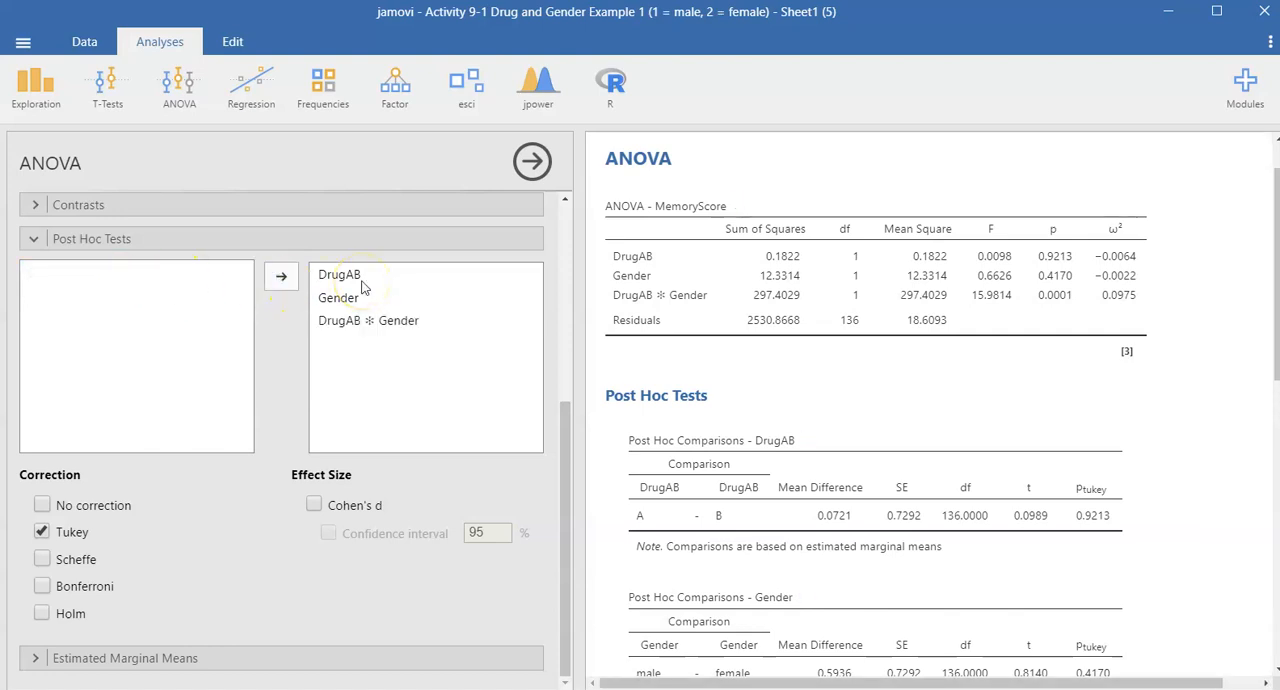
mouse_move(366, 308)
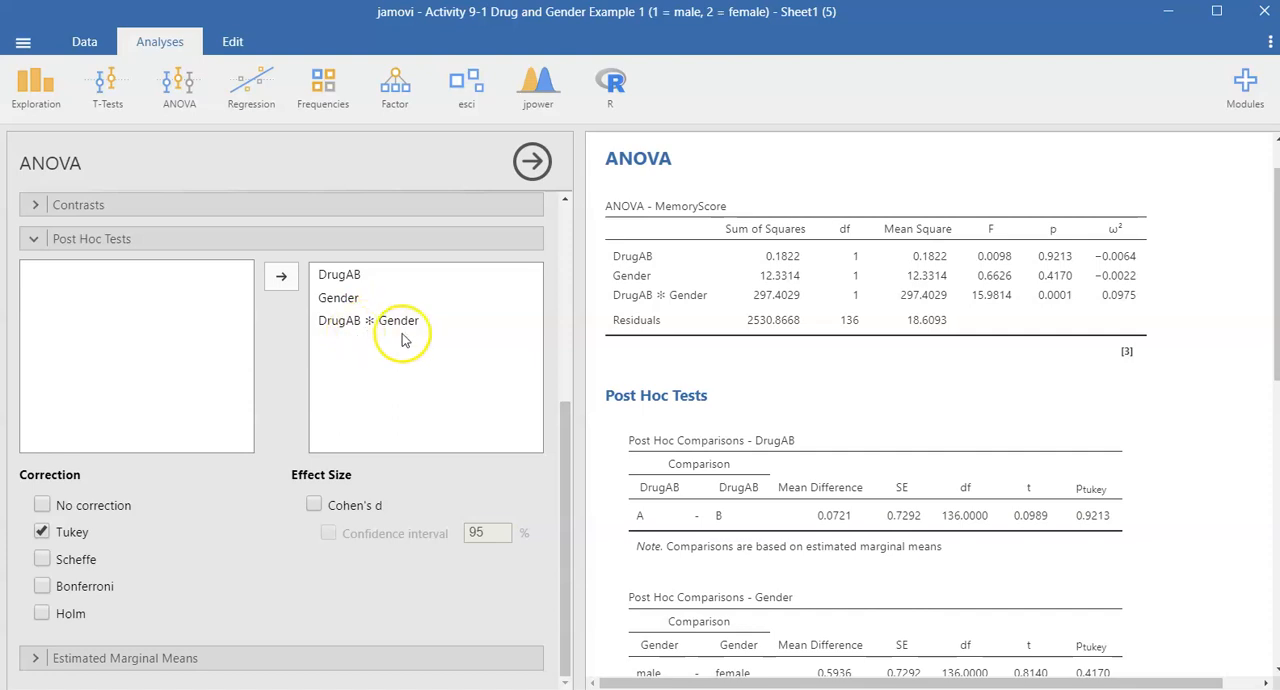
scroll(down, 3)
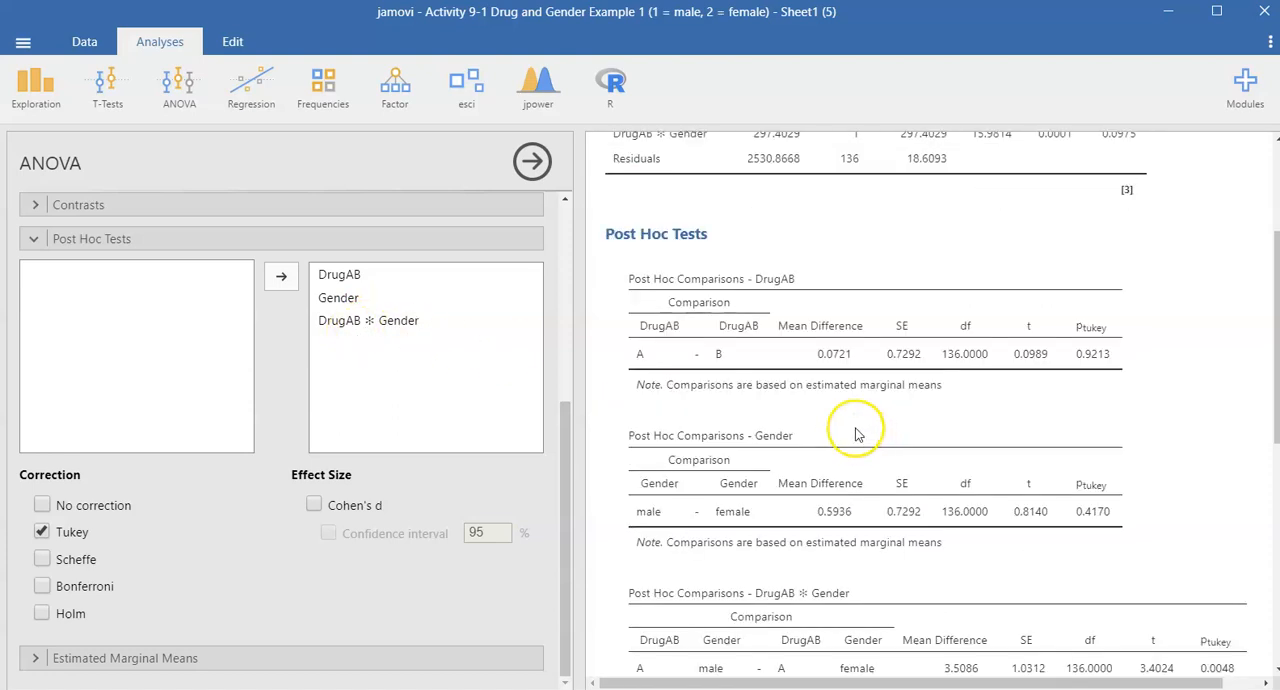
mouse_move(987, 380)
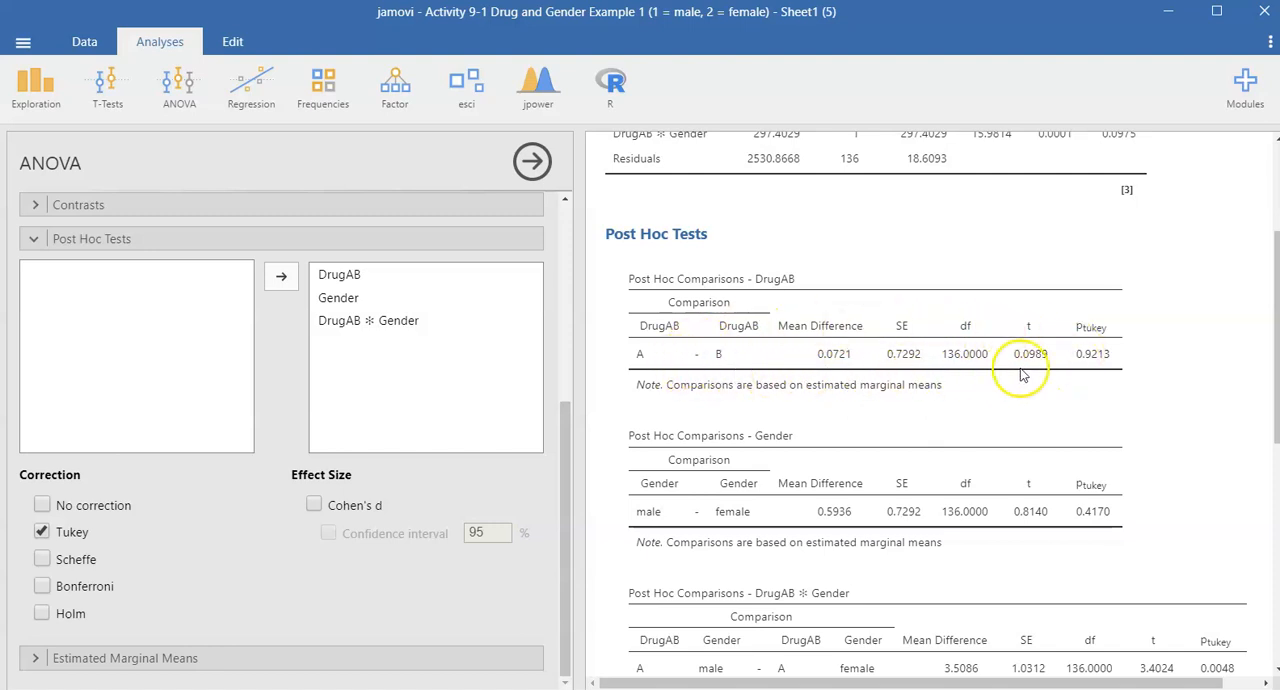
mouse_move(838, 373)
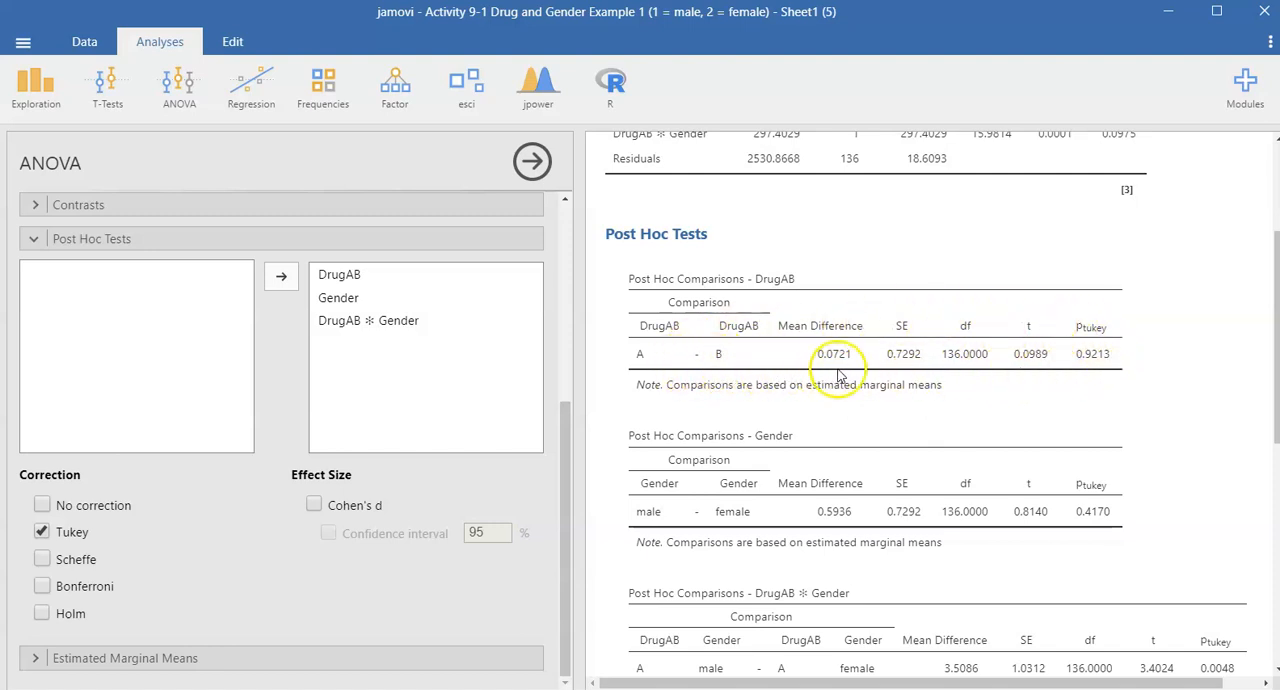
mouse_move(672, 367)
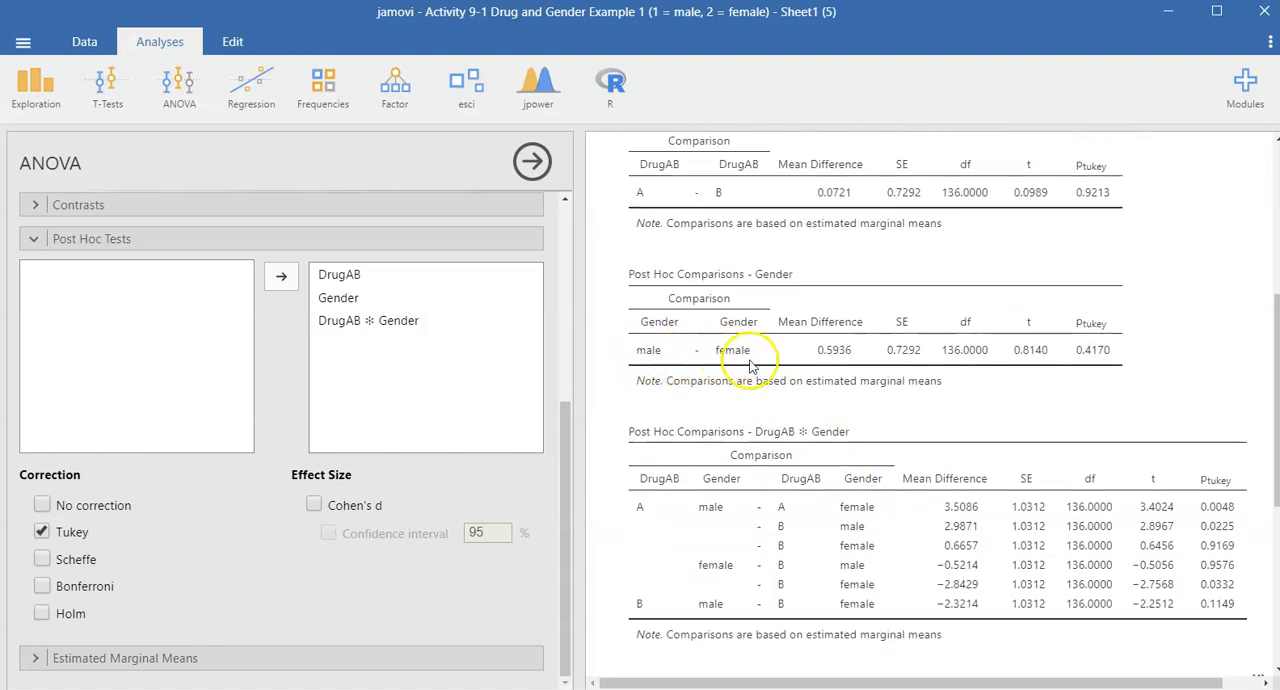
mouse_move(670, 363)
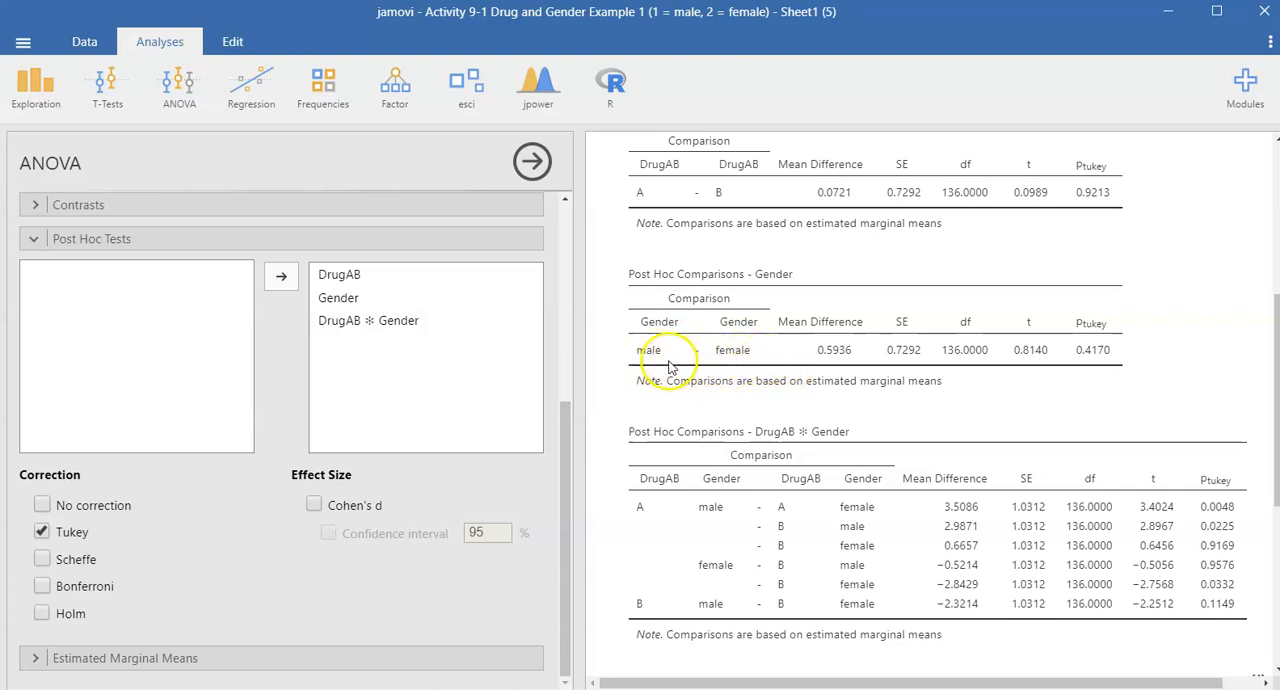
mouse_move(898, 390)
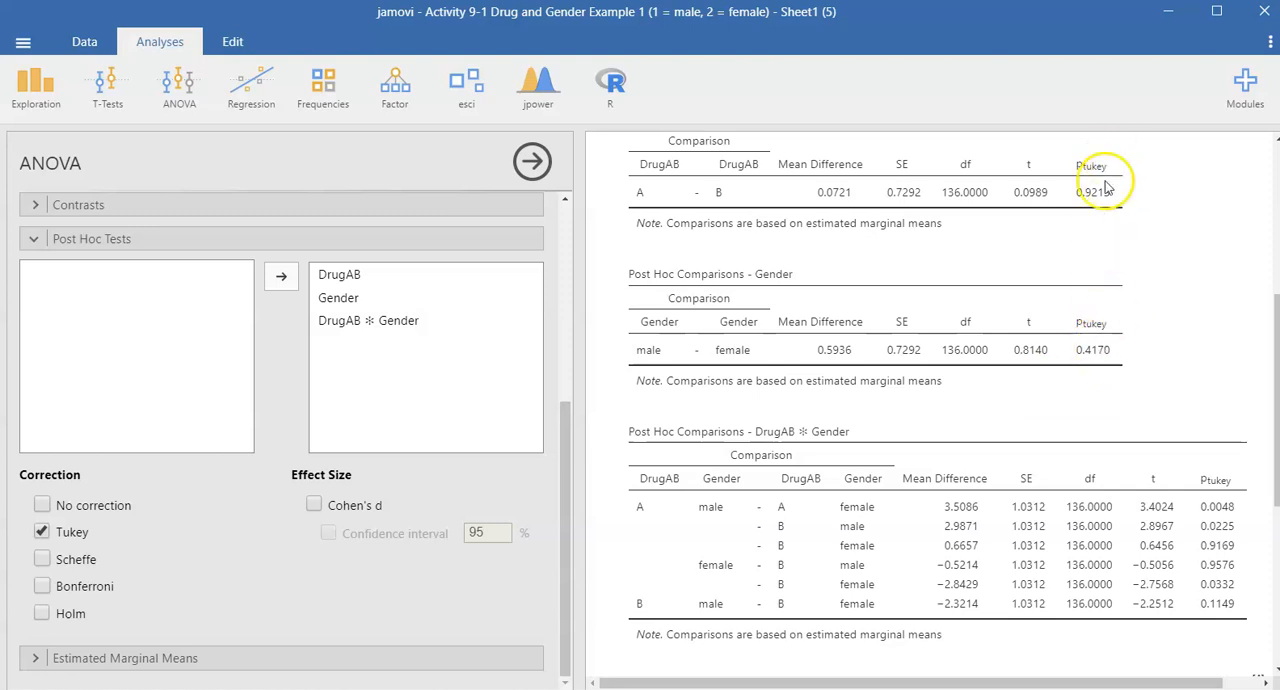
Show Cohen's d with confidence intervals and switch post hoc p-values from Tukey to no correction.
click(313, 505)
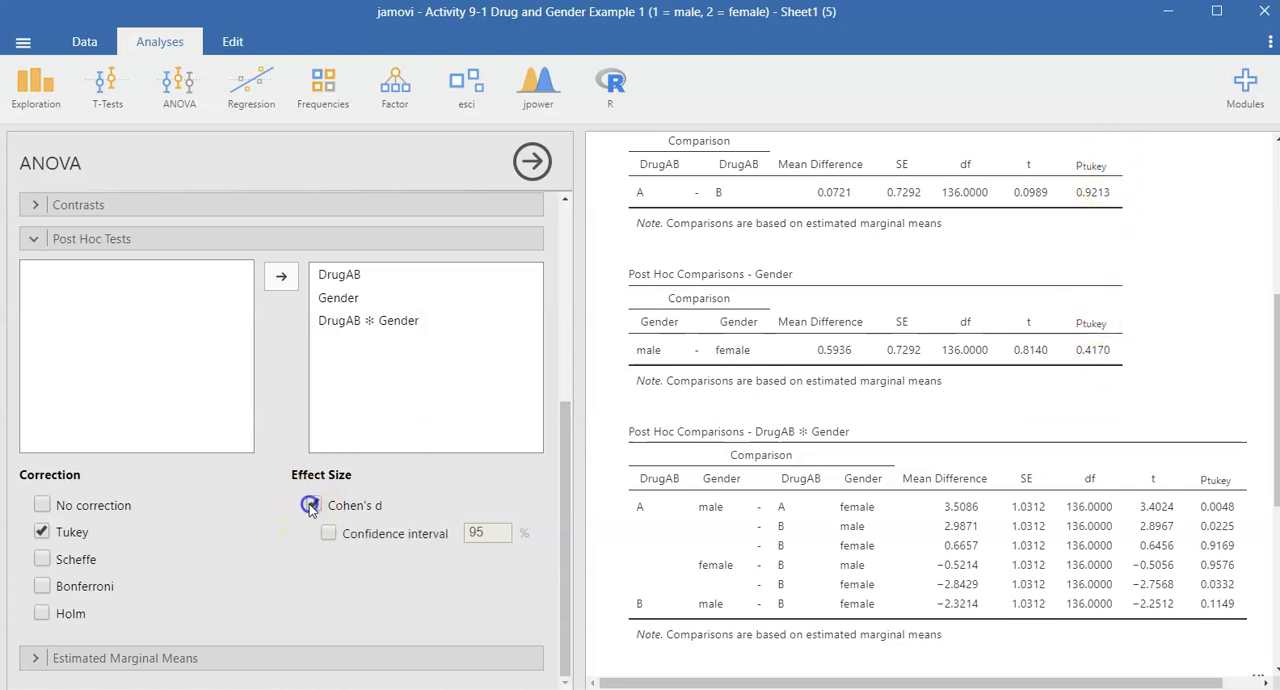
click(328, 533)
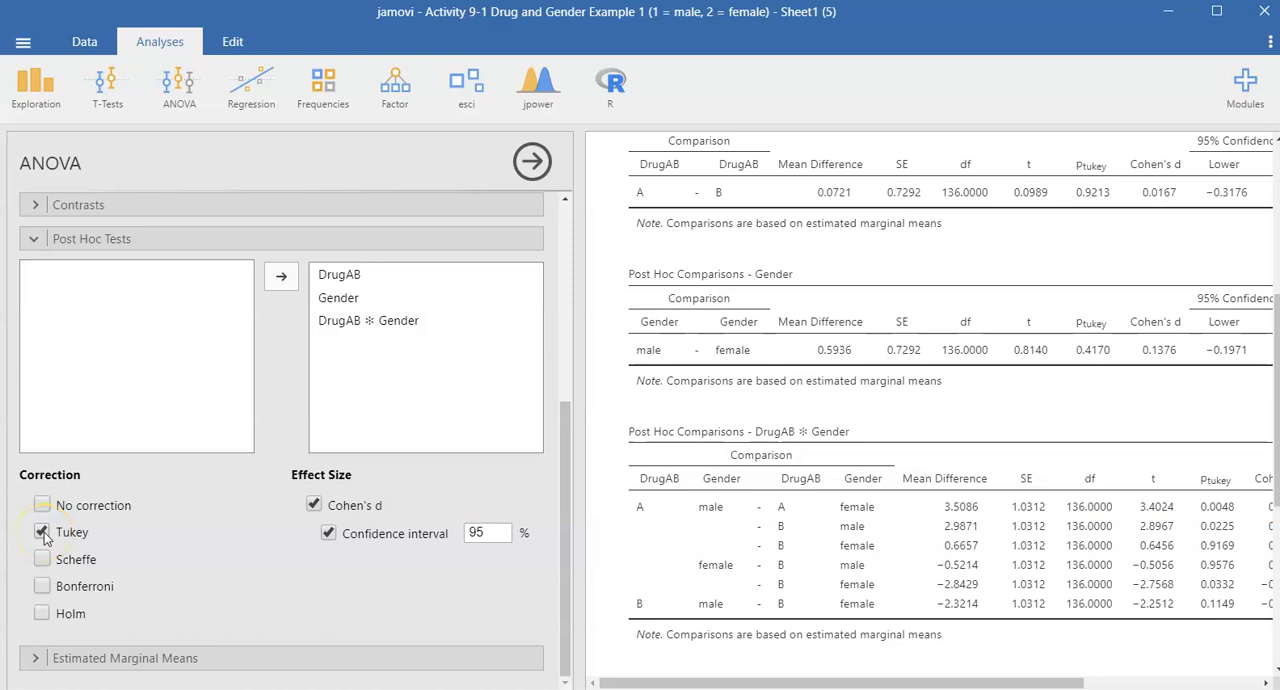
click(42, 505)
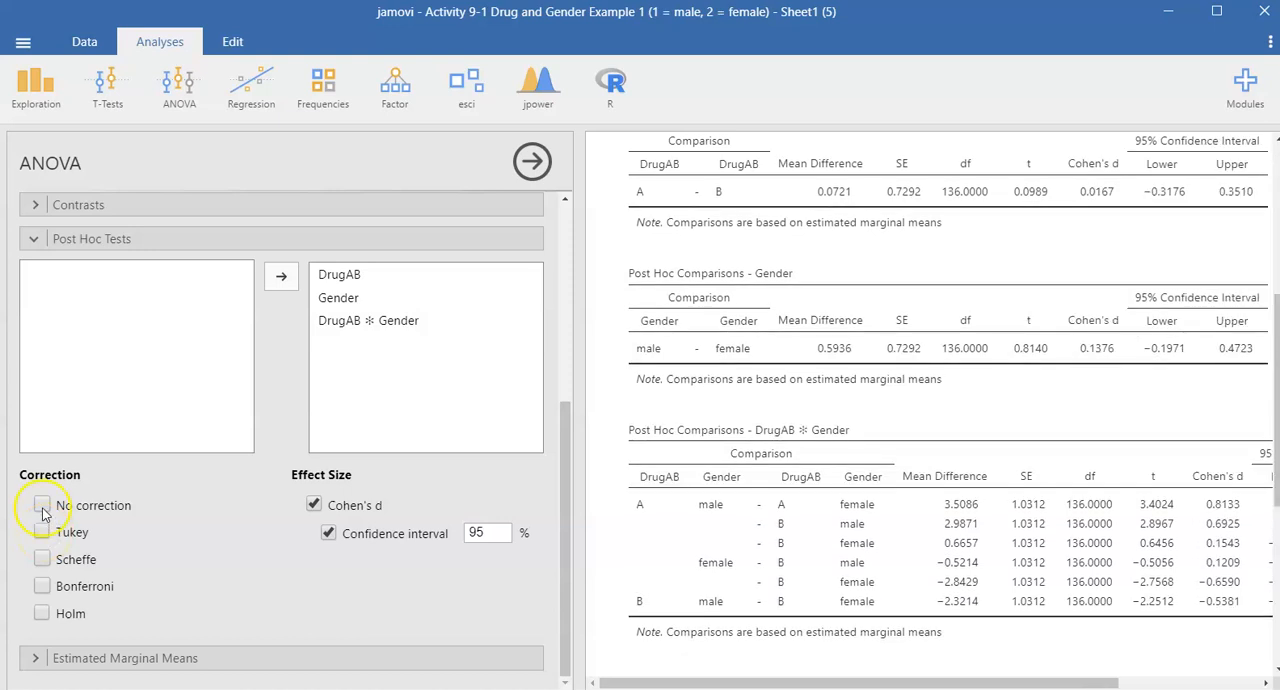
click(42, 506)
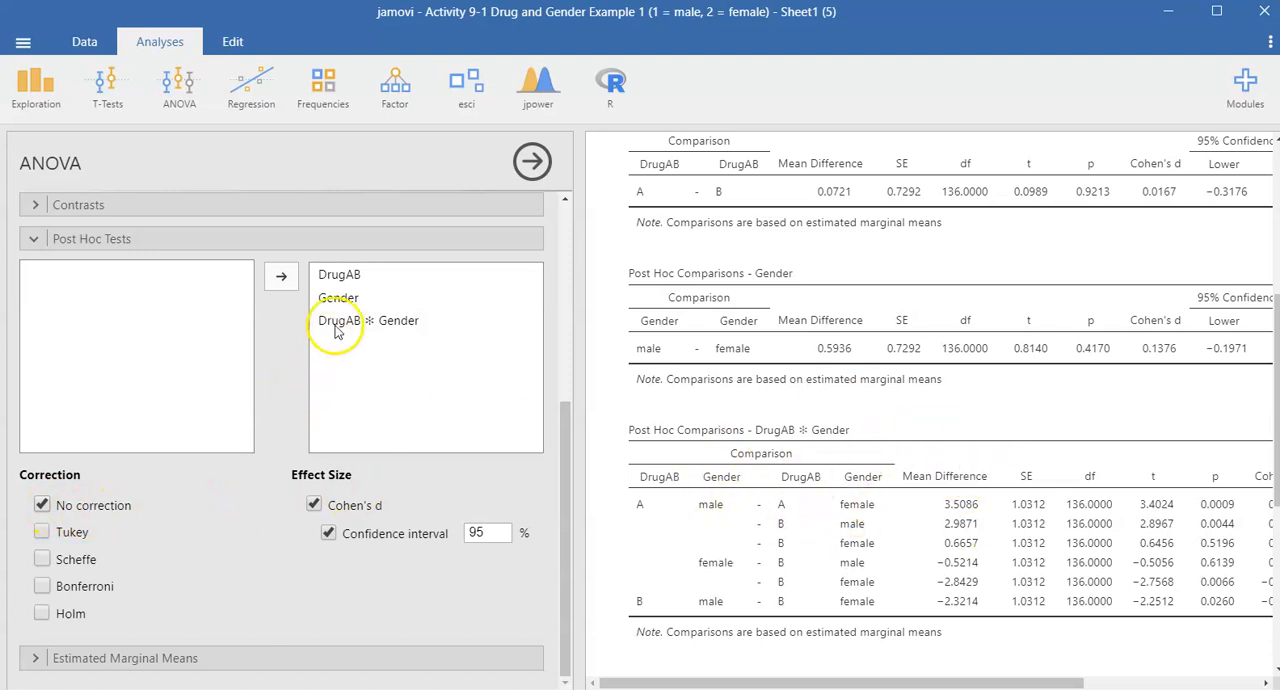
mouse_move(350, 325)
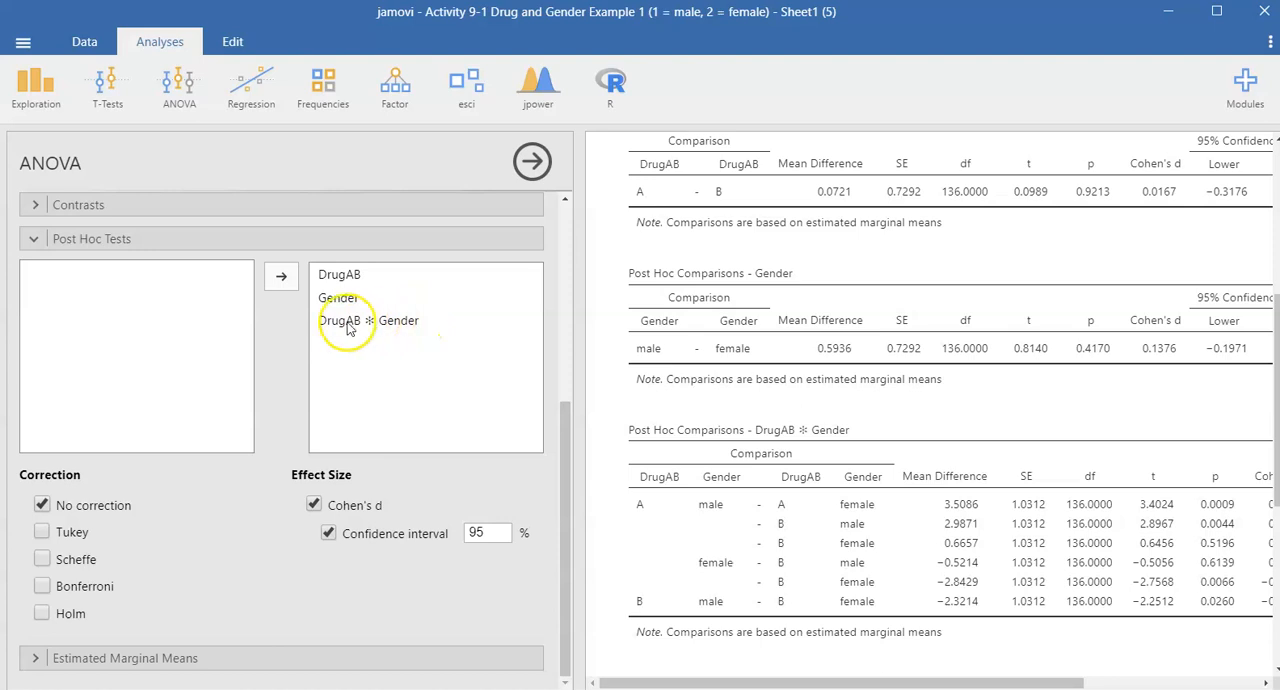
mouse_move(830, 562)
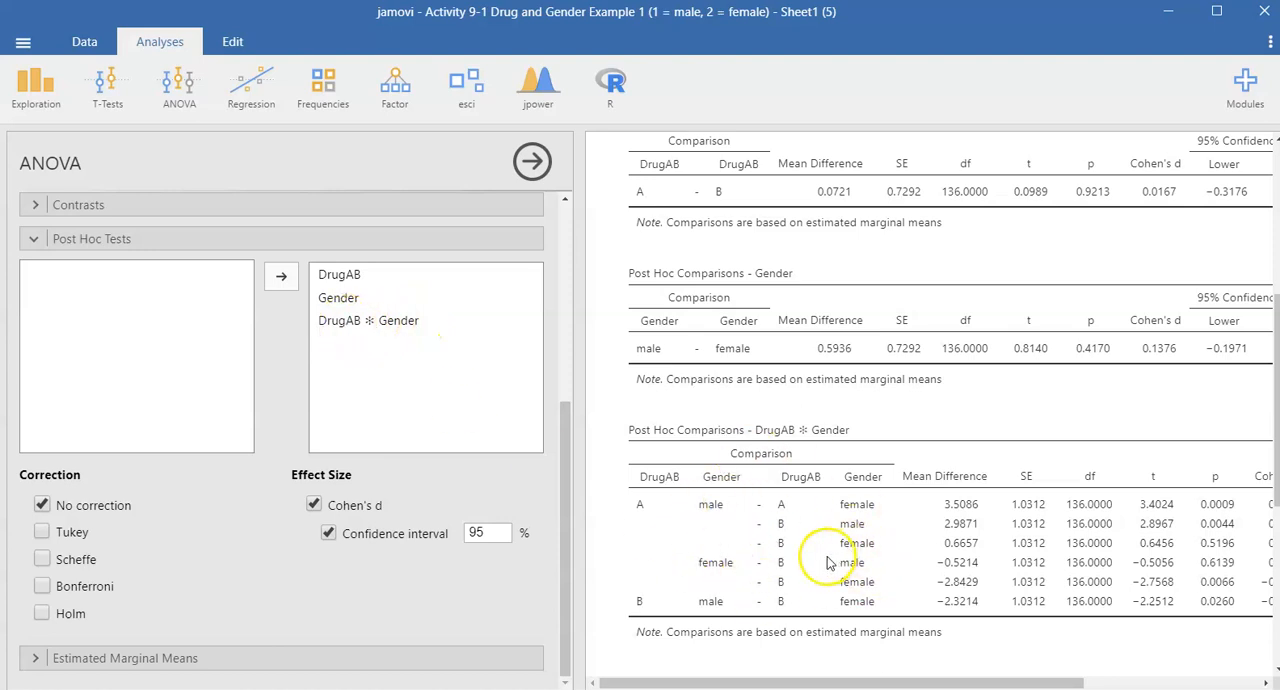
mouse_move(828, 603)
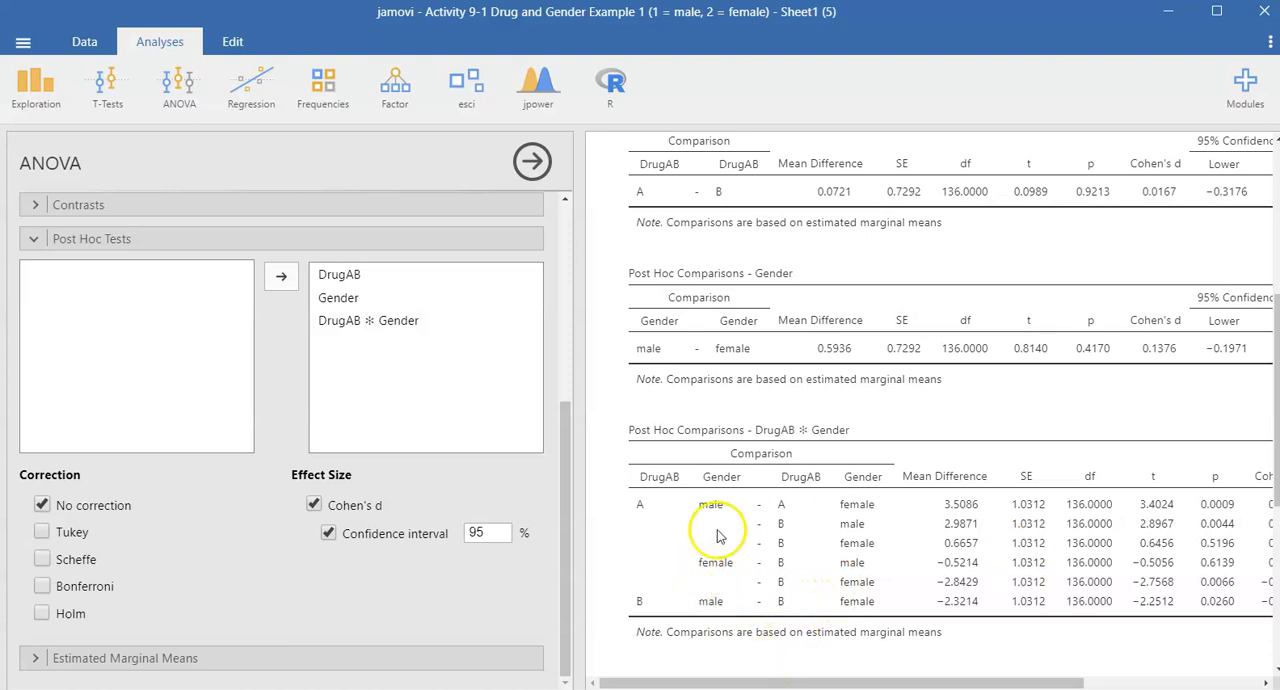
mouse_move(909, 578)
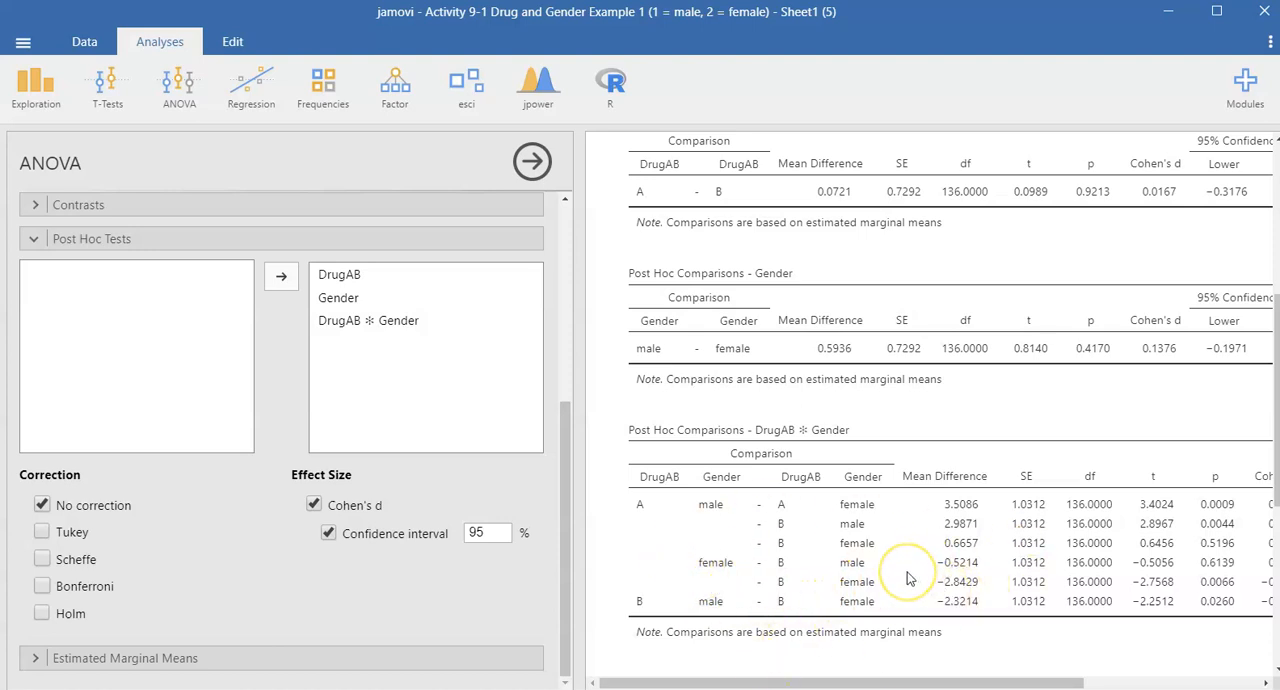
Scroll through the DrugAB ✻ Gender post hoc table and hide the ANOVA options panel.
scroll(down, 3)
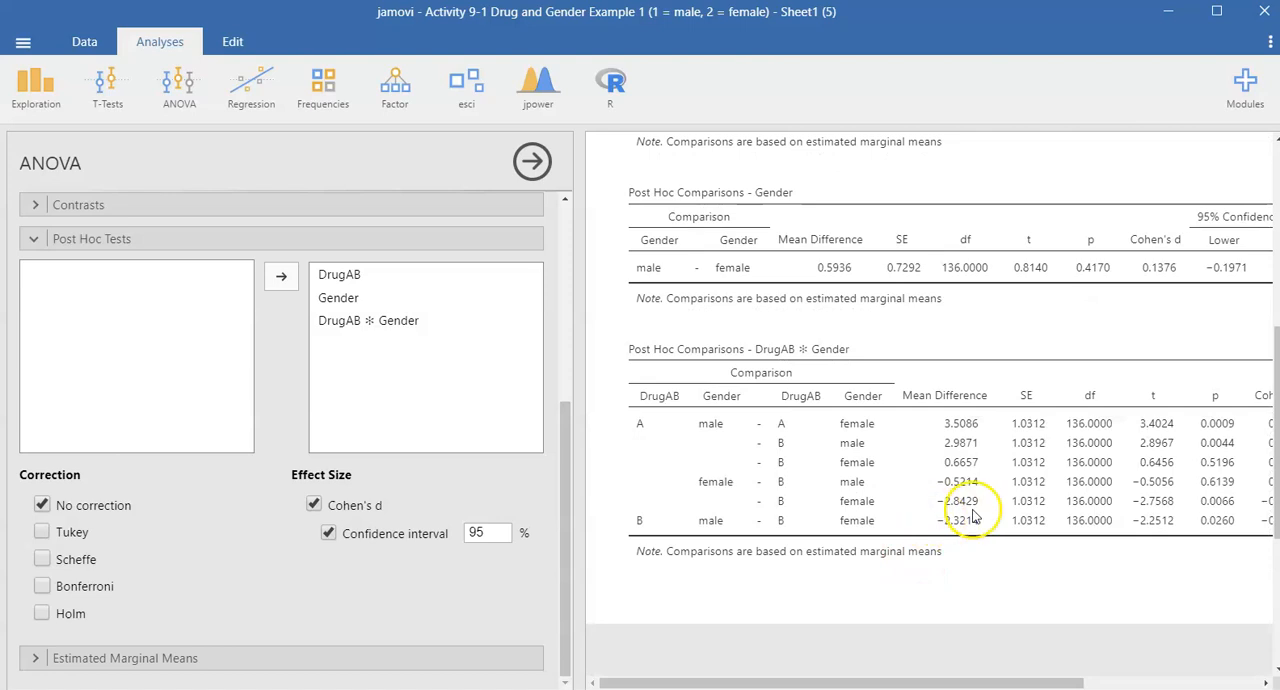
click(531, 161)
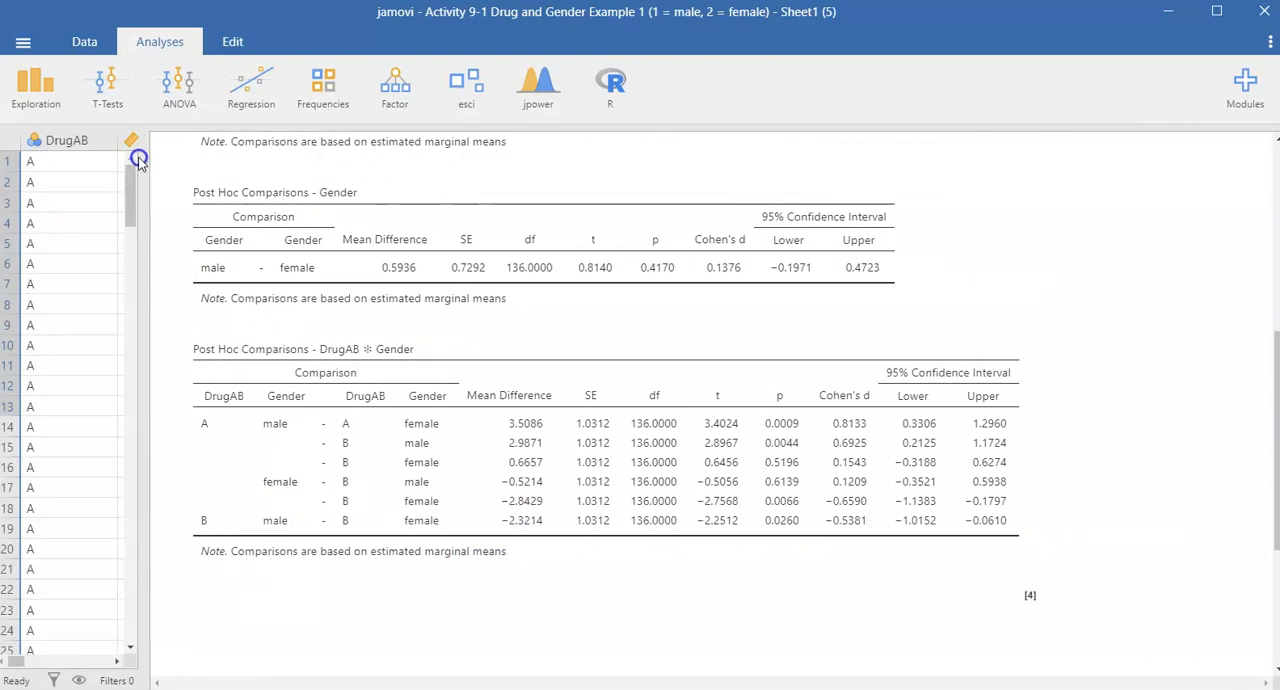
mouse_move(283, 444)
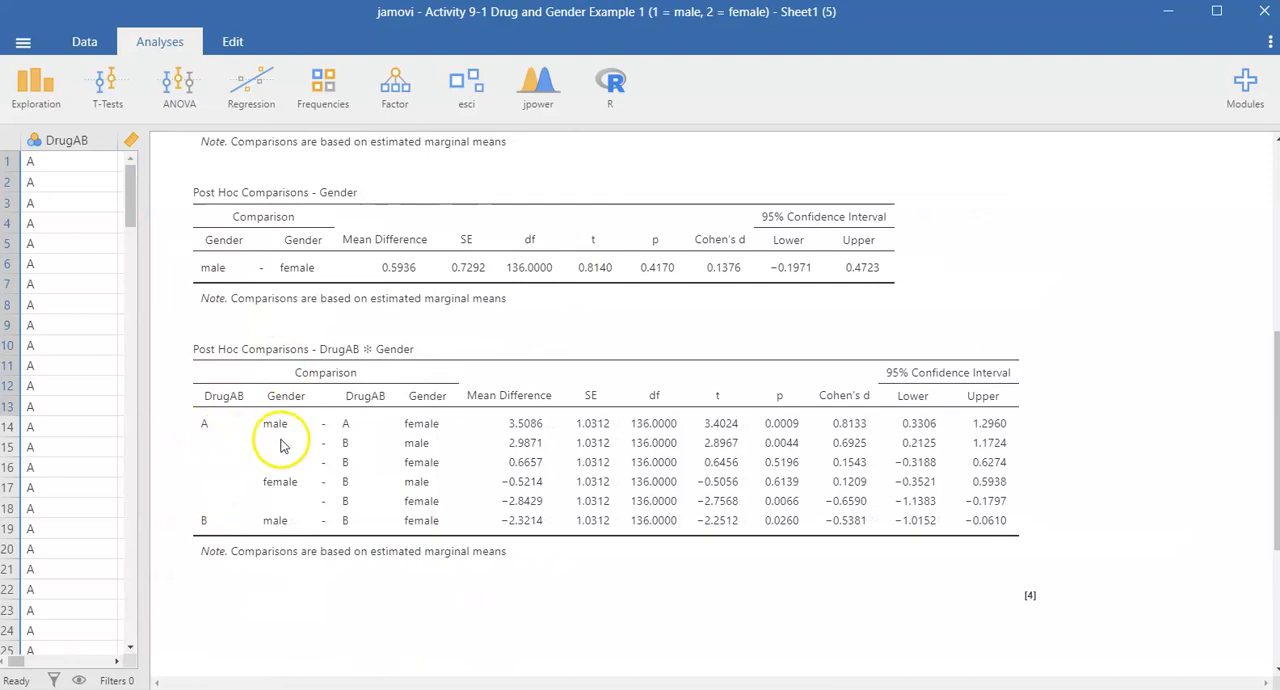
mouse_move(268, 447)
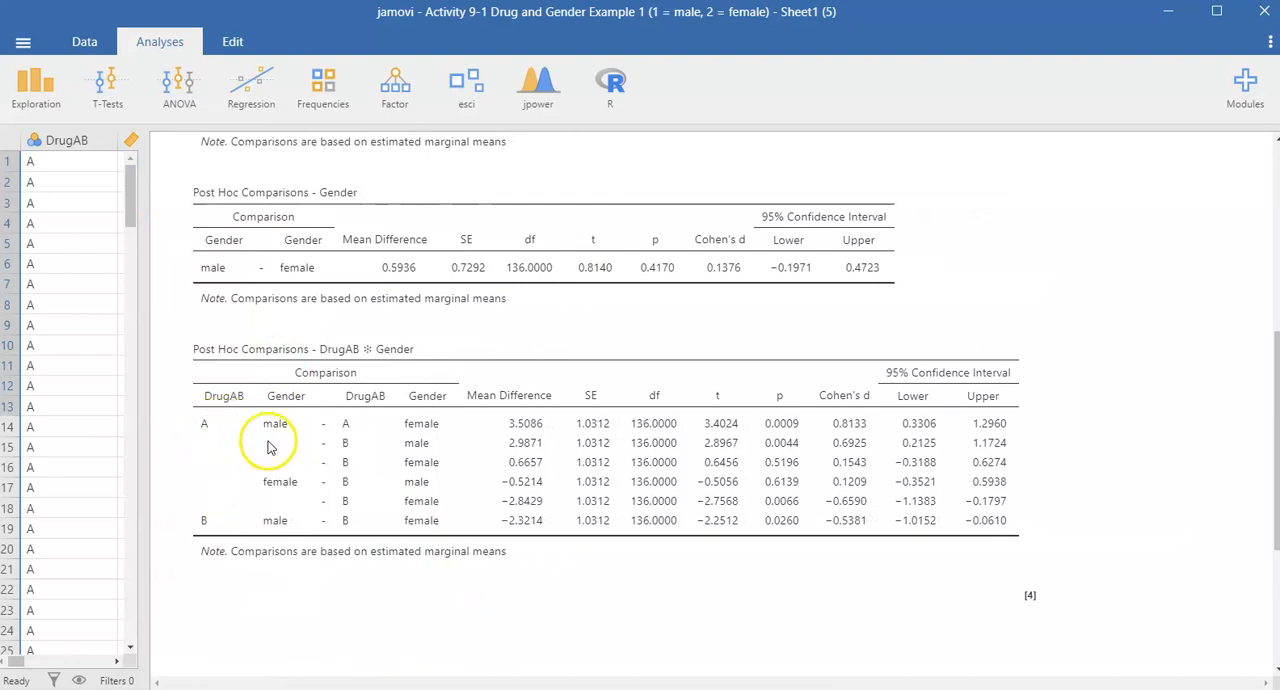
mouse_move(211, 436)
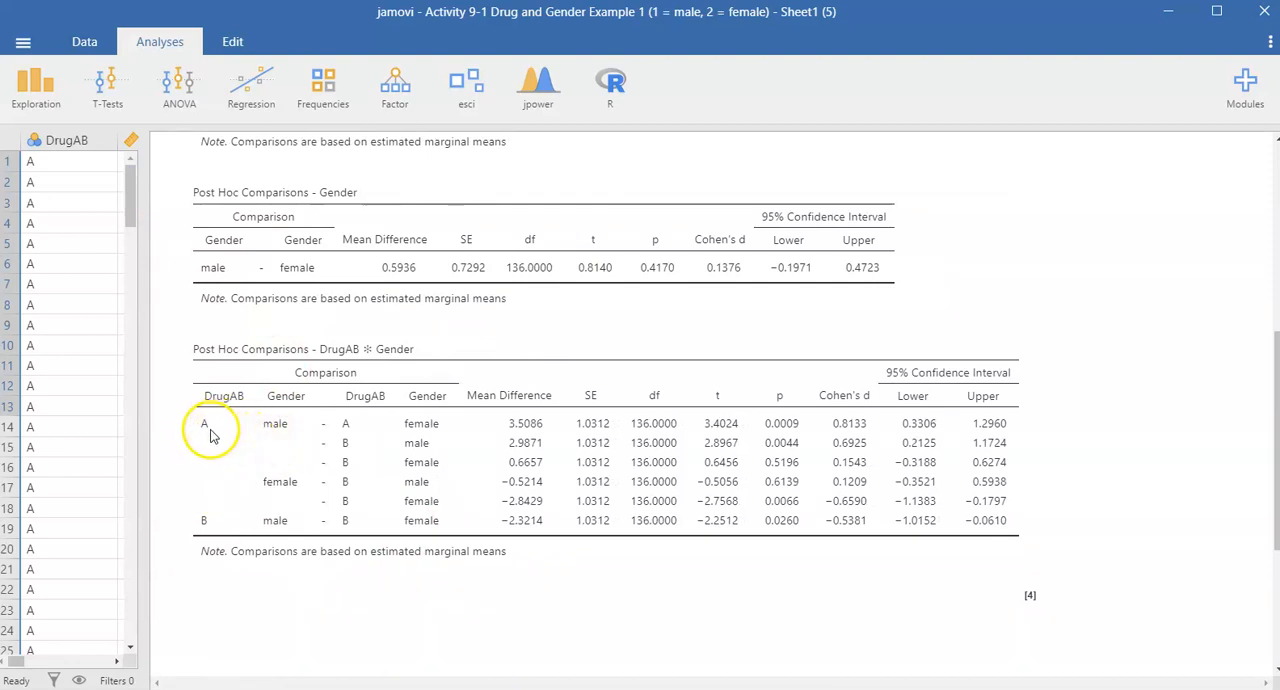
mouse_move(275, 440)
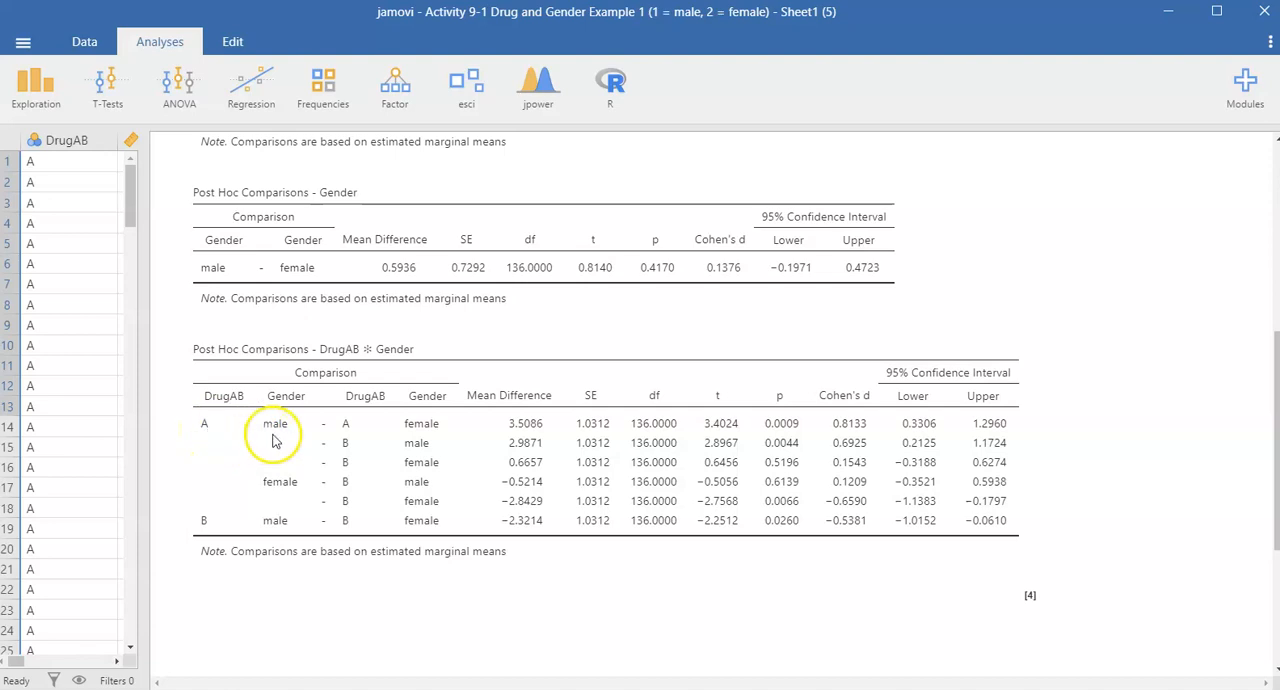
mouse_move(192, 430)
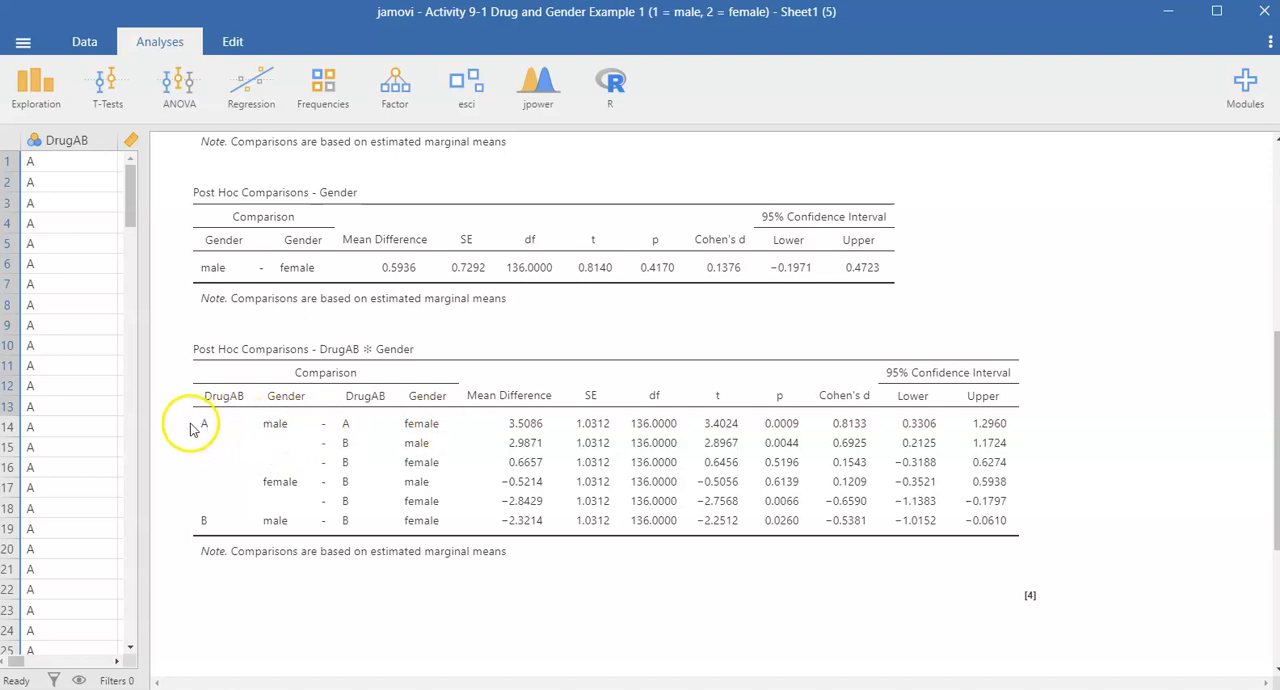
mouse_move(207, 433)
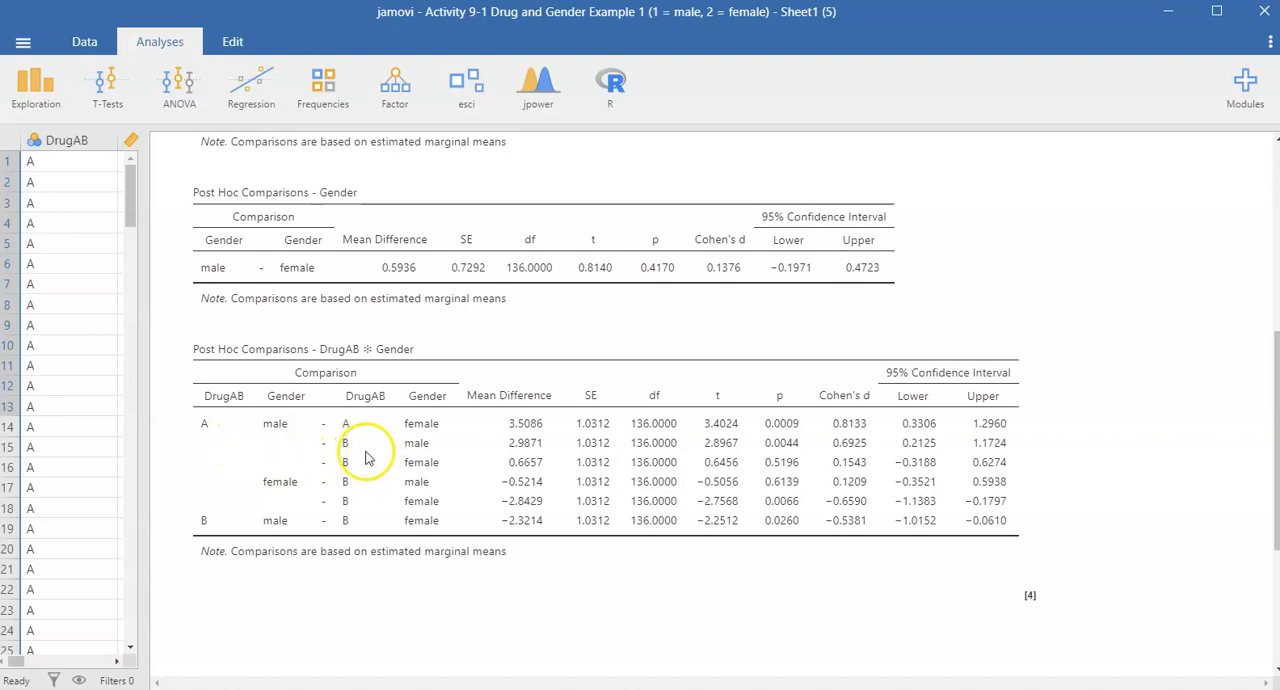
mouse_move(405, 450)
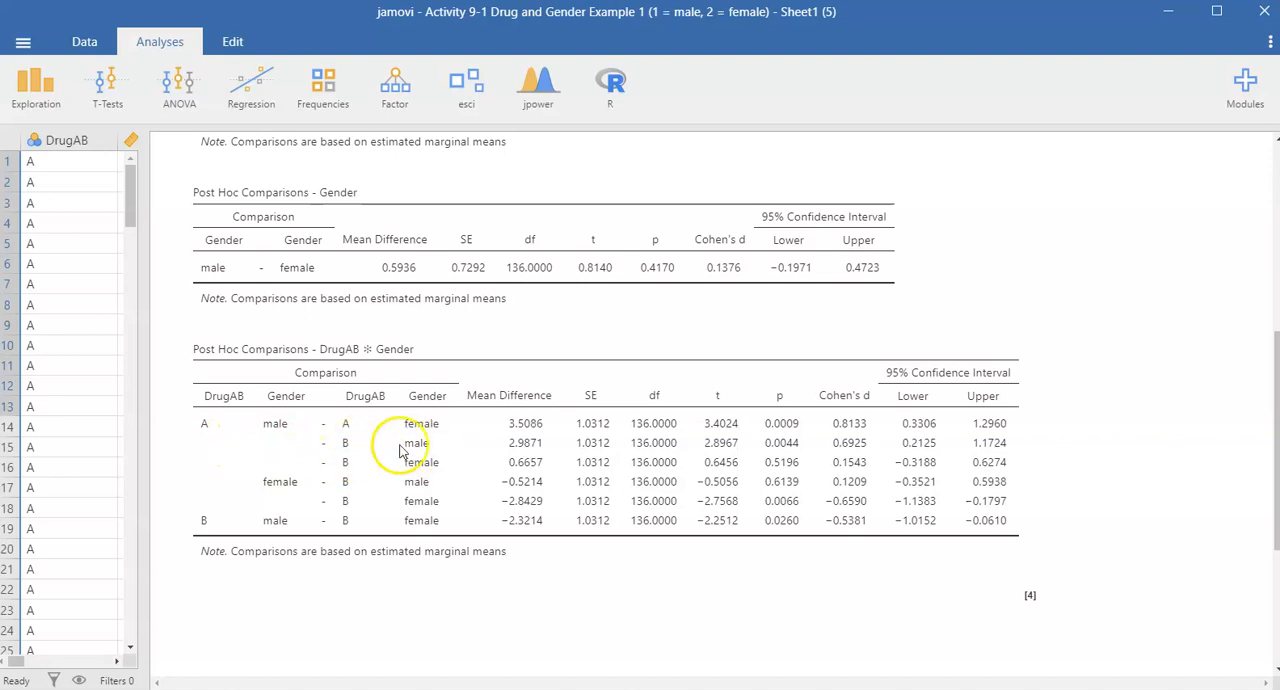
mouse_move(220, 448)
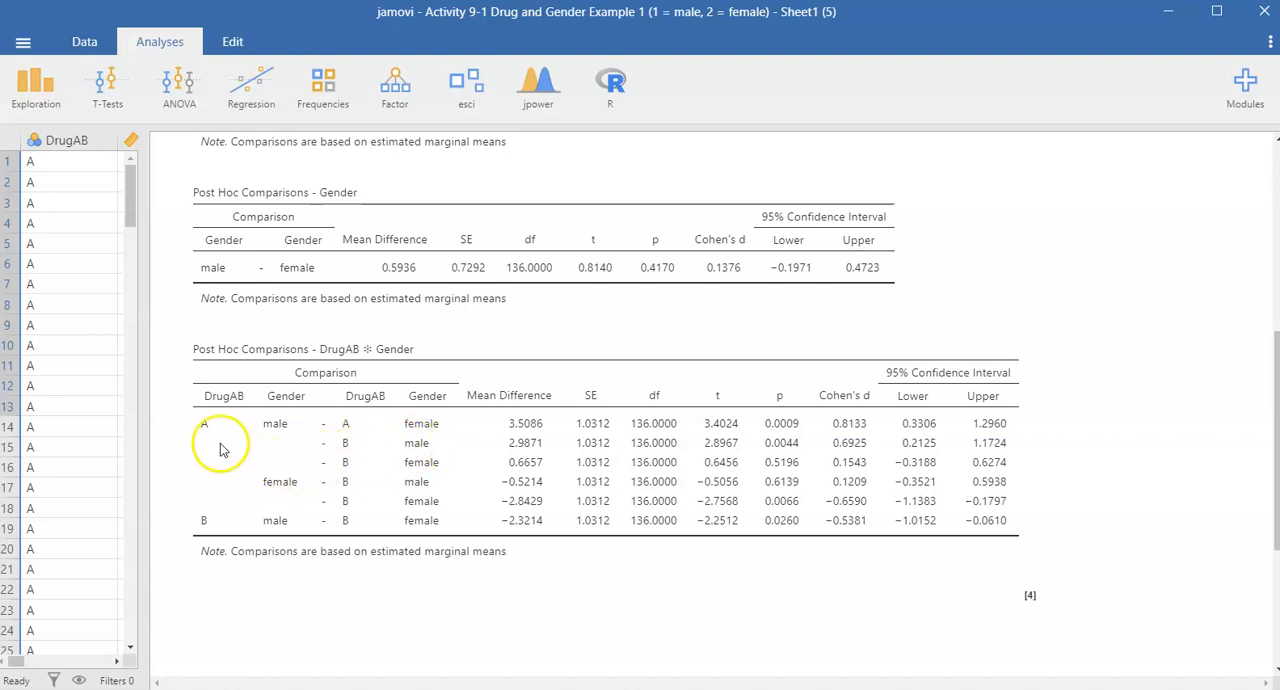
mouse_move(209, 434)
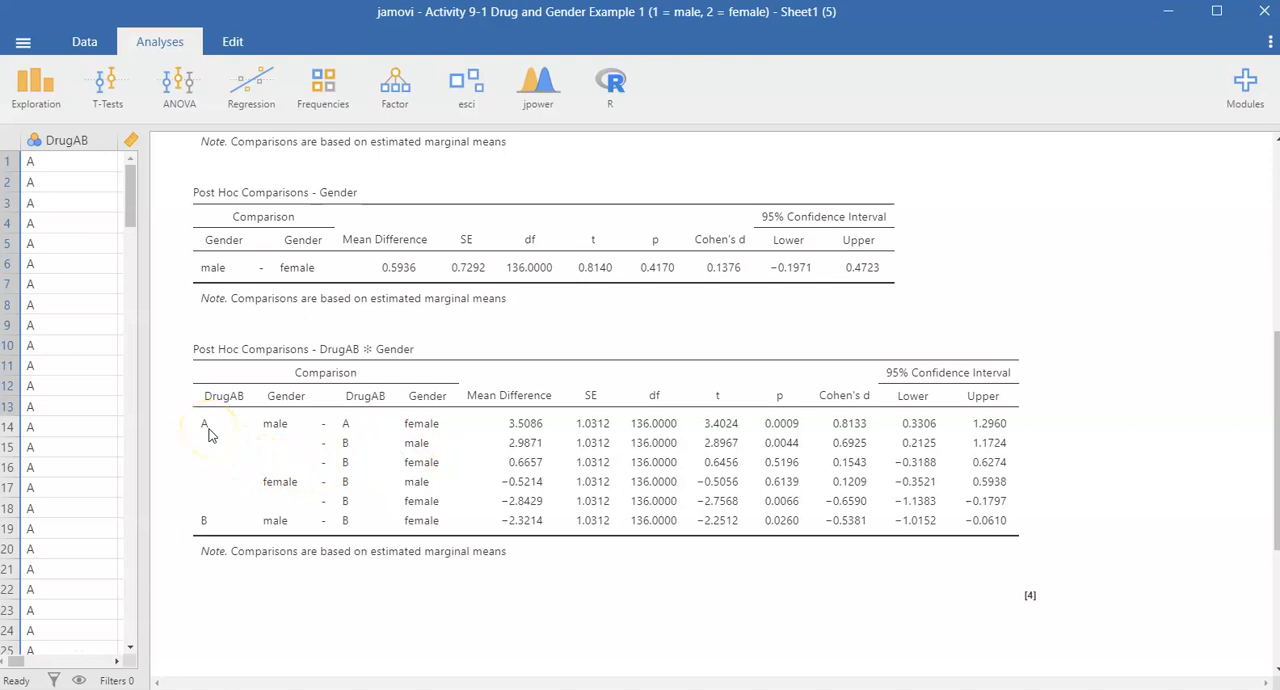
mouse_move(362, 472)
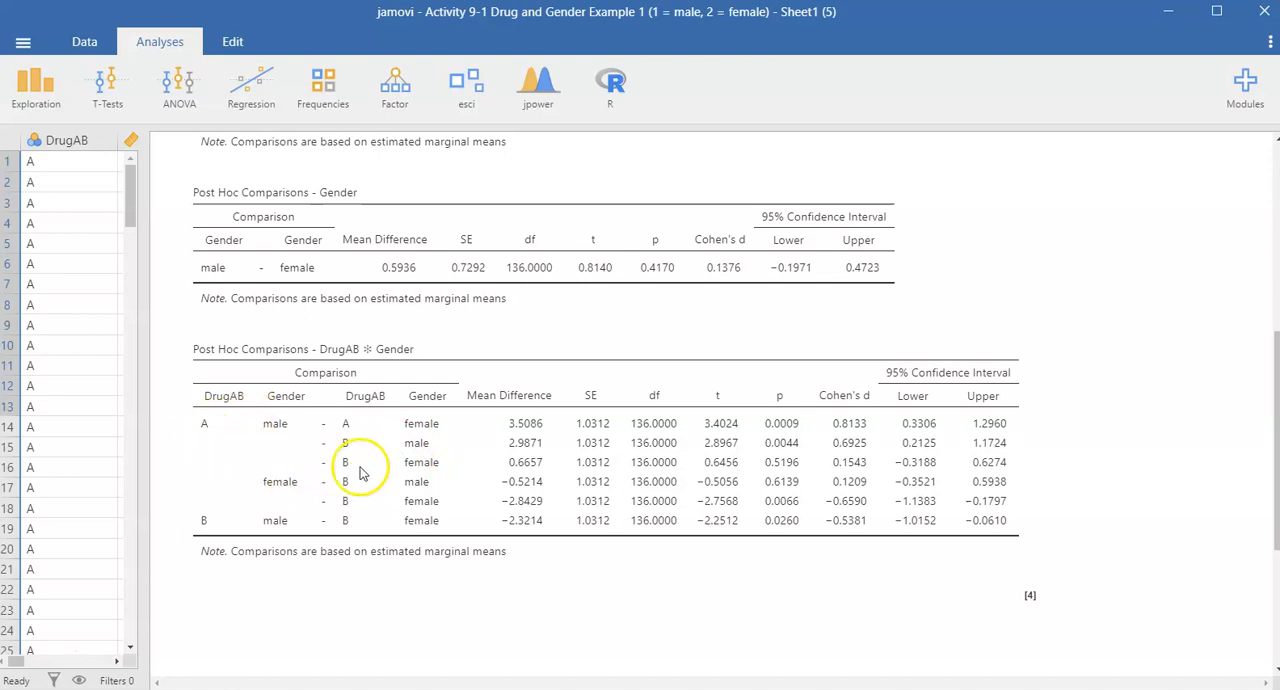
mouse_move(315, 497)
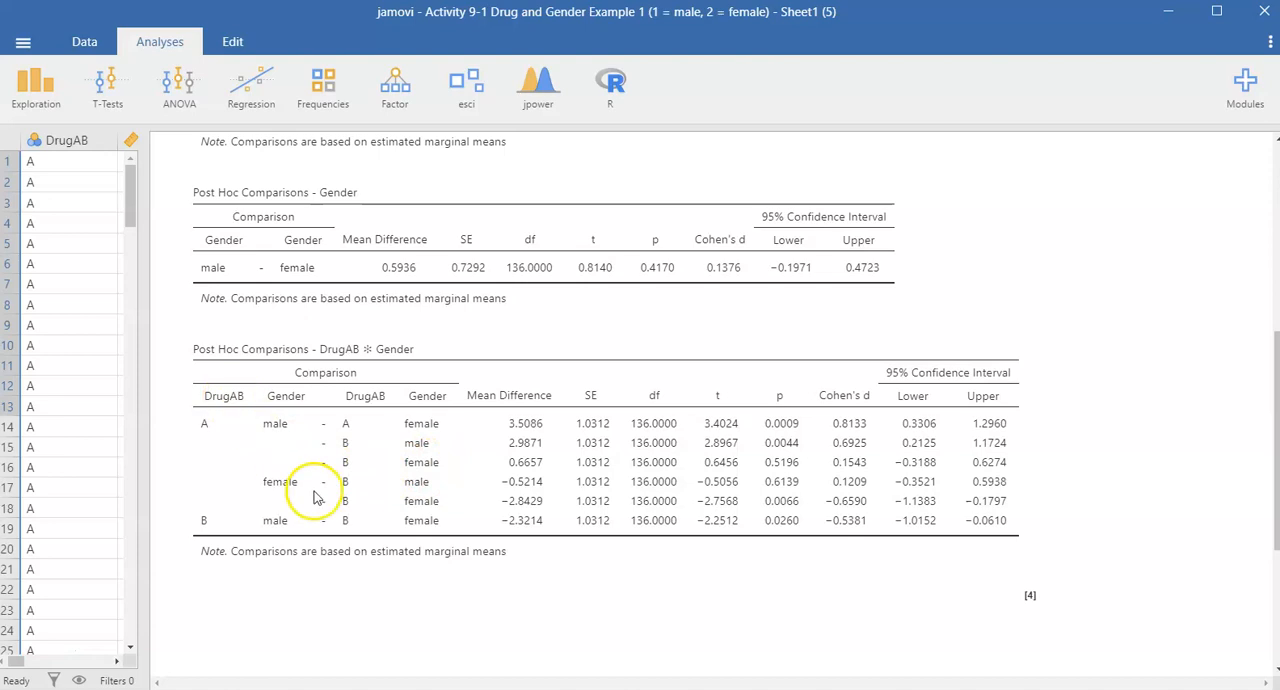
mouse_move(300, 562)
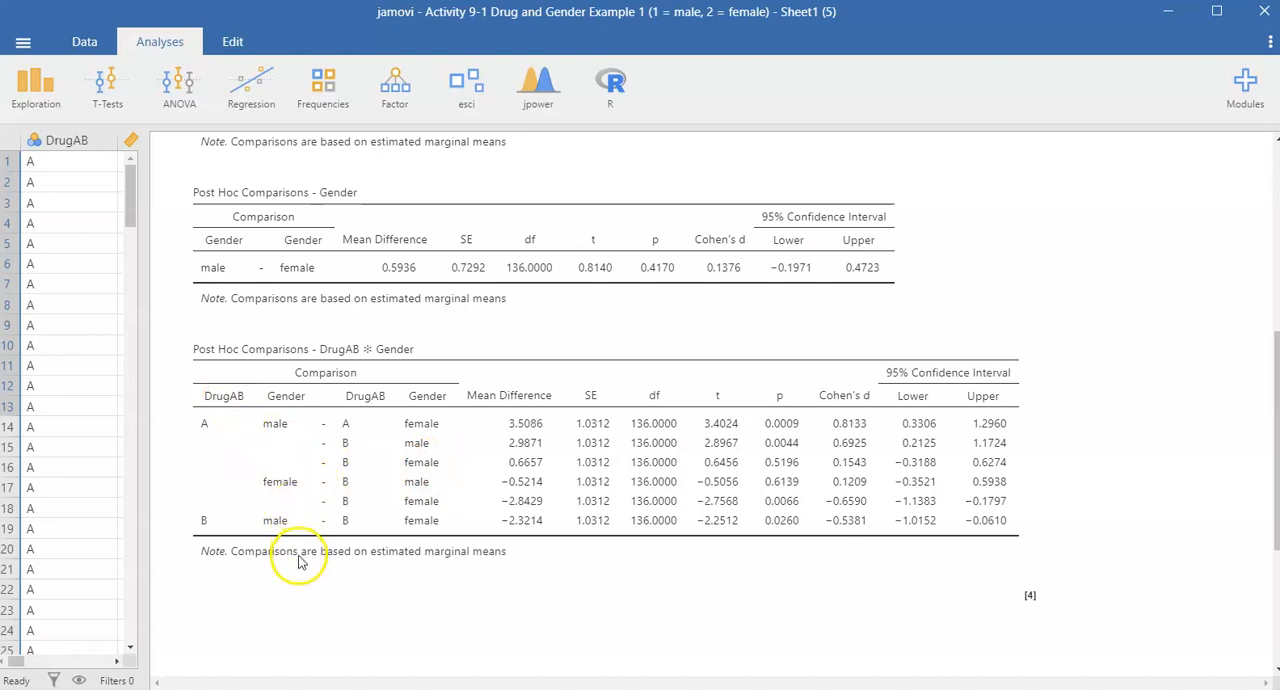
mouse_move(215, 530)
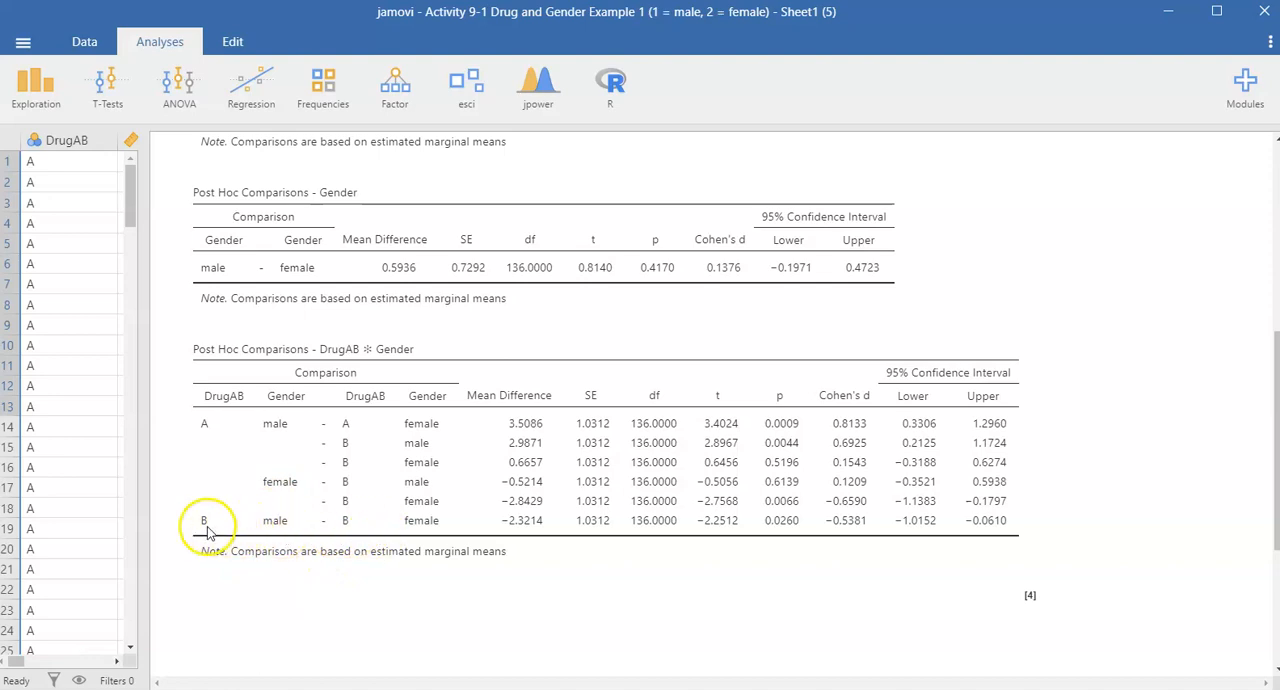
mouse_move(290, 528)
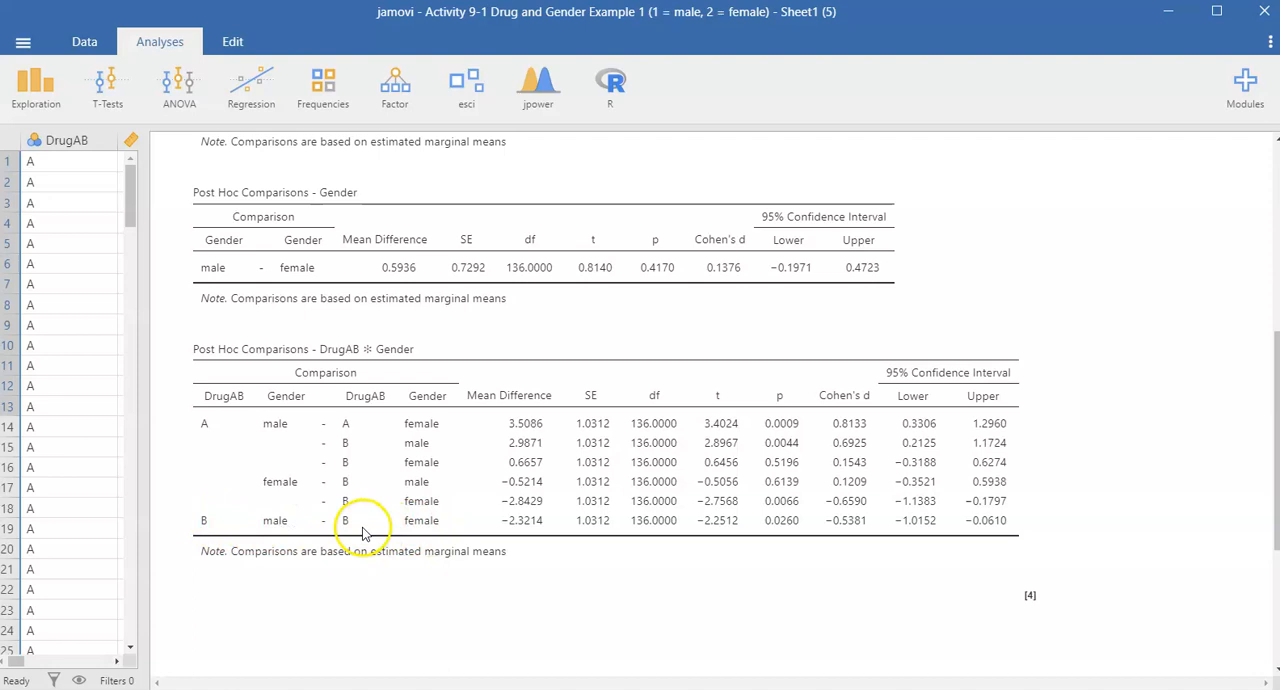
mouse_move(628, 576)
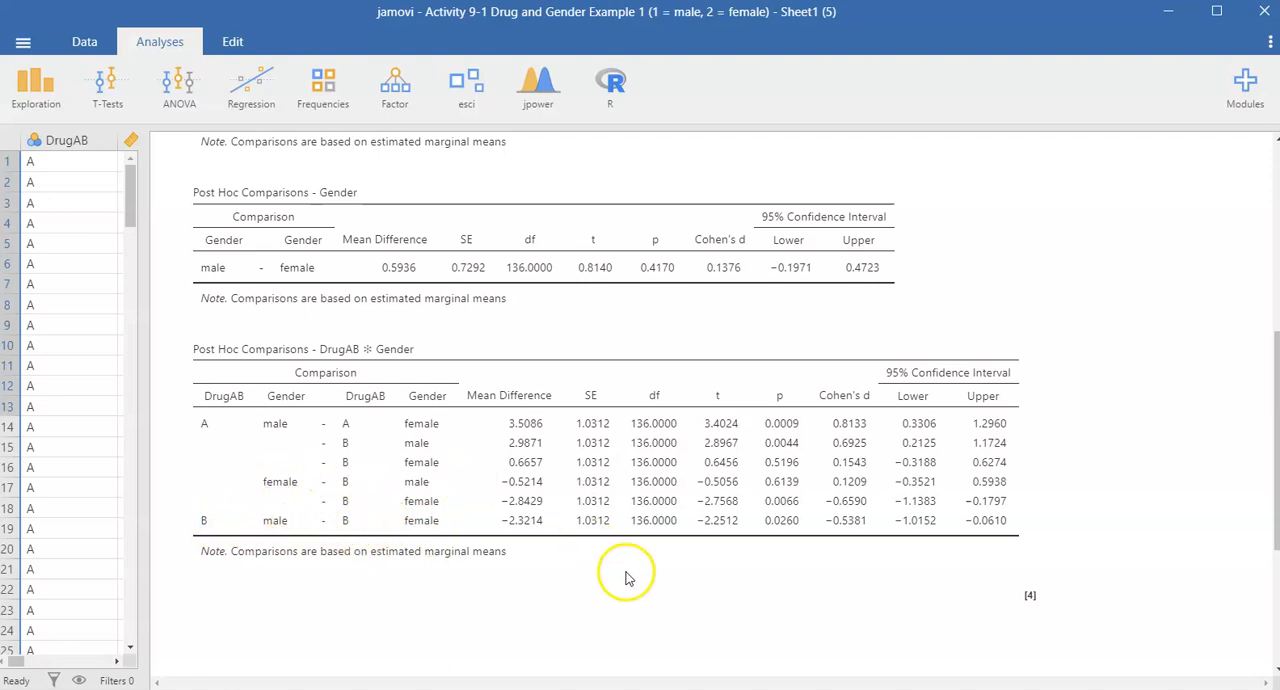
mouse_move(778, 533)
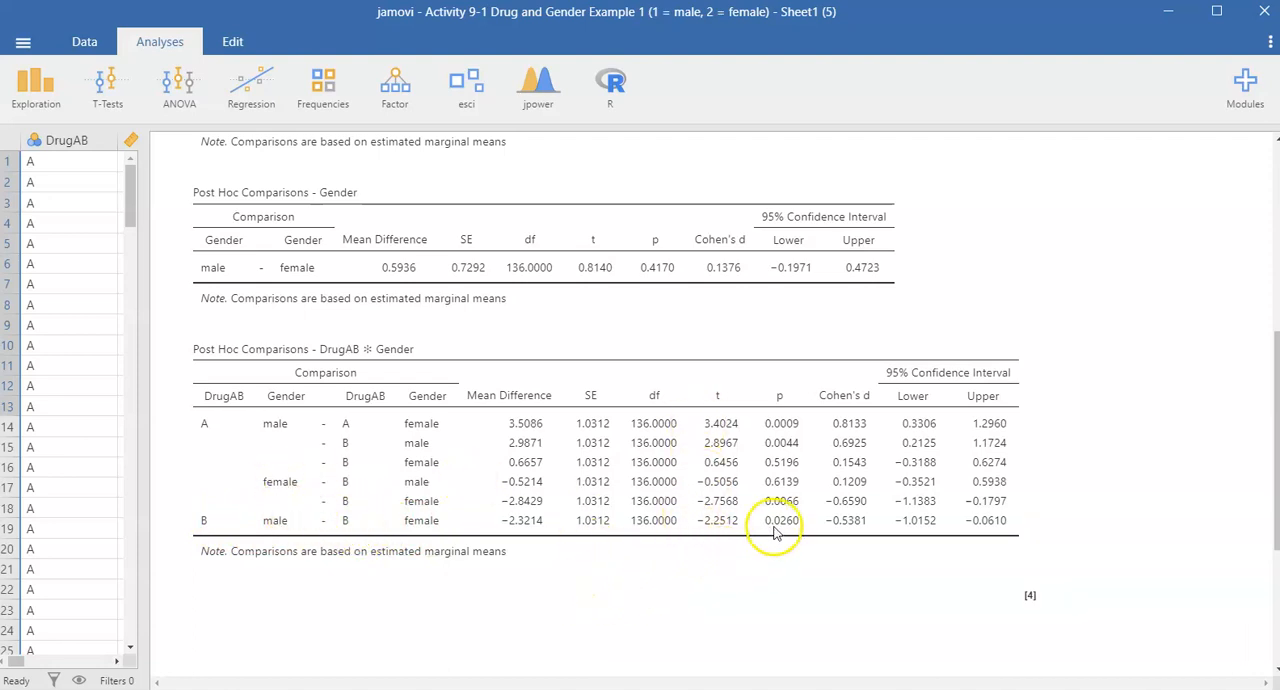
mouse_move(830, 528)
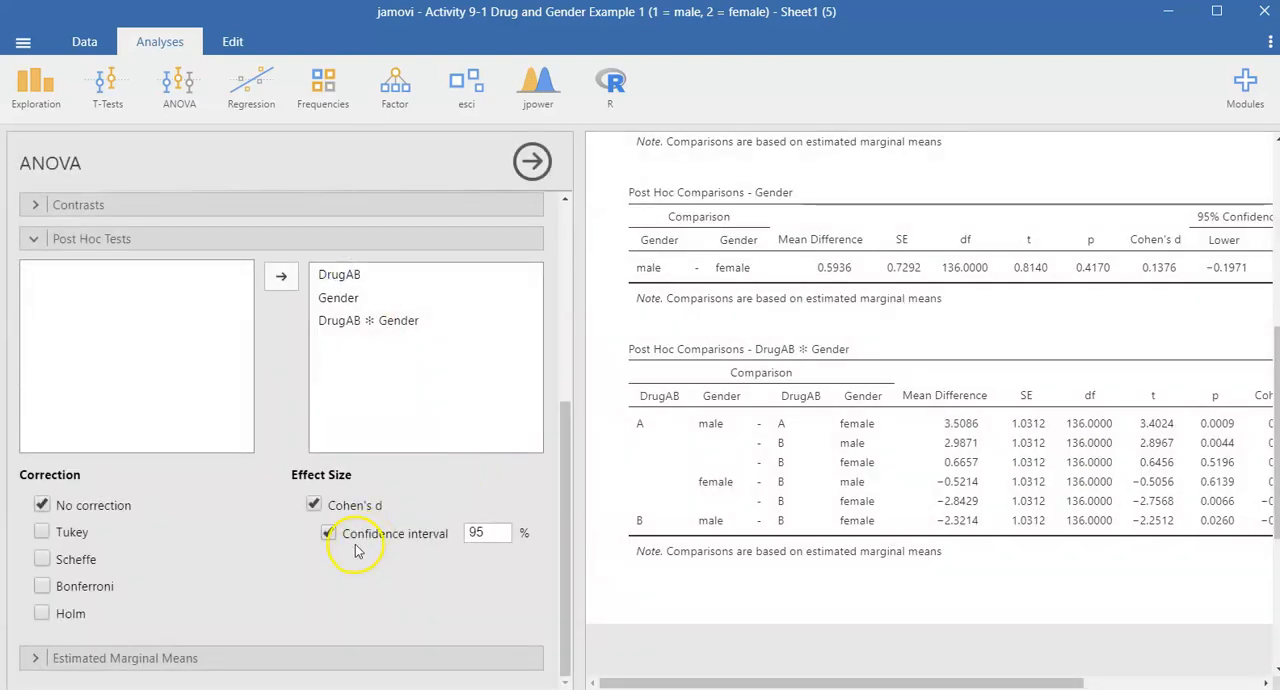
Expand the Estimated Marginal Means section of the ANOVA options.
click(328, 533)
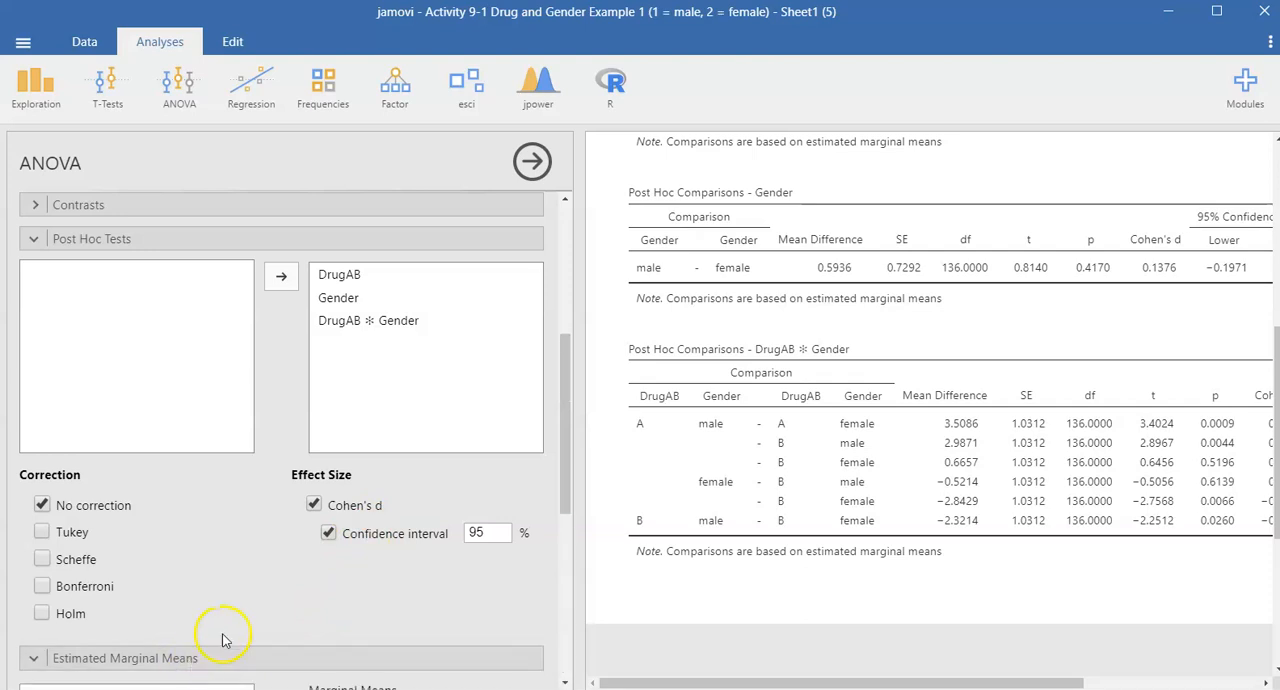
click(100, 655)
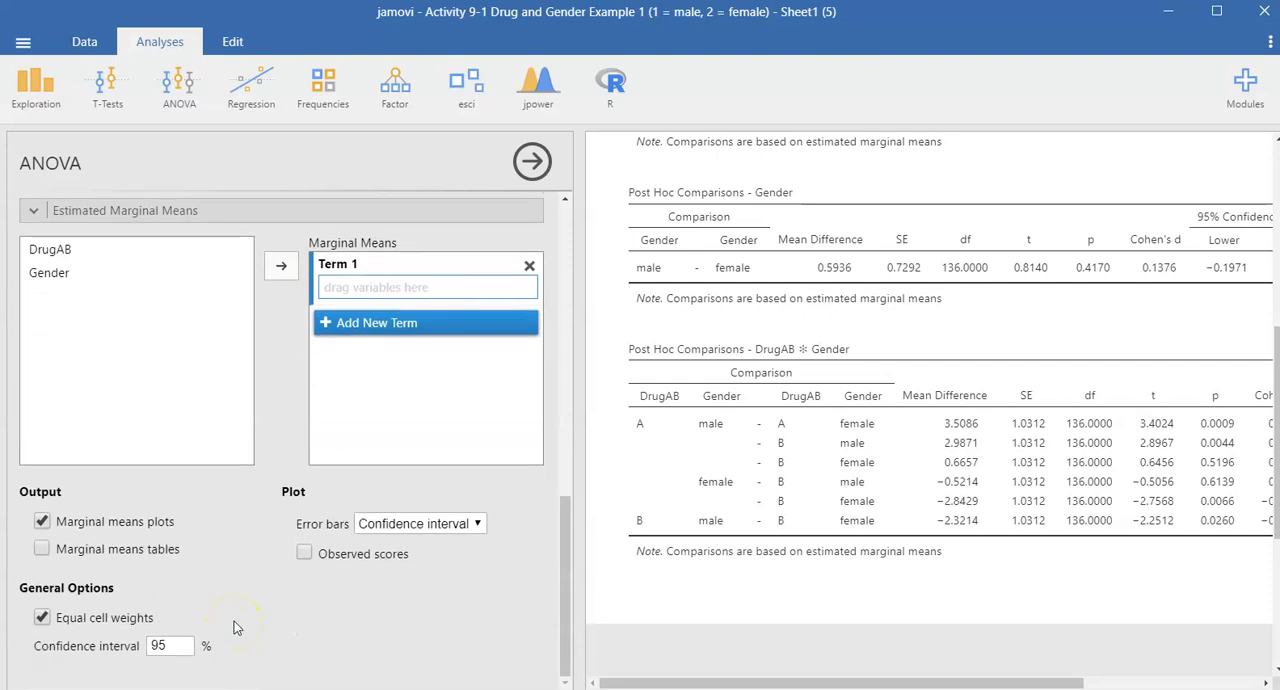
mouse_move(220, 550)
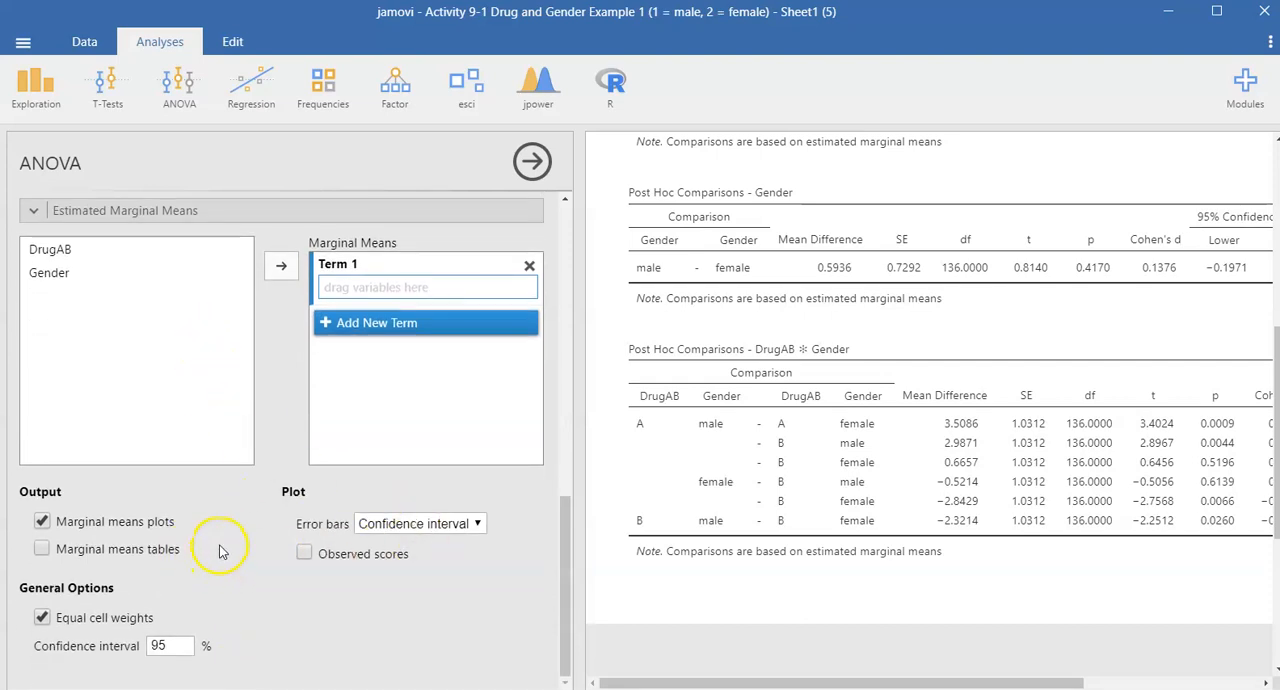
mouse_move(778, 470)
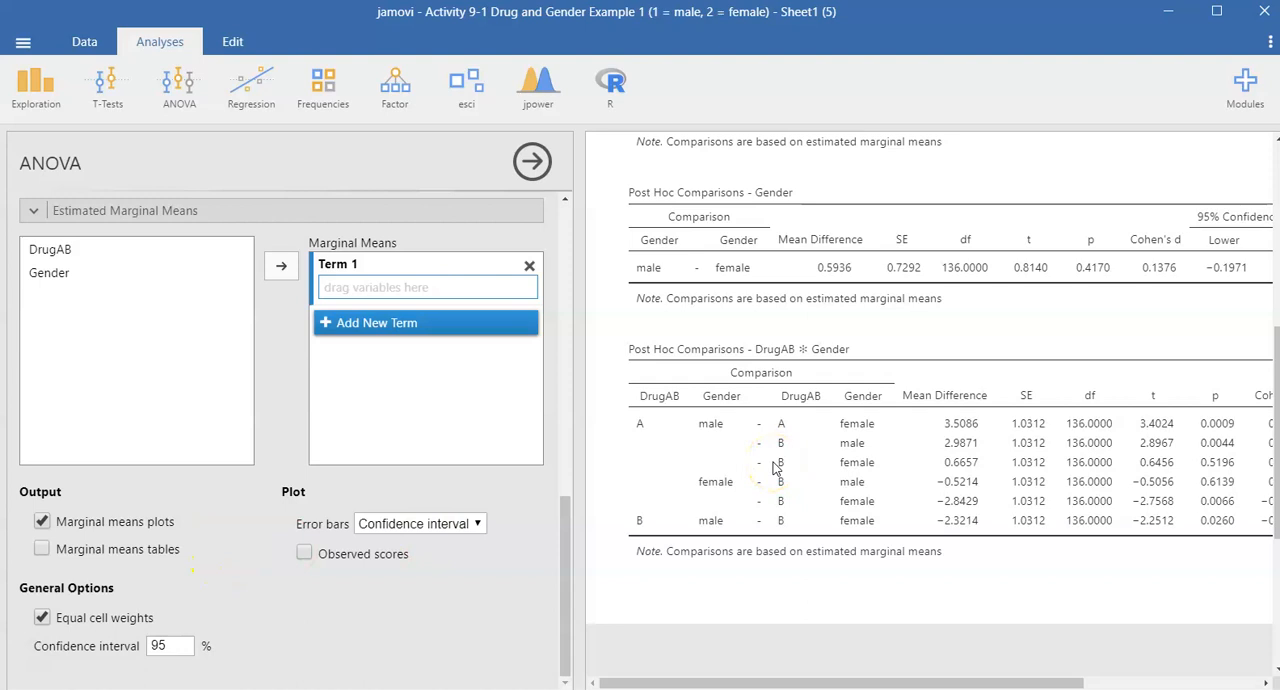
mouse_move(210, 435)
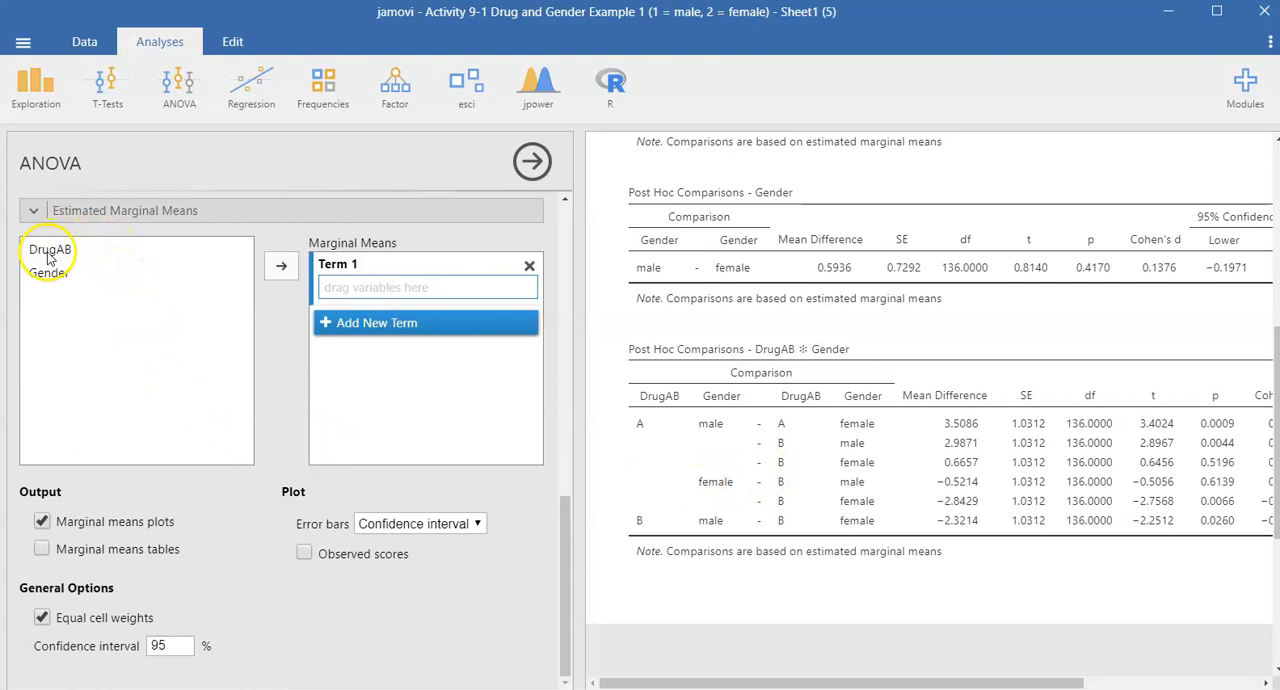
Move DrugAB into marginal means Term 1 to produce its MemoryScore plot.
click(50, 249)
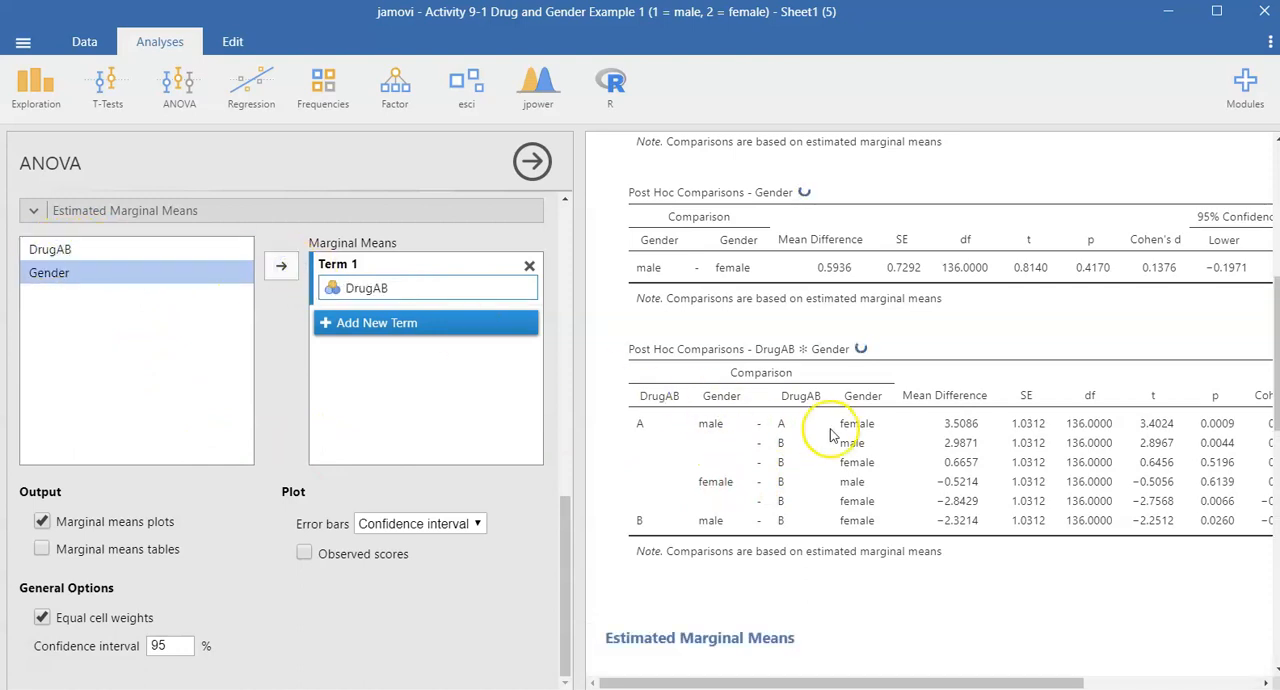
scroll(down, 3)
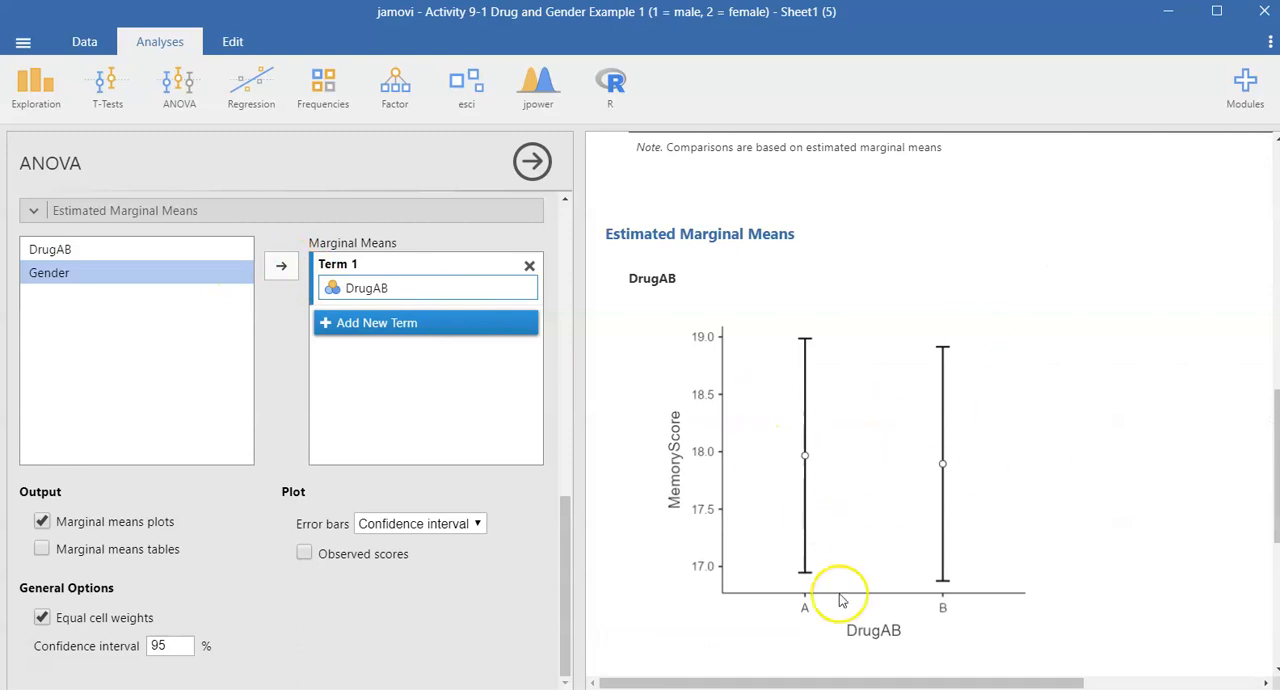
mouse_move(904, 523)
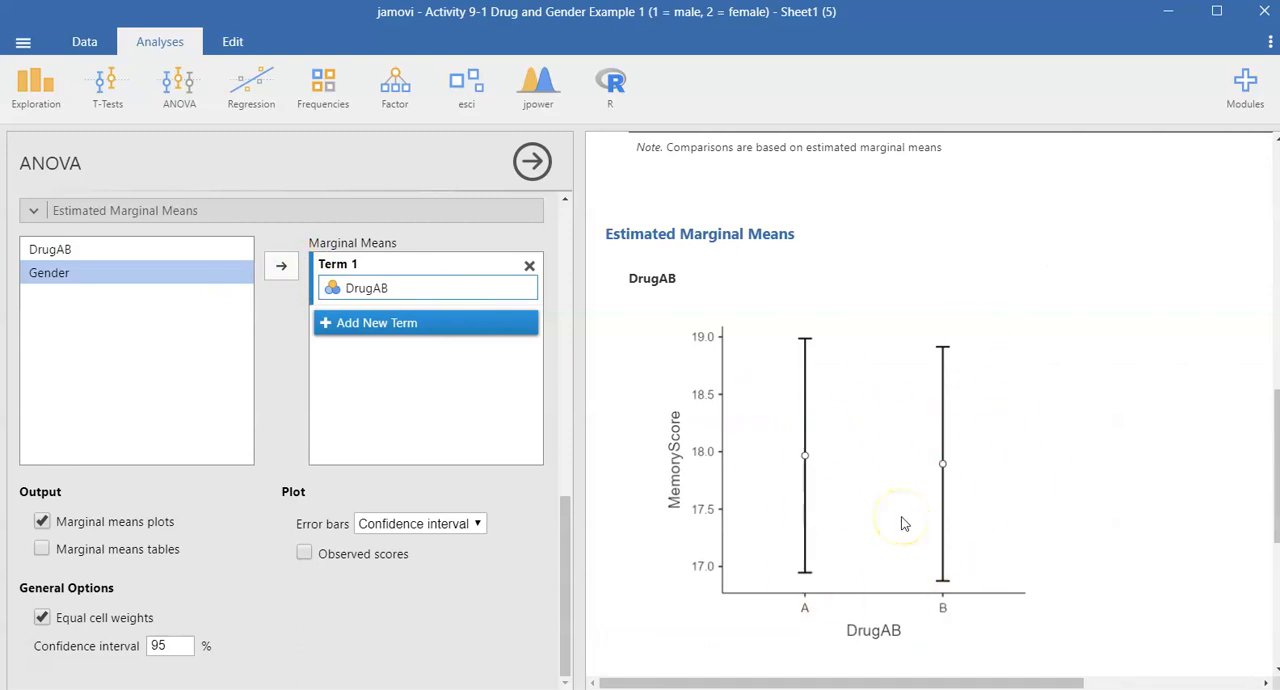
mouse_move(424, 330)
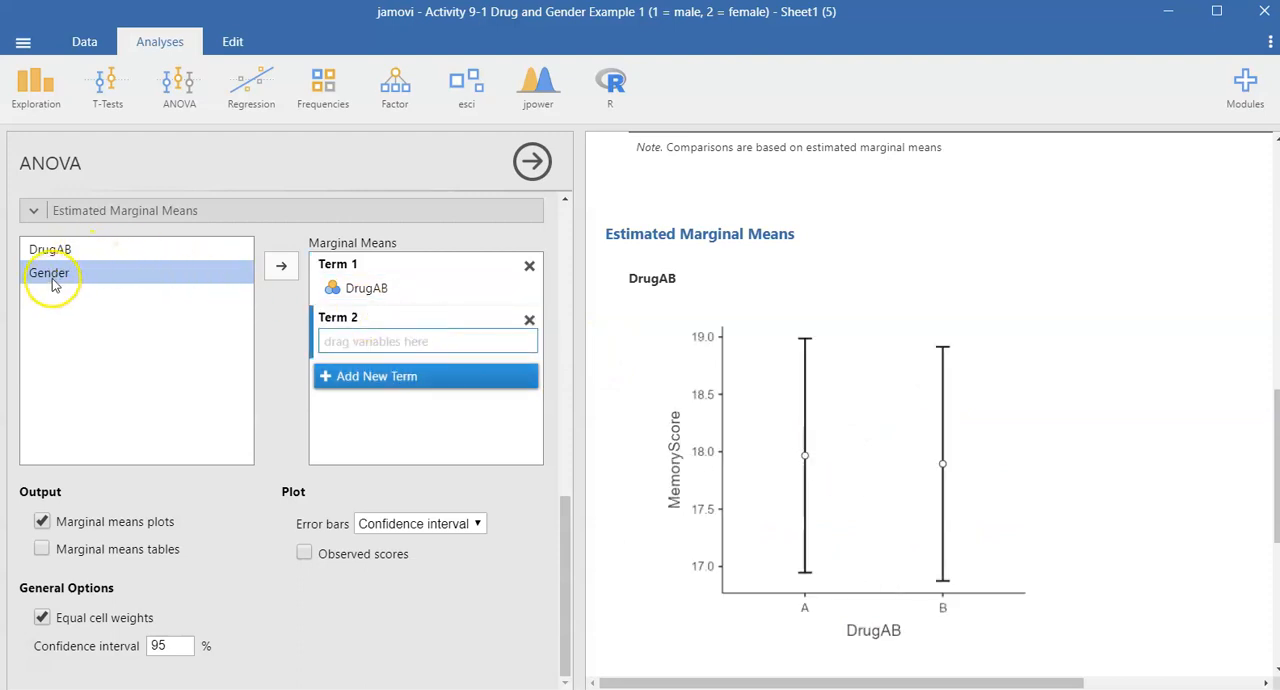
Add Gender as Term 2 and DrugAB ✻ Gender as Term 3 of the marginal means.
click(281, 265)
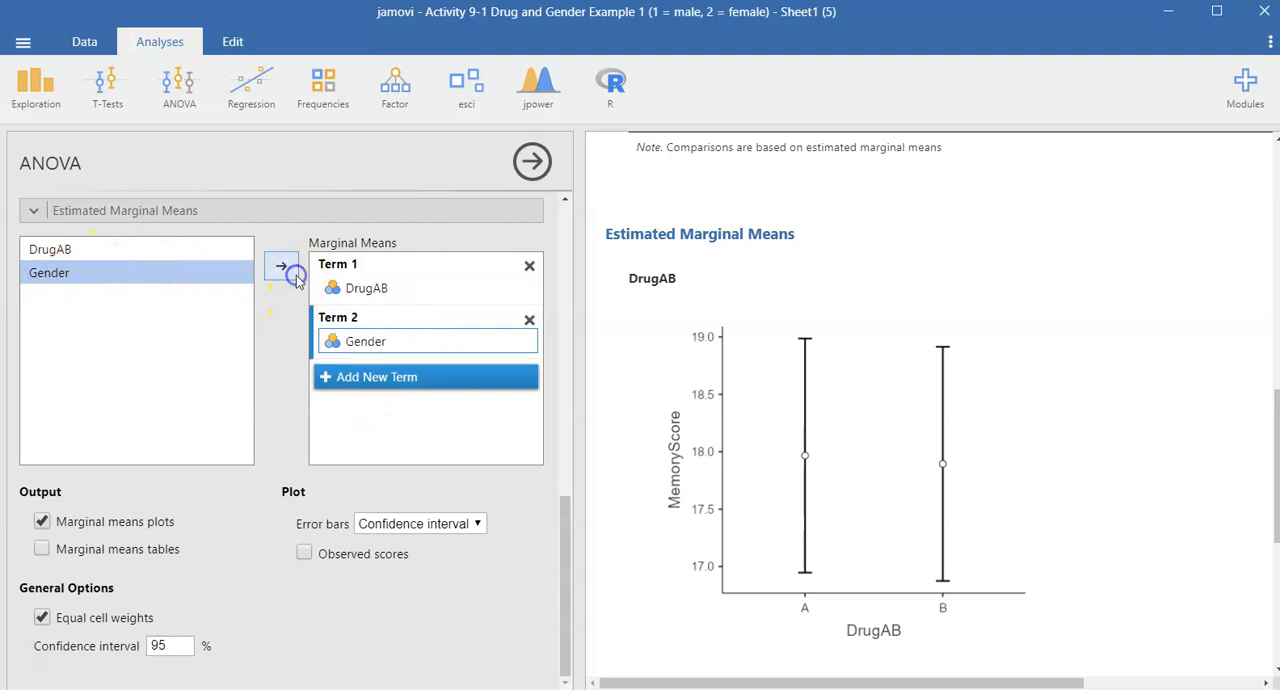
mouse_move(940, 456)
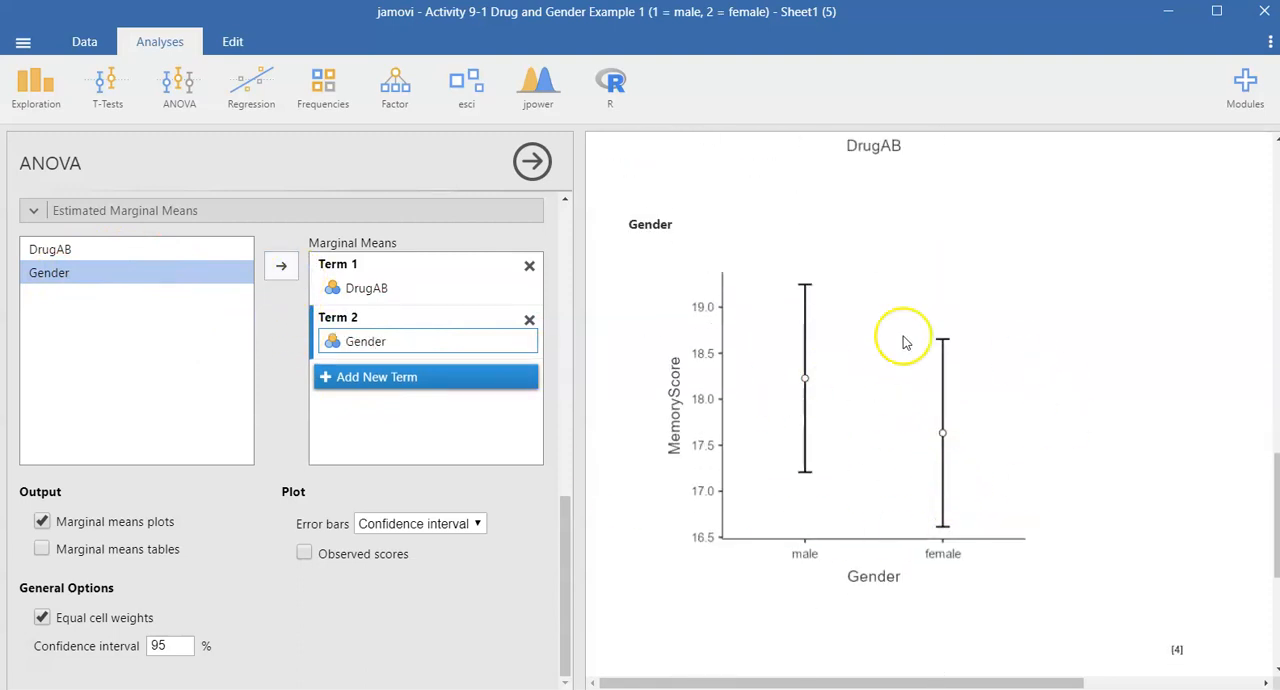
mouse_move(1010, 403)
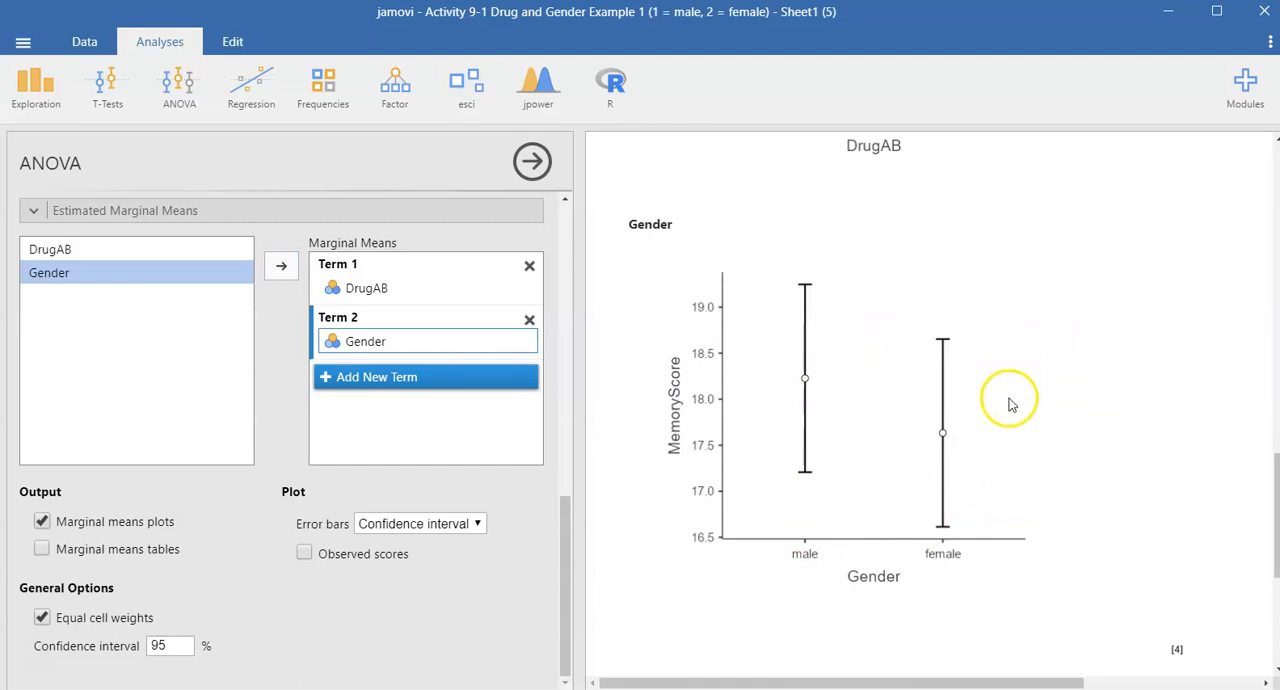
mouse_move(237, 547)
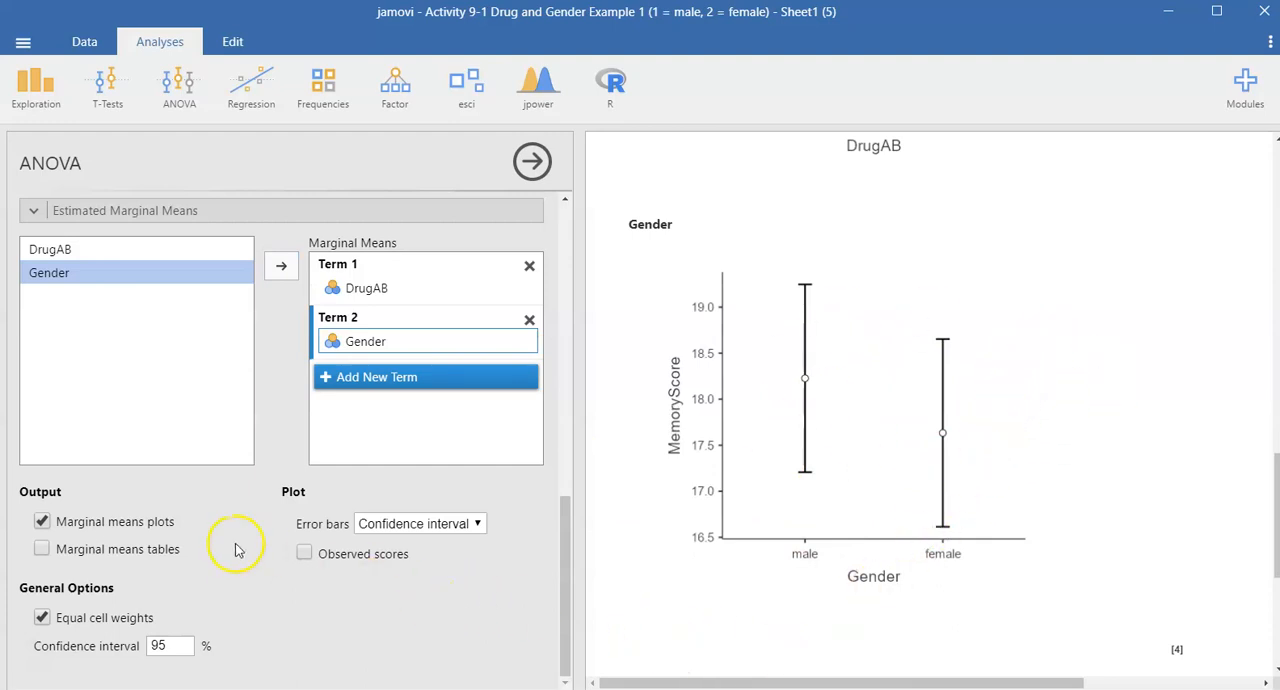
click(80, 249)
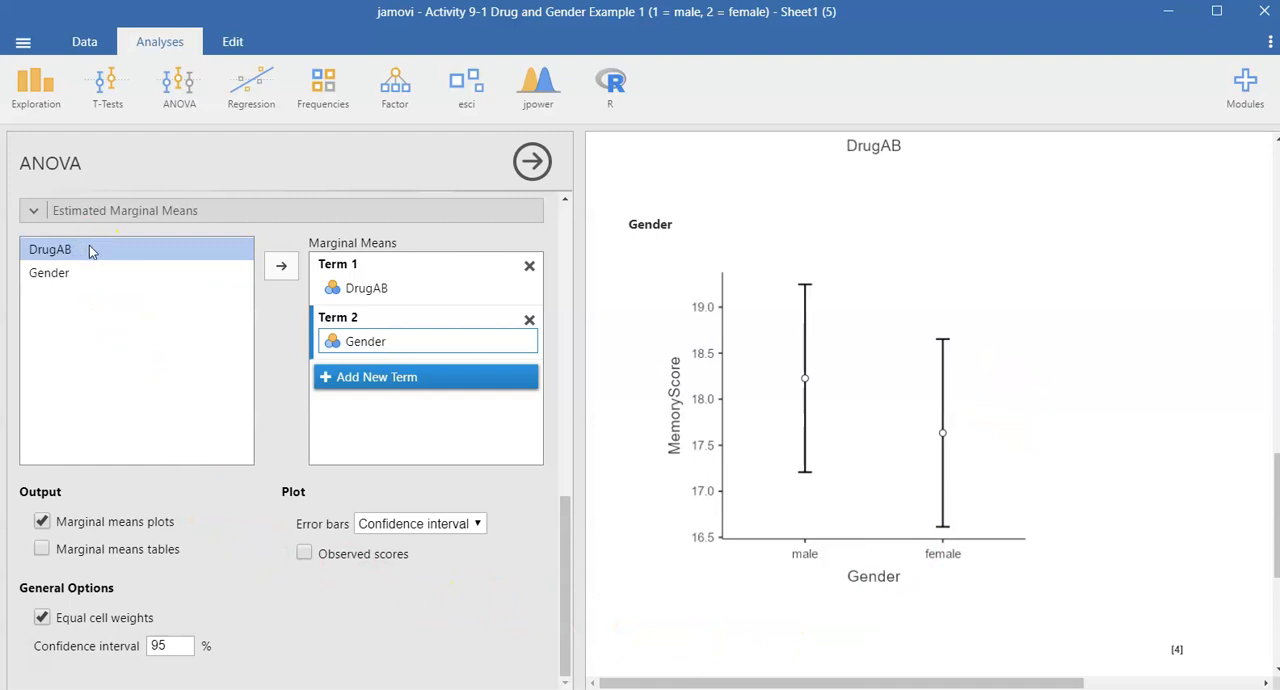
click(377, 376)
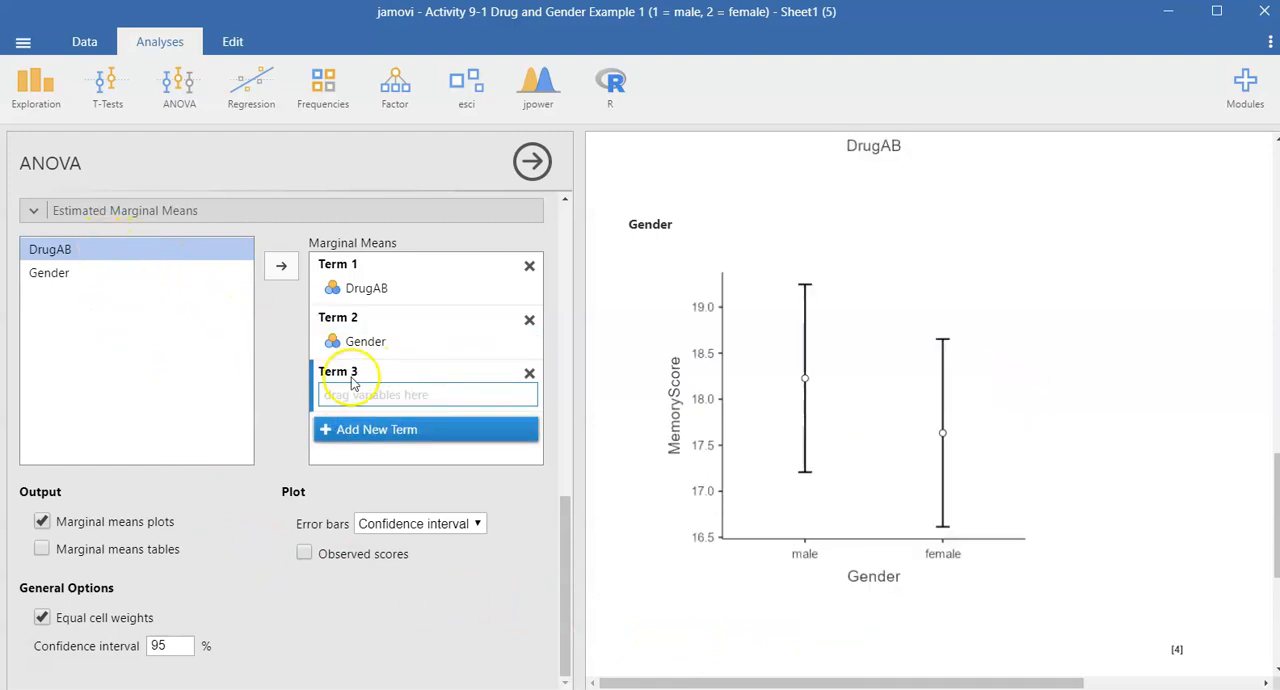
click(281, 266)
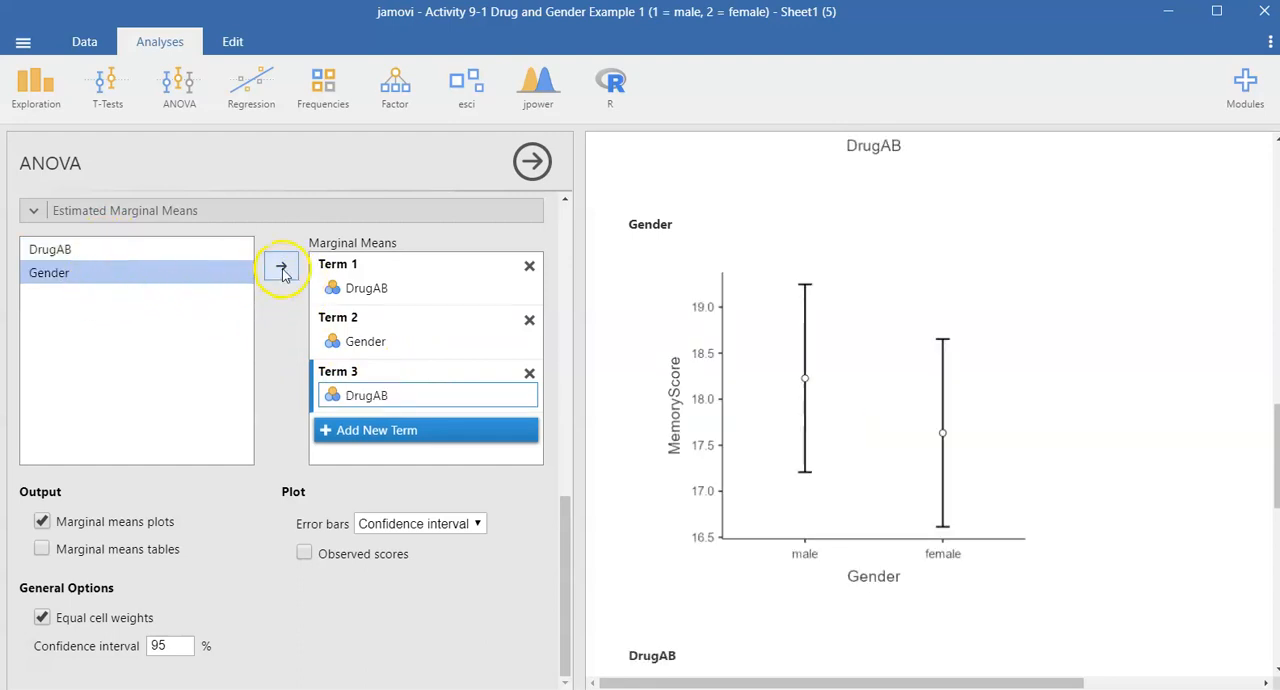
click(281, 266)
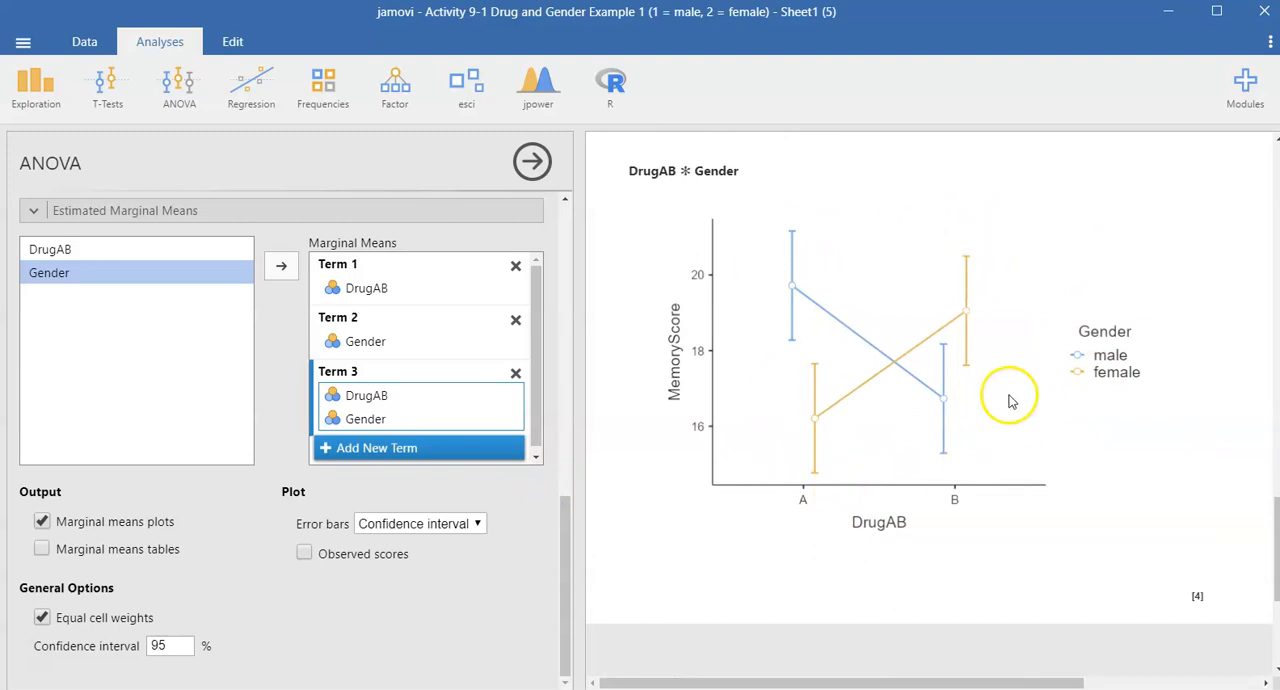
mouse_move(912, 490)
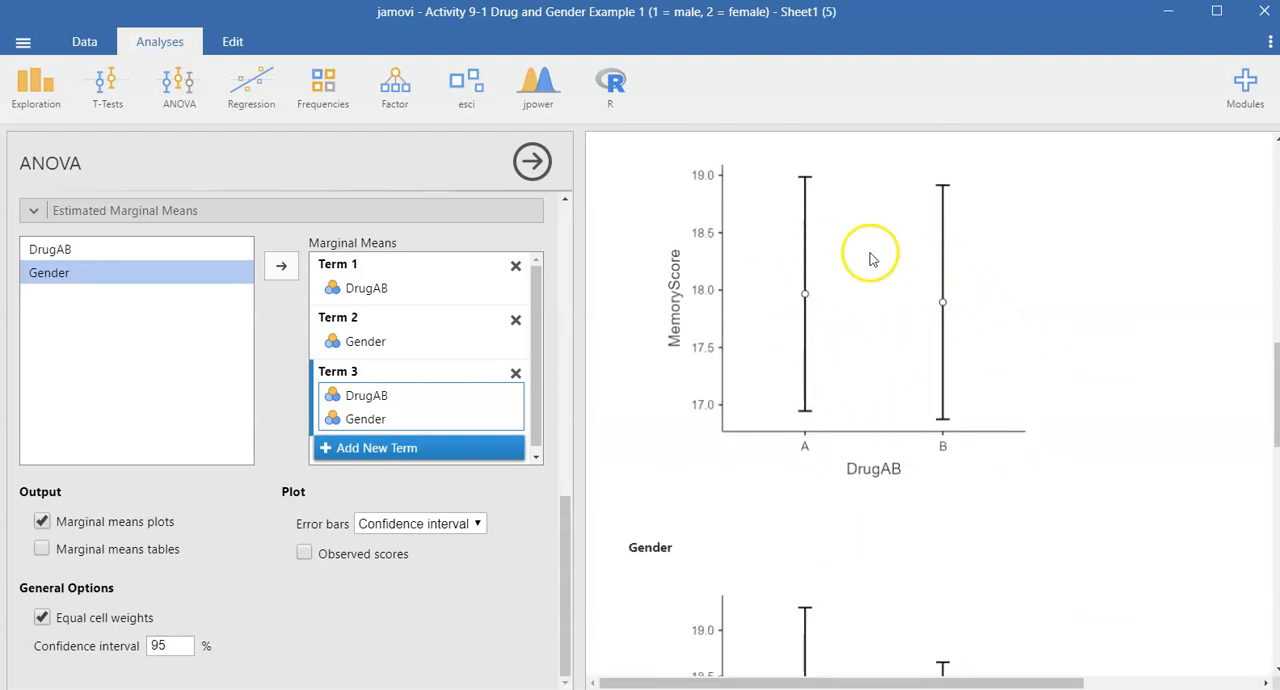
mouse_move(962, 378)
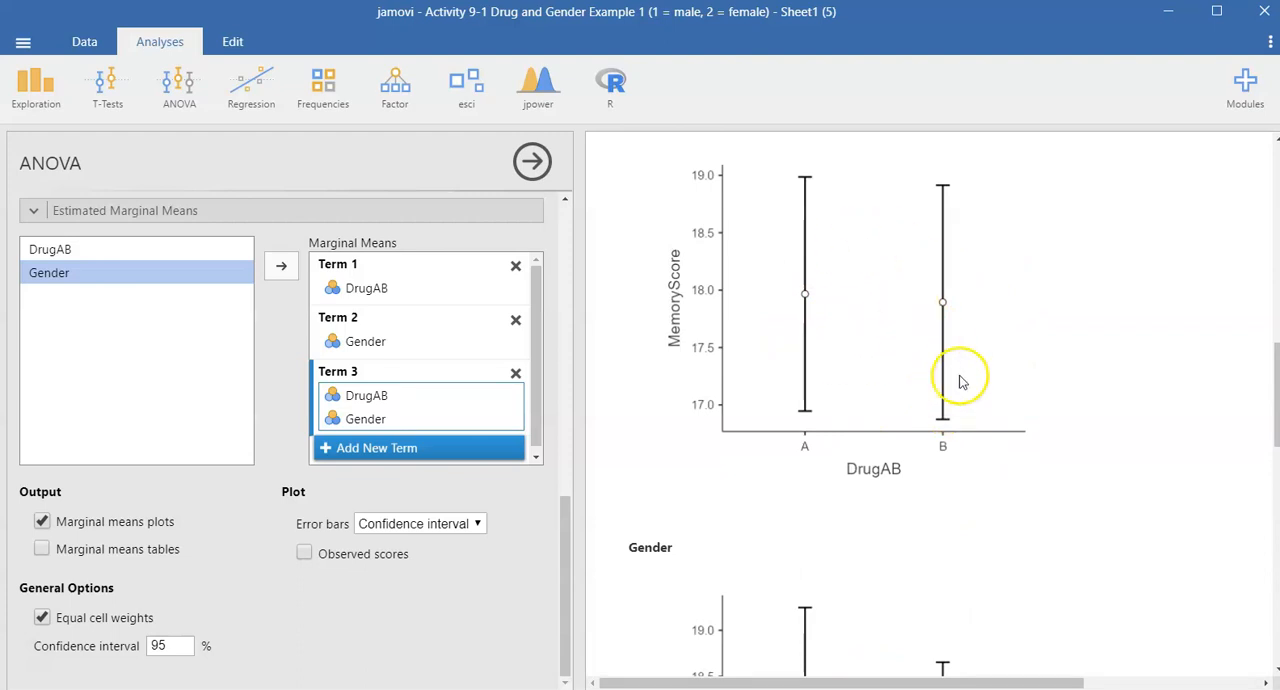
mouse_move(921, 367)
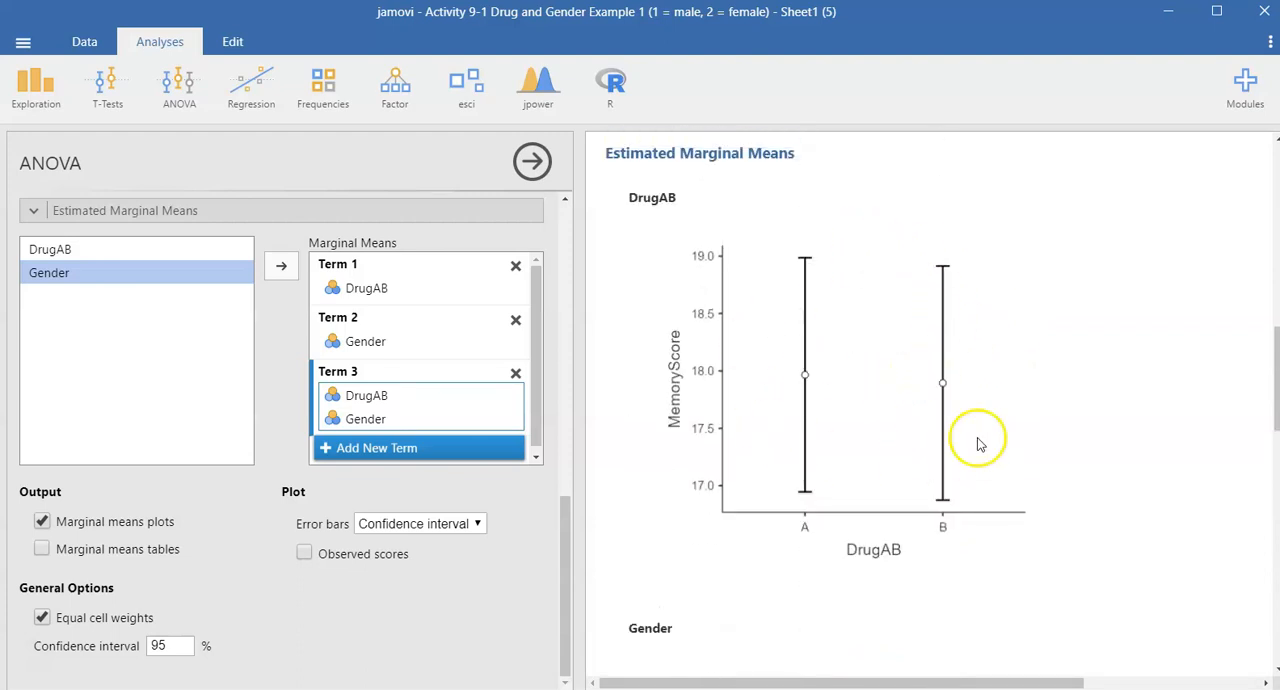
mouse_move(942, 433)
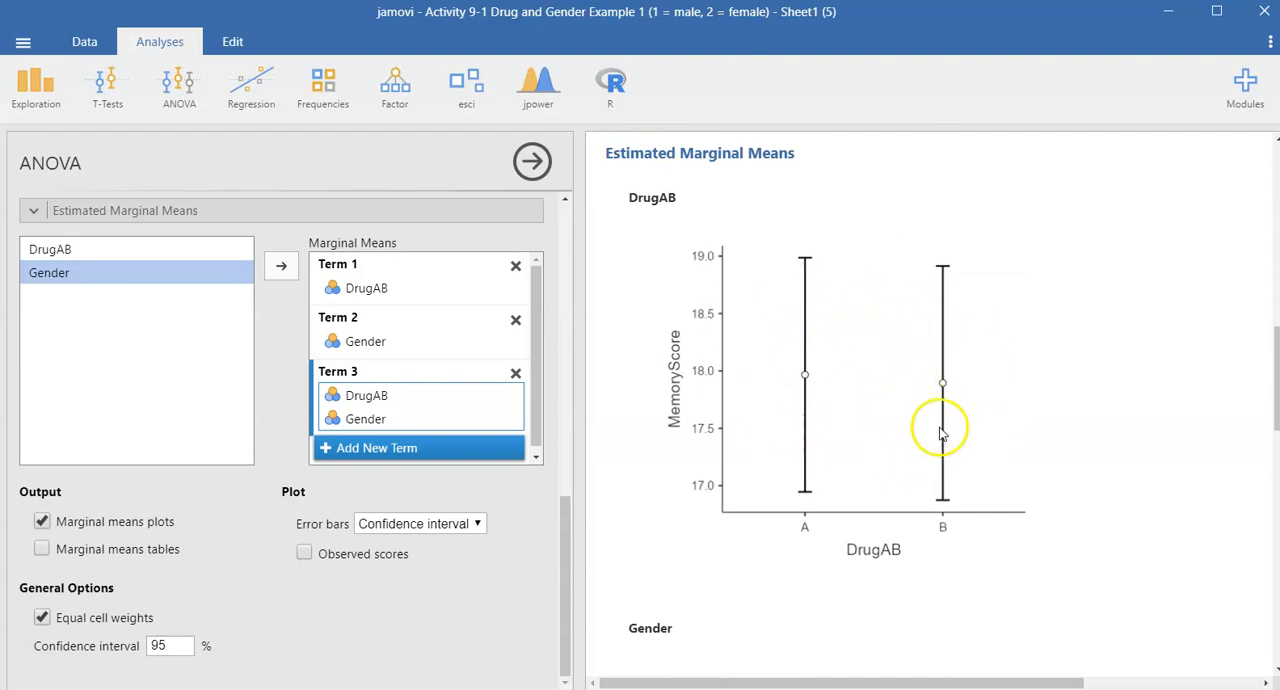
scroll(down, 3)
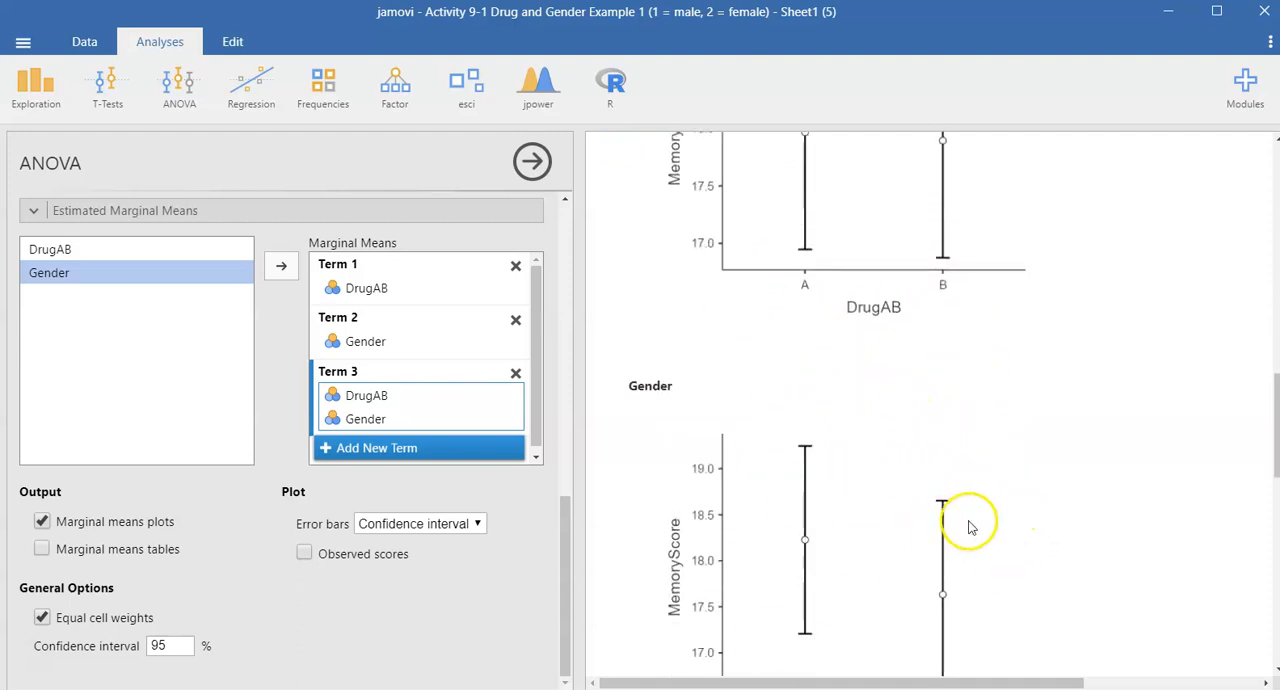
scroll(down, 3)
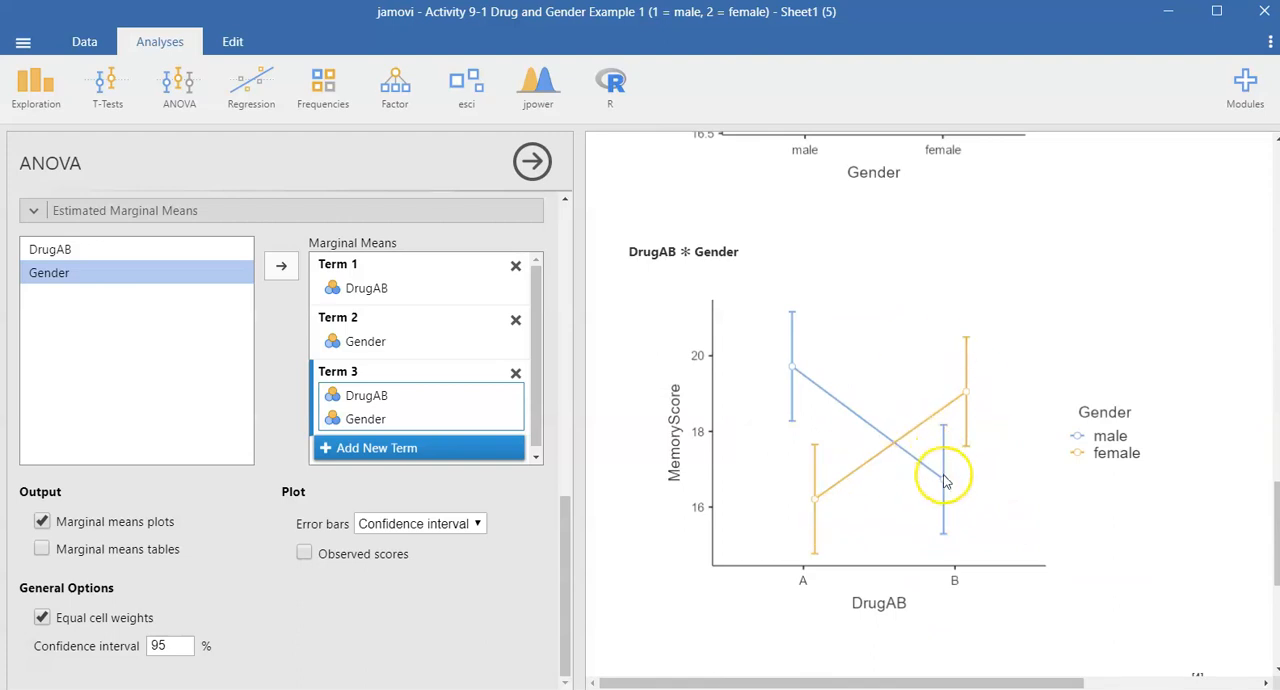
mouse_move(855, 462)
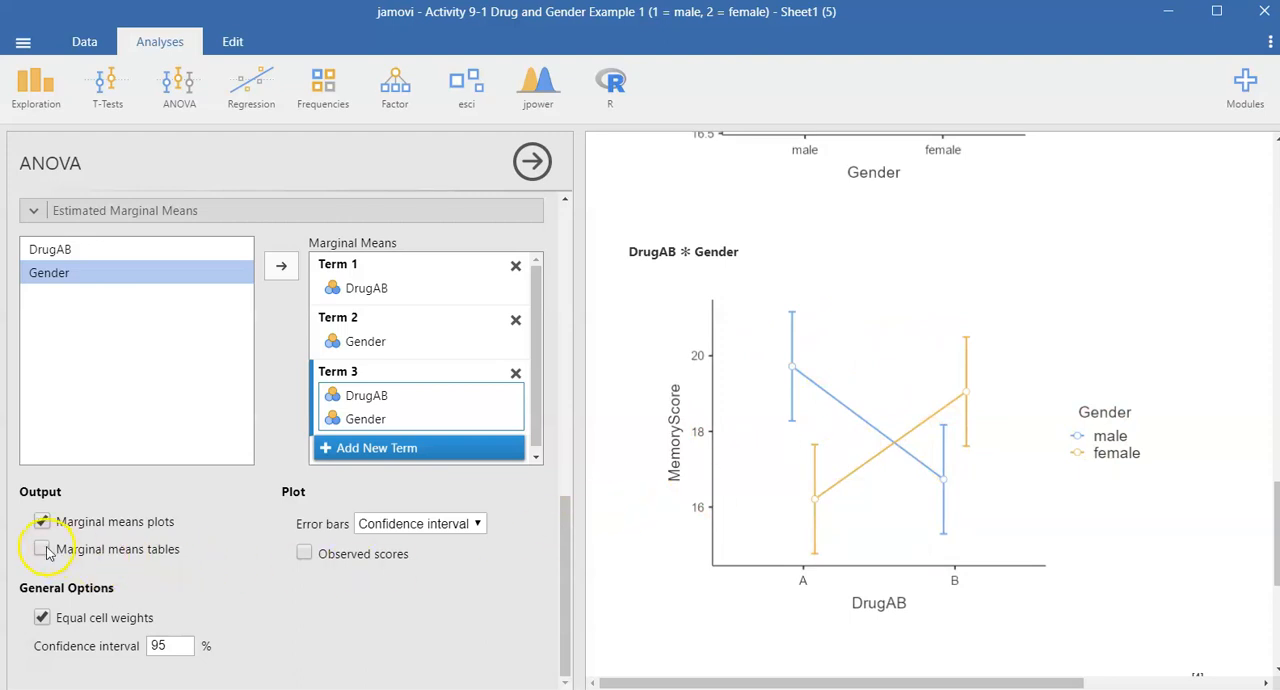
Show estimated marginal means tables for DrugAB, Gender and their interaction, e.g. male A 19.72.
click(44, 548)
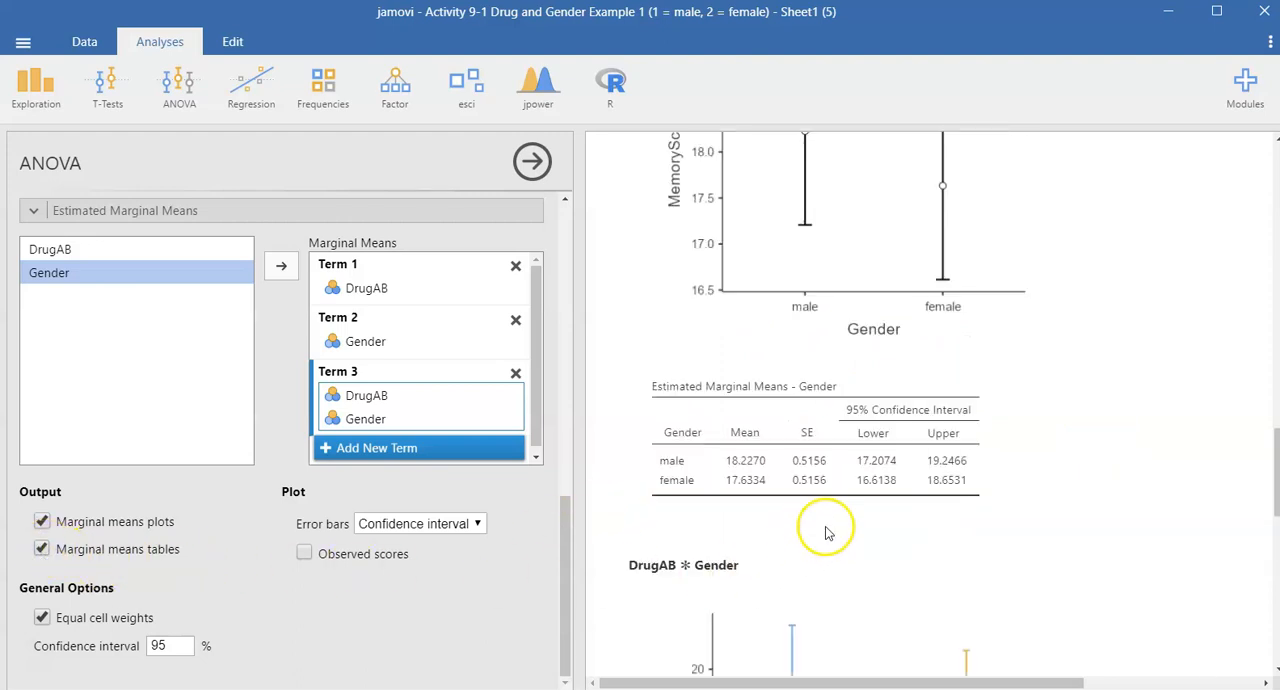
scroll(down, 3)
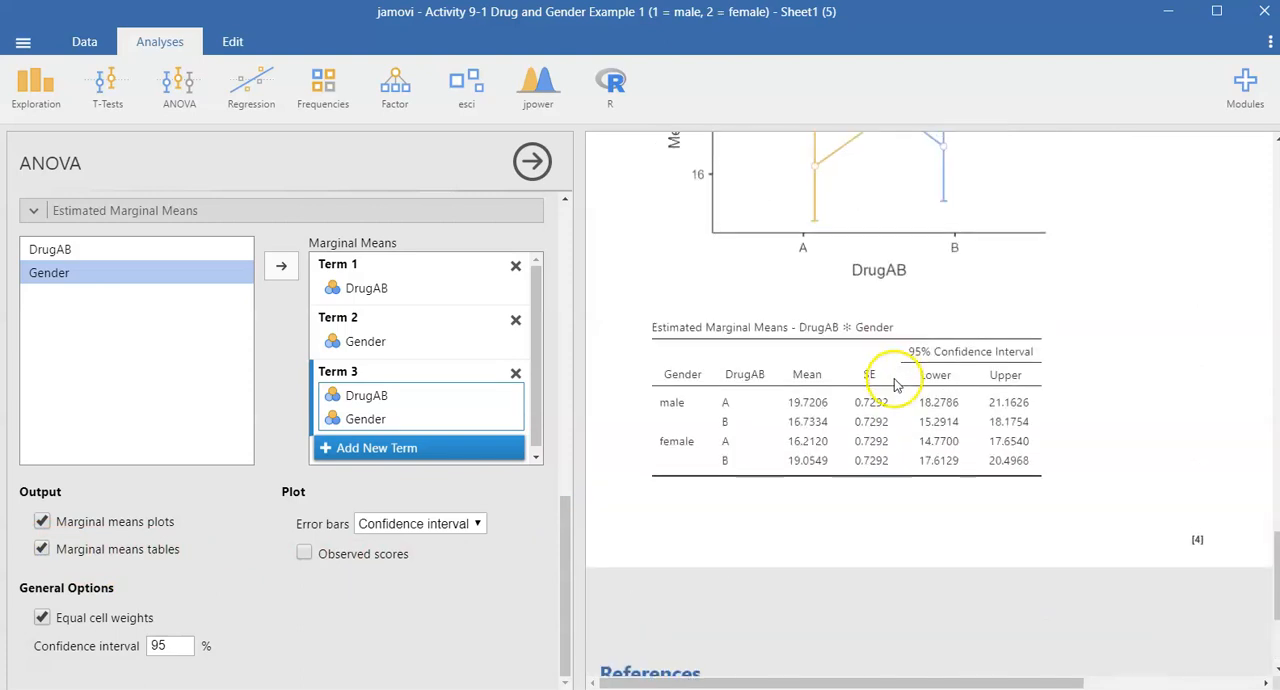
mouse_move(445, 559)
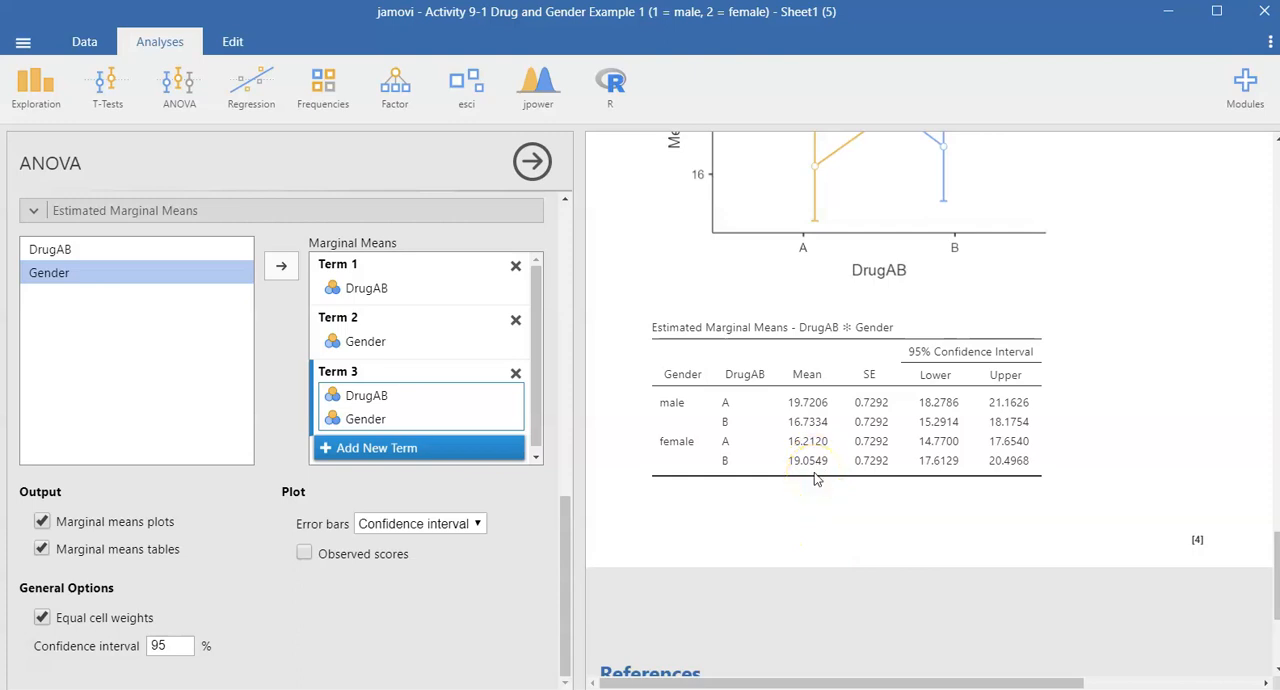
Create a Descriptives analysis of MemoryScore (N 140, mean 17.93, SD 4.52, median 18.28).
click(35, 90)
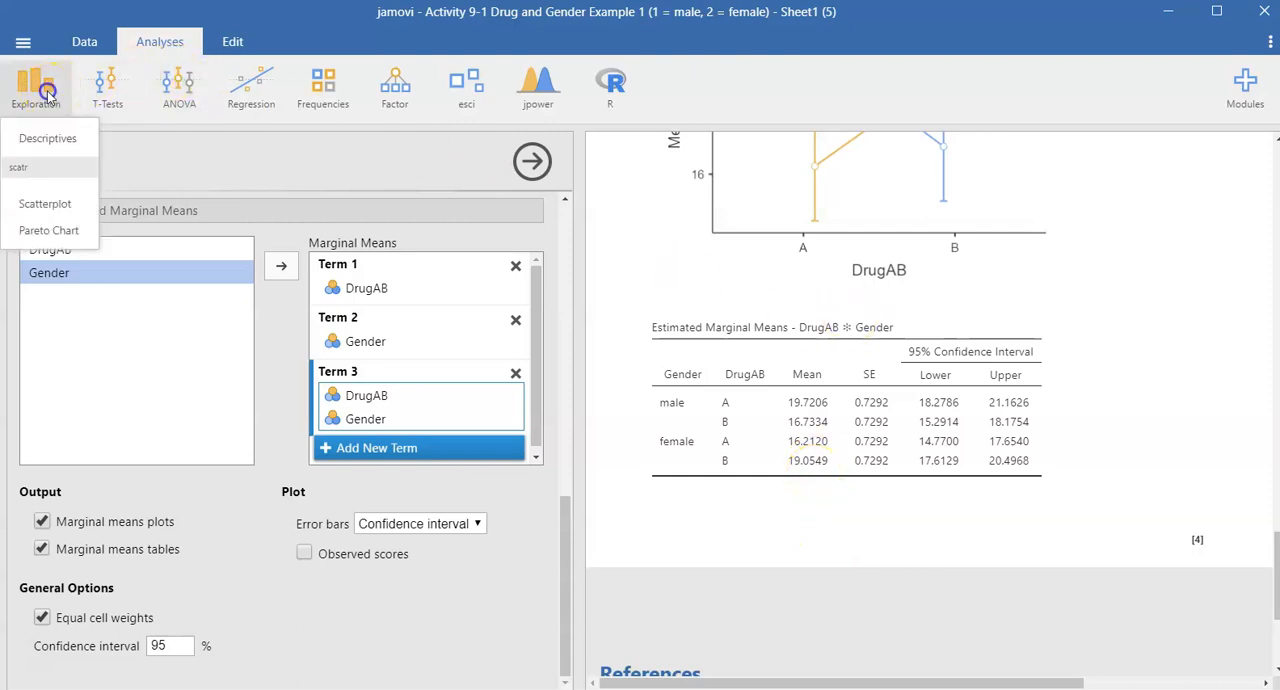
mouse_move(63, 148)
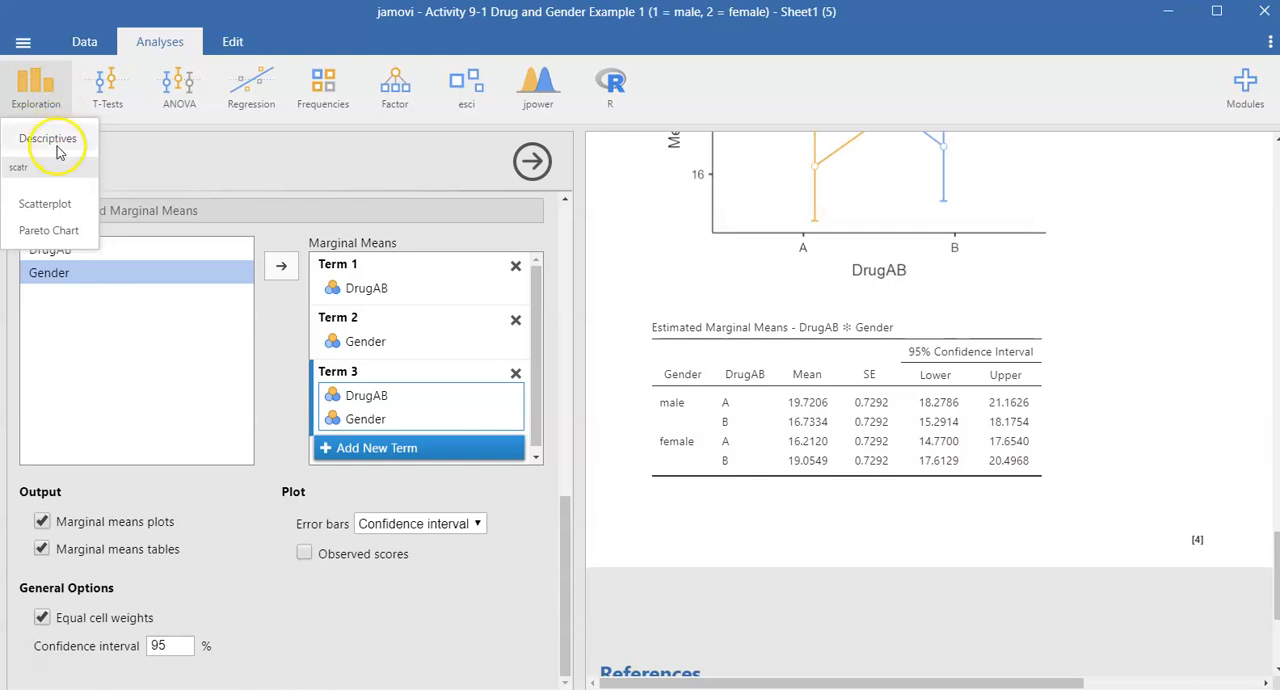
click(49, 142)
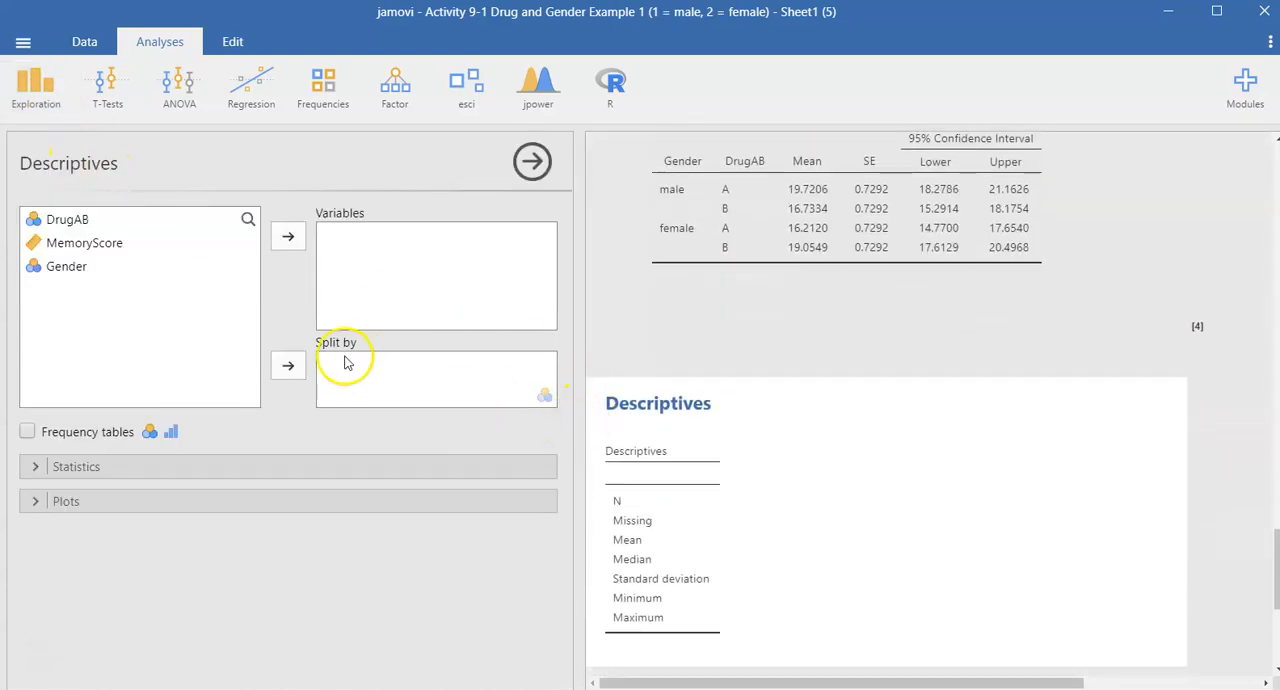
click(84, 242)
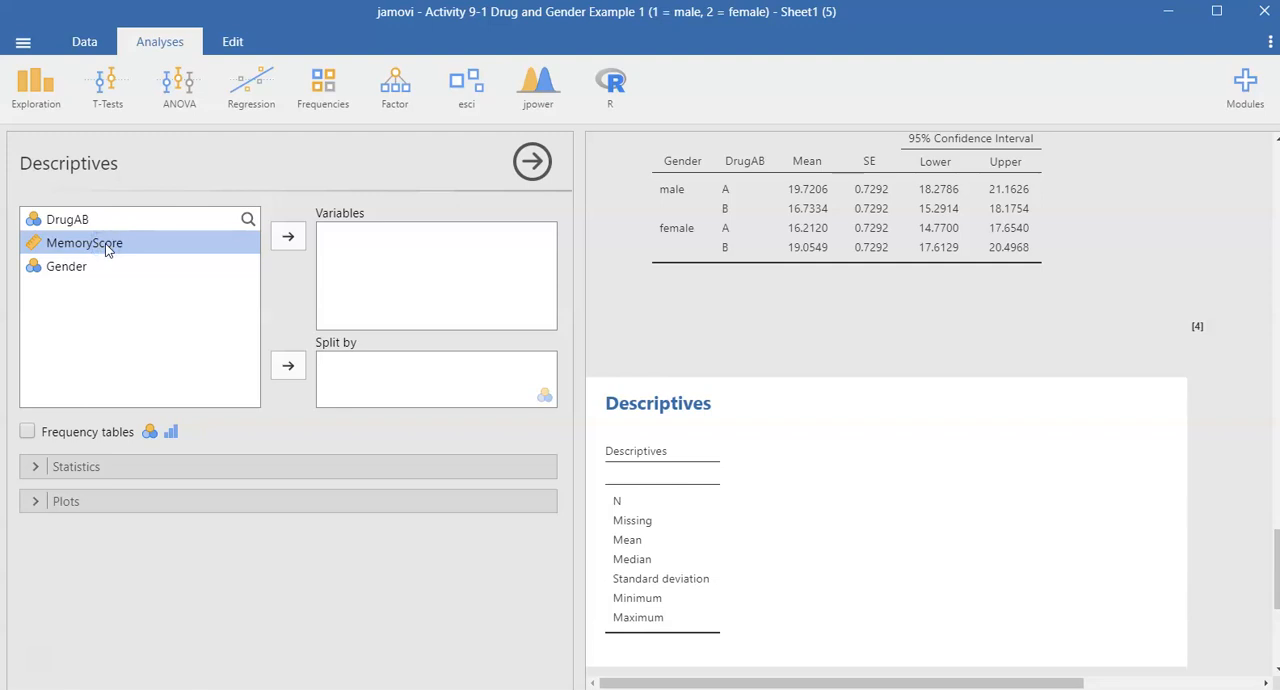
mouse_move(289, 237)
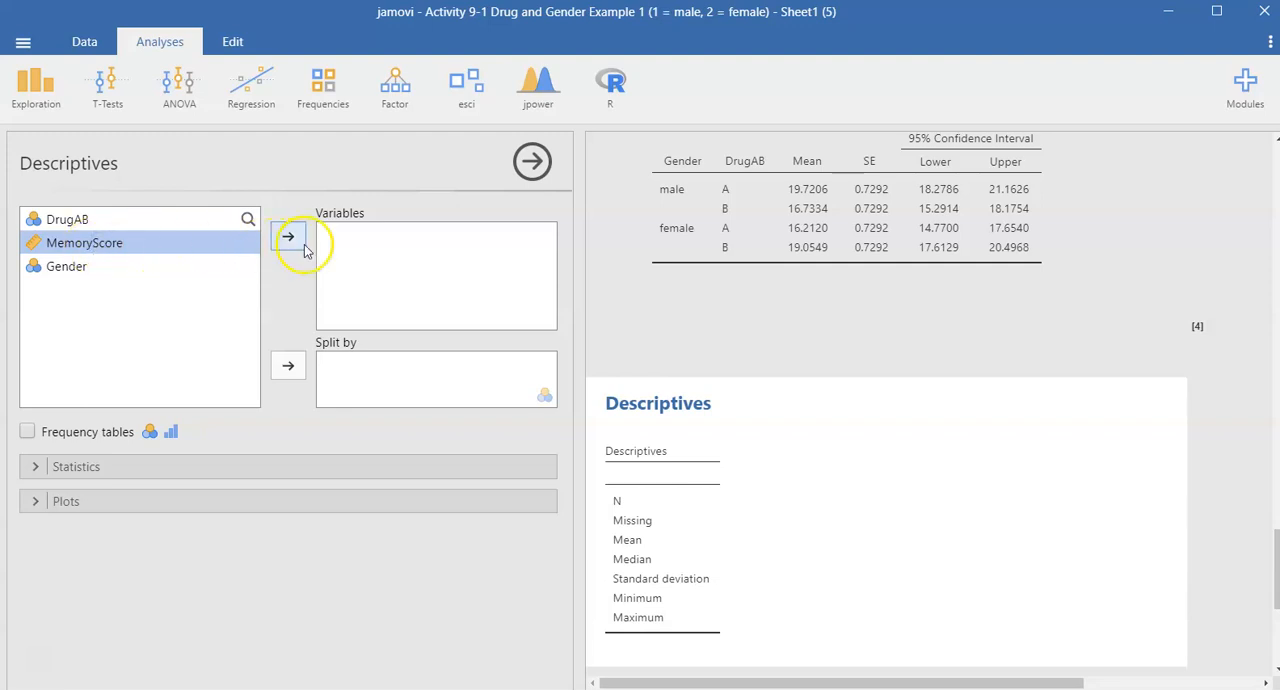
click(288, 236)
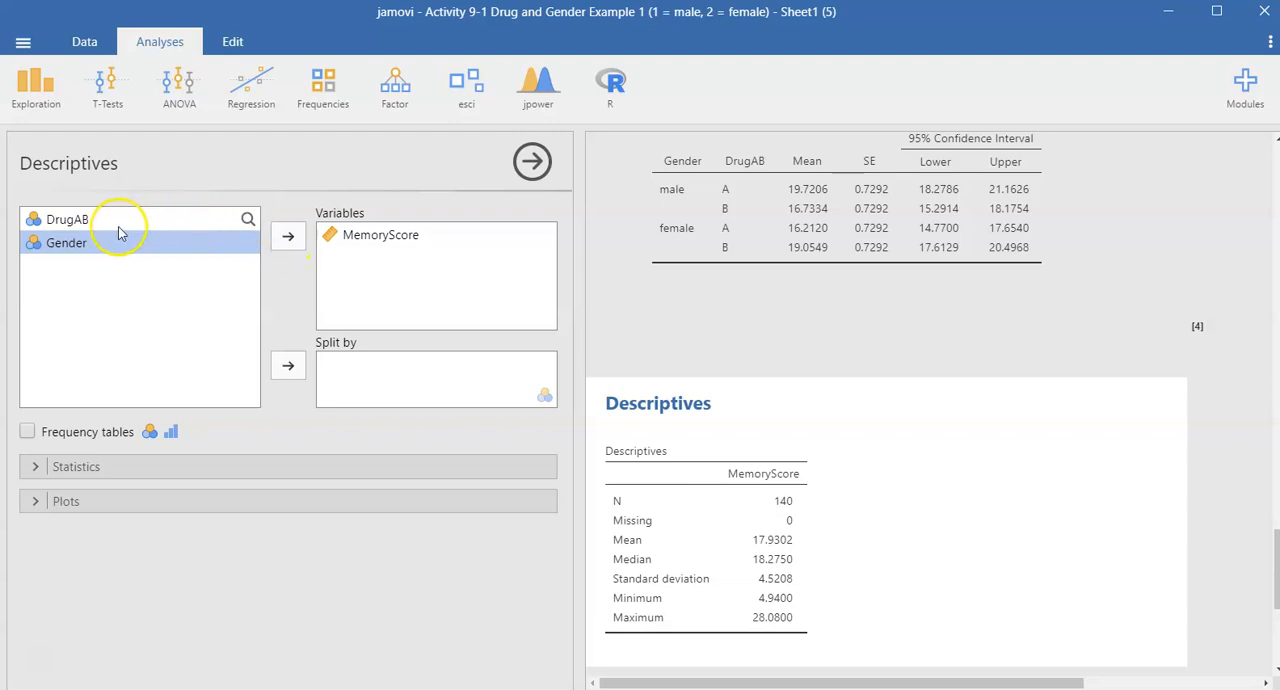
mouse_move(138, 221)
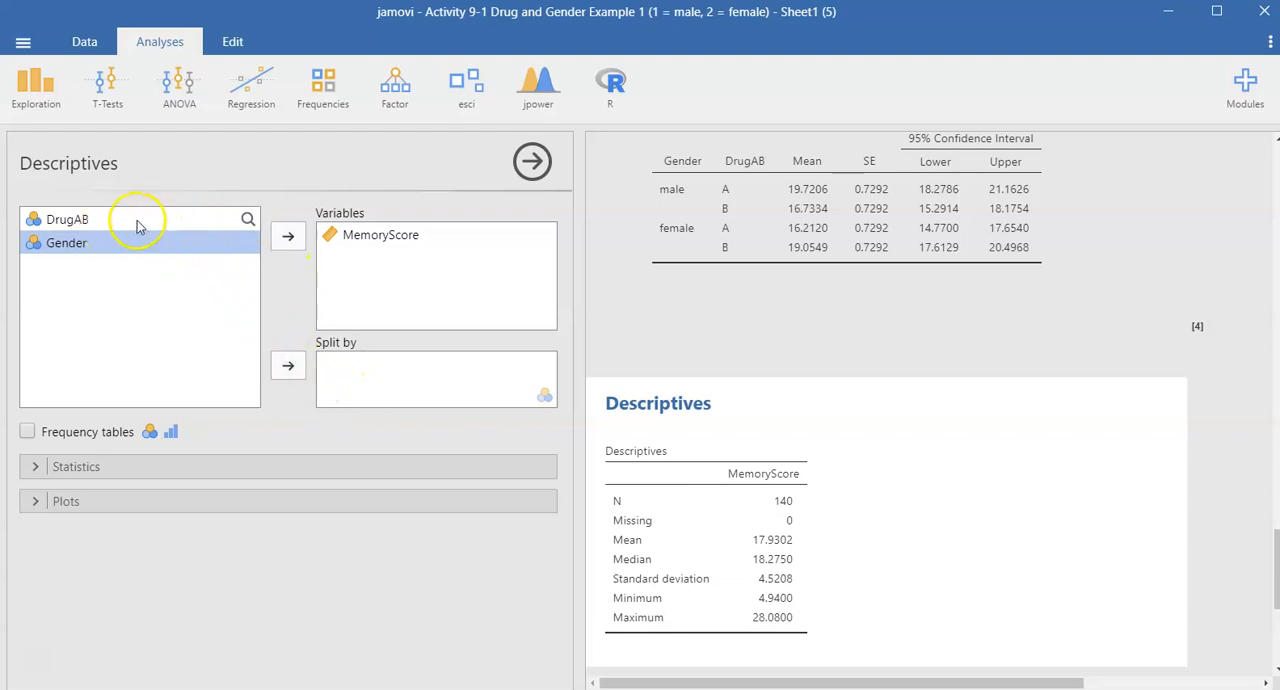
Split the MemoryScore descriptives by DrugAB and Gender, giving 35 cases per cell.
click(288, 365)
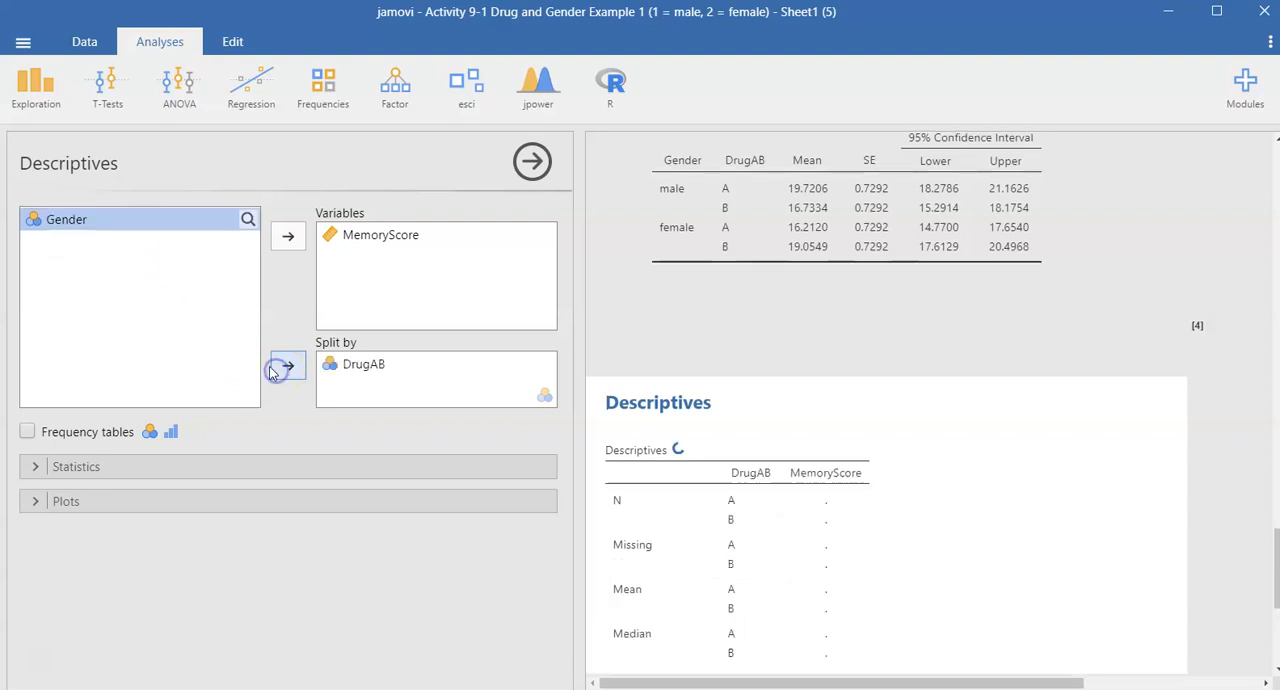
click(288, 365)
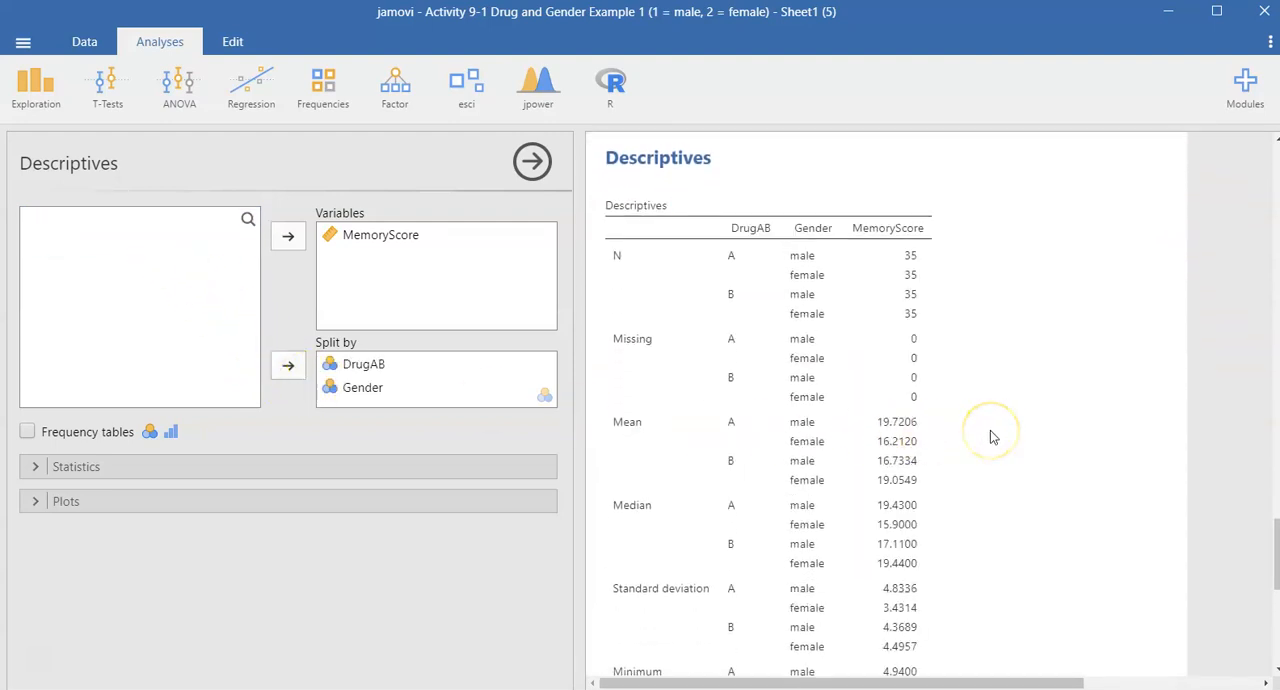
scroll(down, 3)
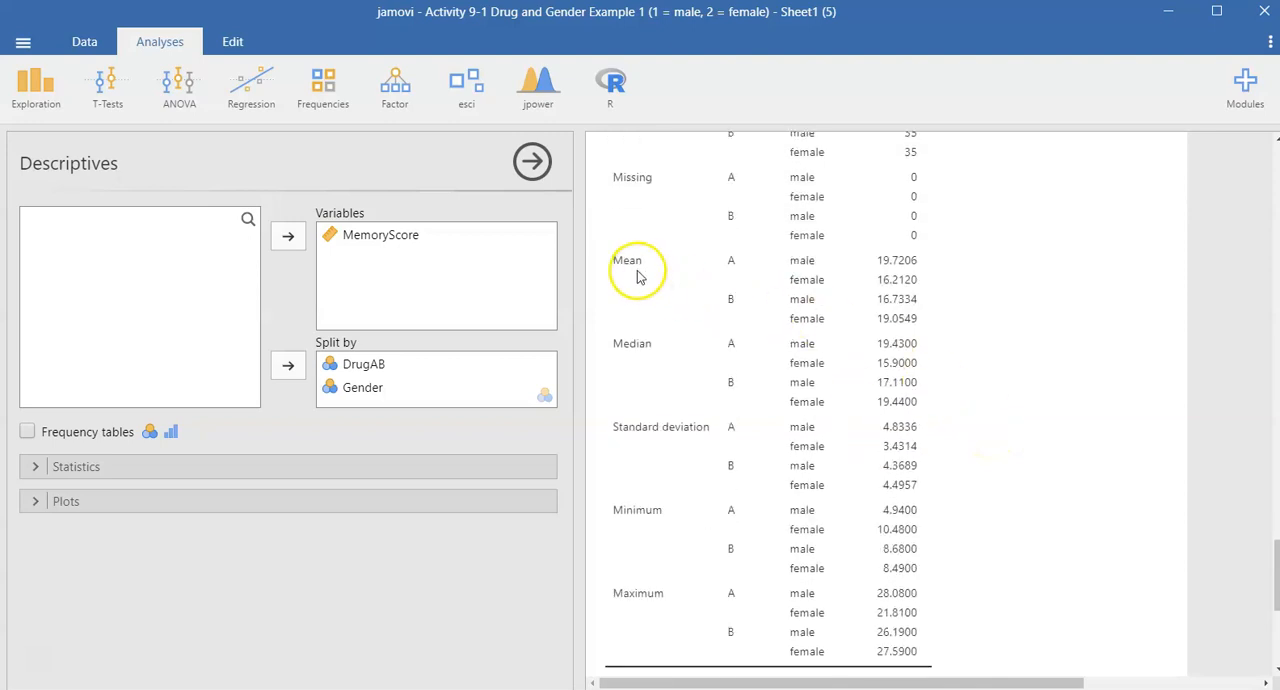
mouse_move(740, 275)
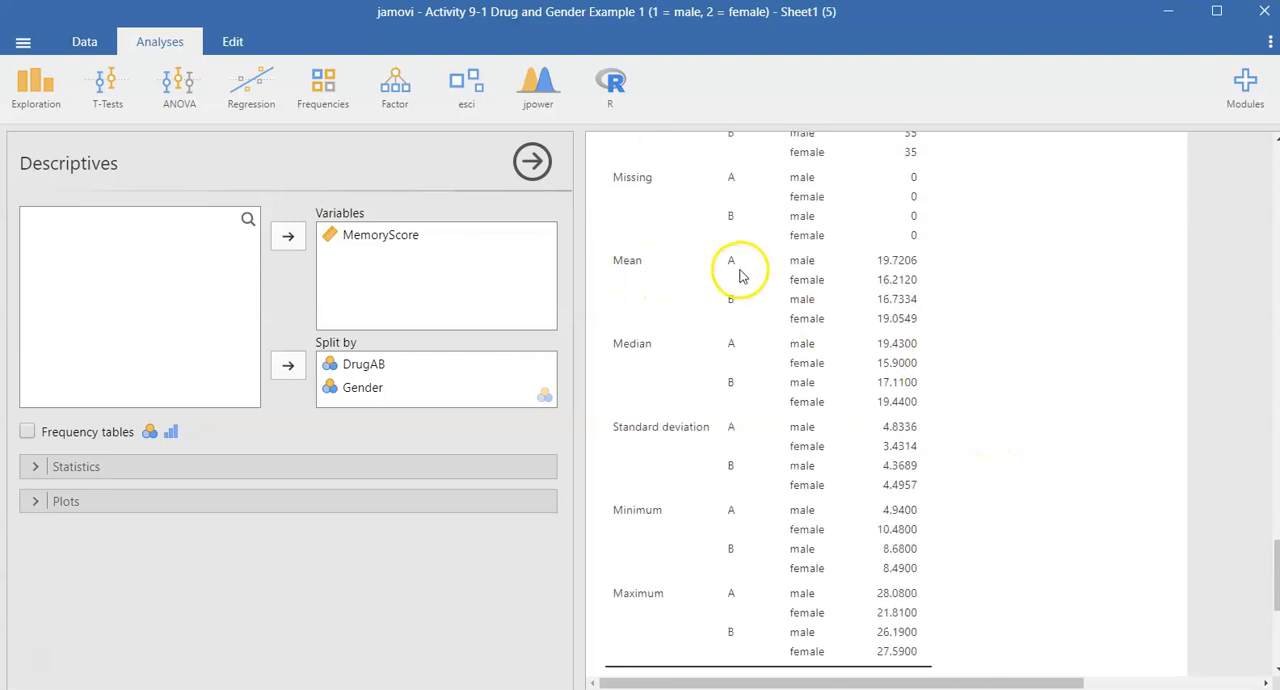
mouse_move(915, 275)
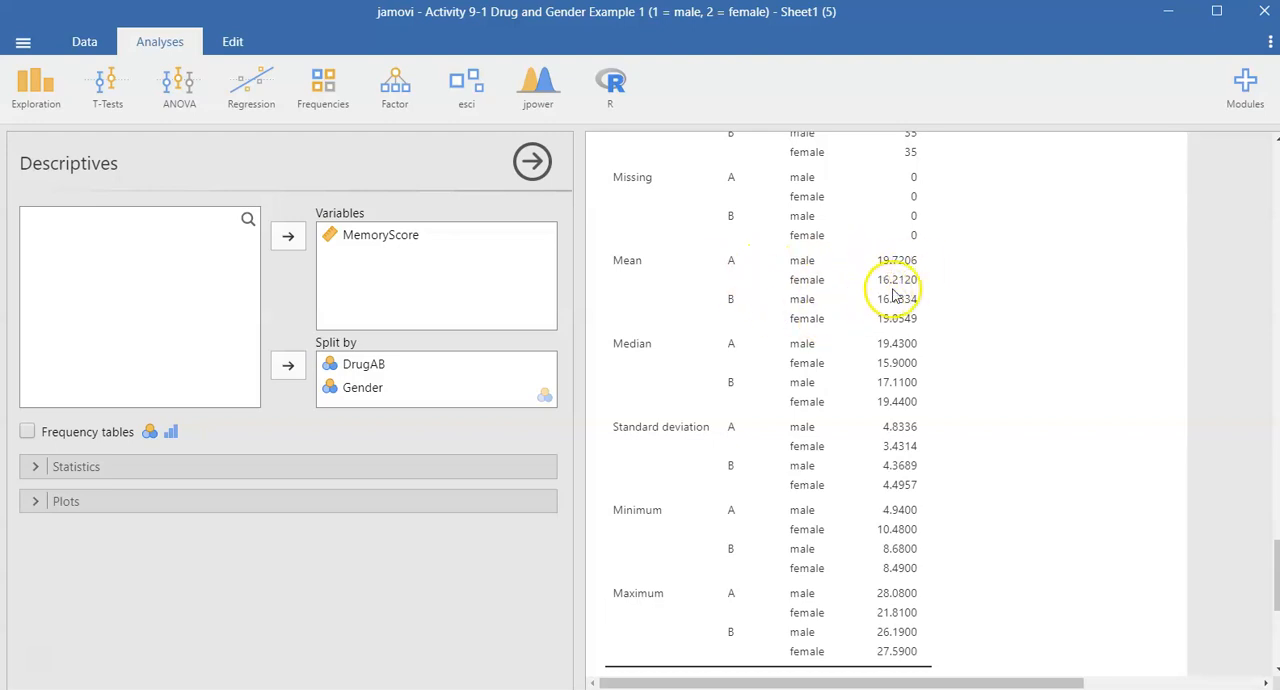
mouse_move(740, 313)
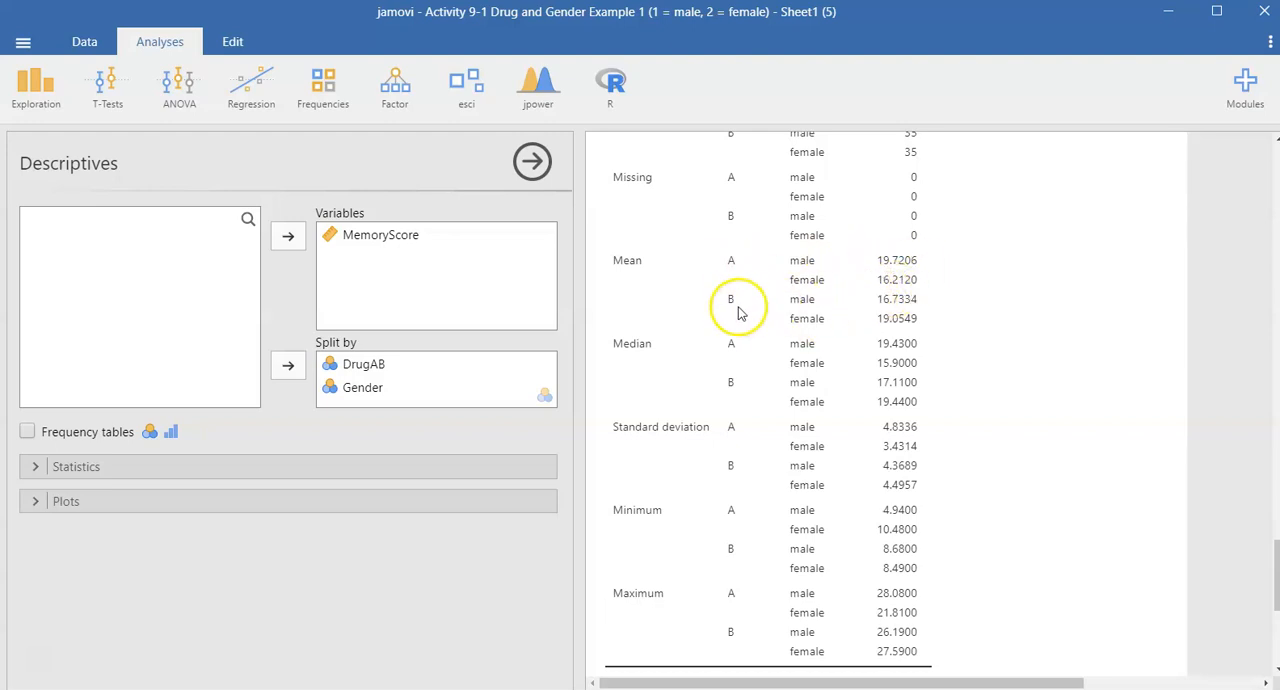
mouse_move(772, 326)
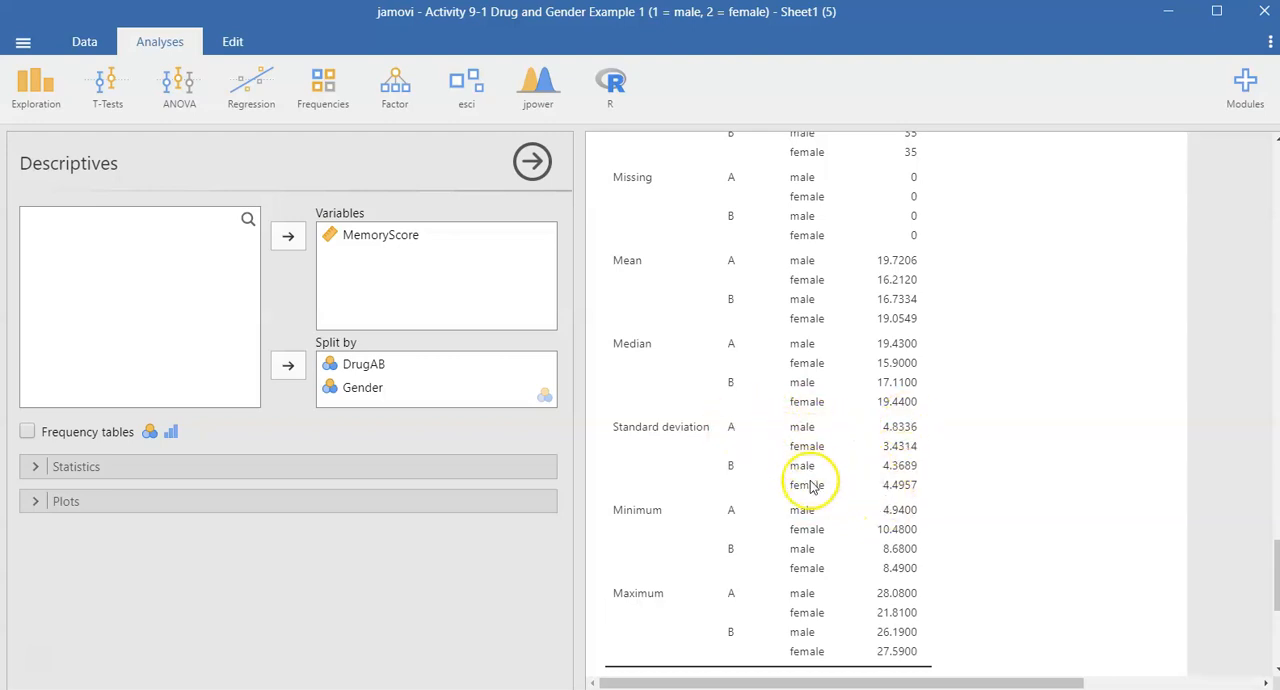
mouse_move(828, 462)
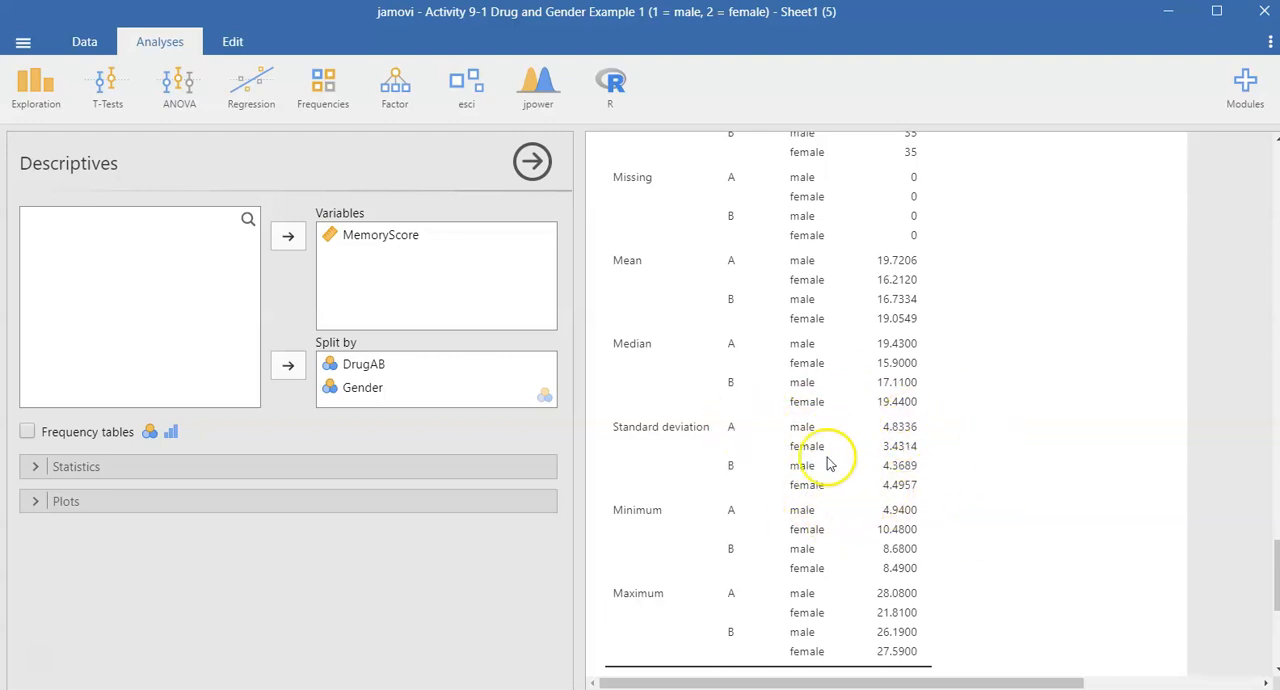
mouse_move(888, 509)
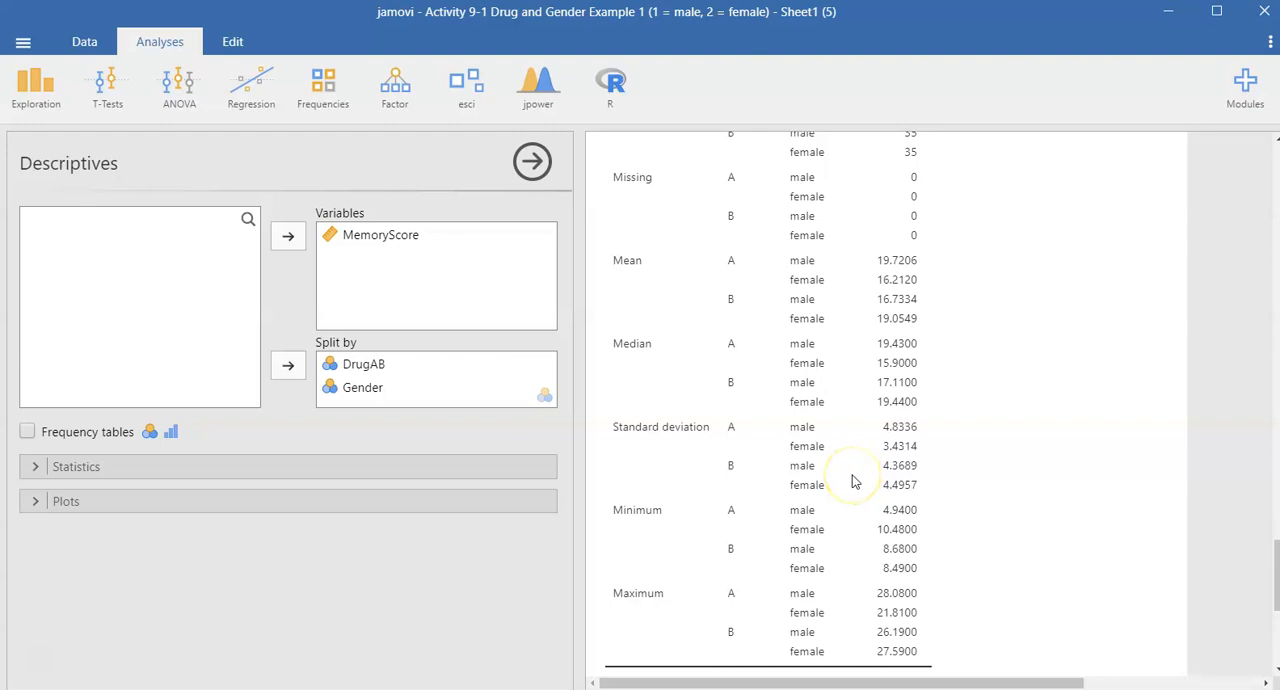
mouse_move(854, 480)
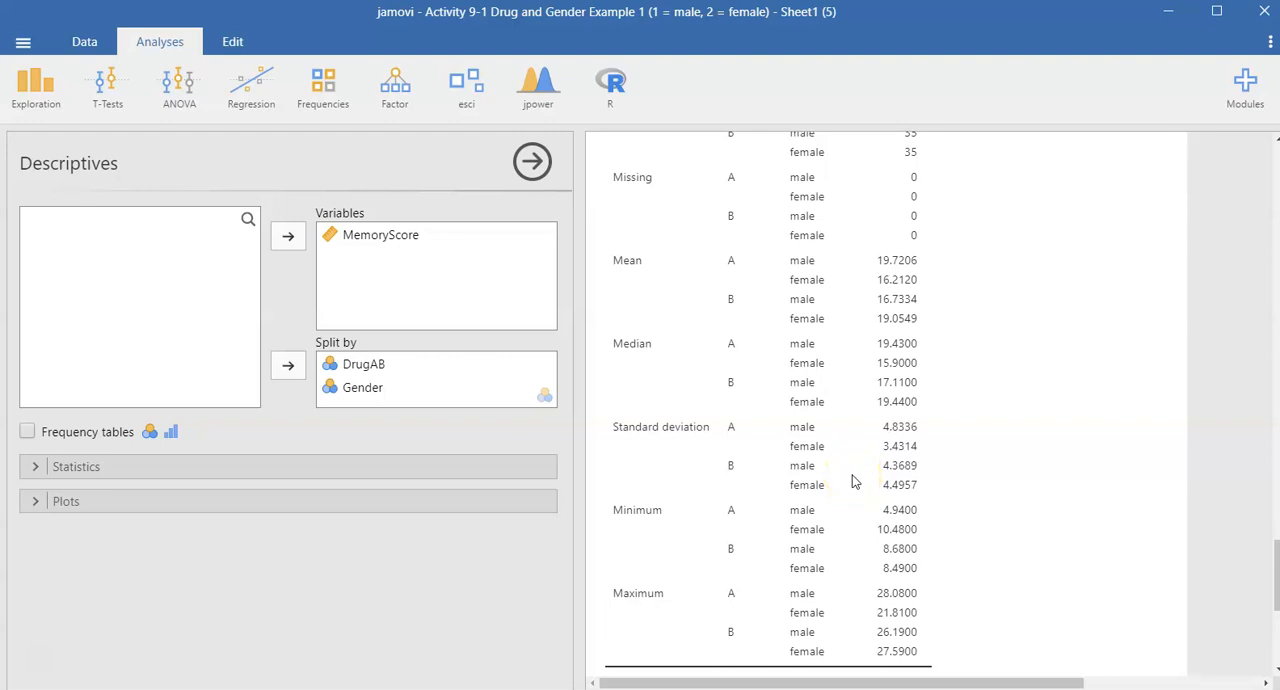